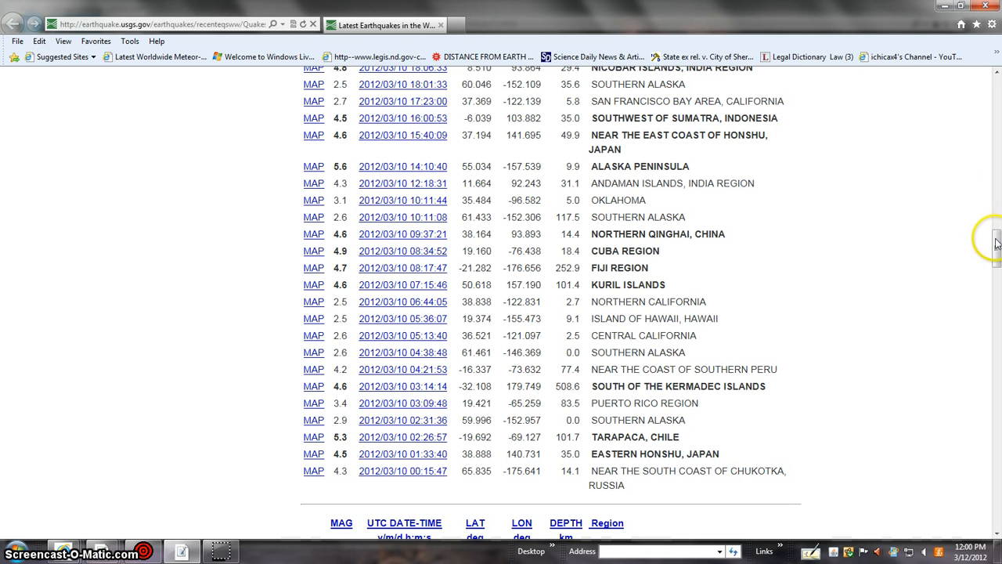
- Scroll to the uploaded earthquake video and click its player showing rings near Australia
{"action": "scroll", "scroll_direction": "down", "scroll_amount": 3}
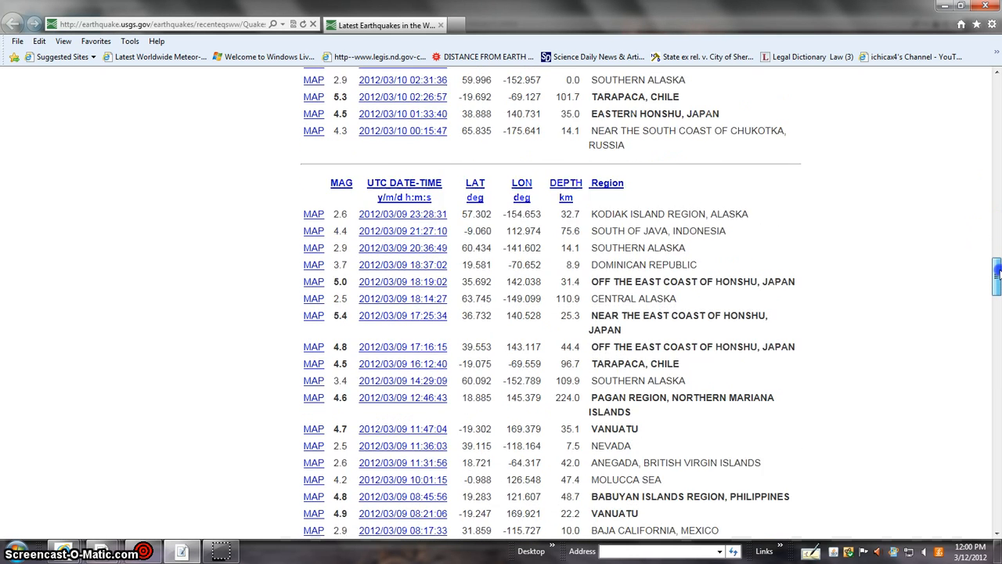
{"action": "scroll", "scroll_direction": "down", "scroll_amount": 3}
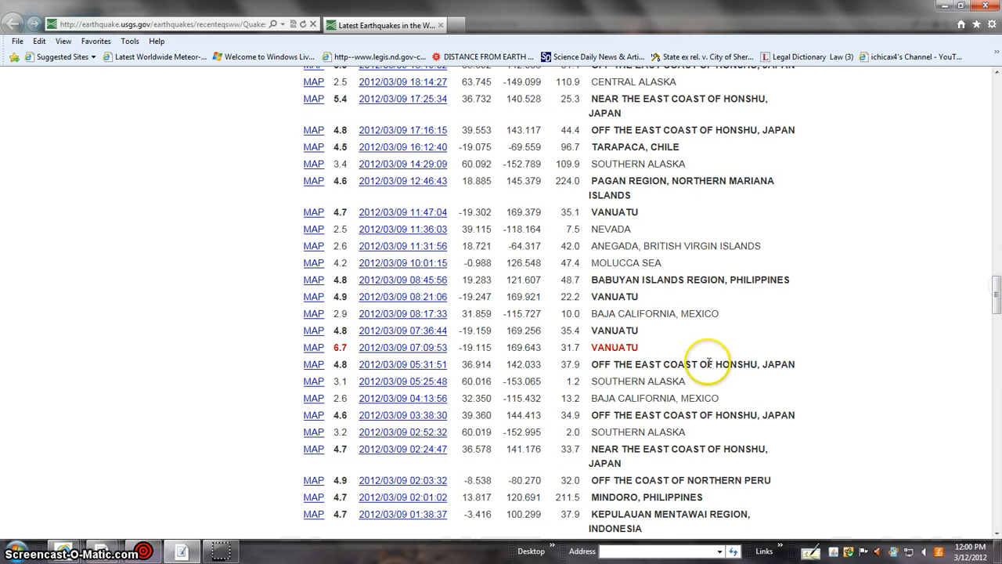
{"action": "mouse_move", "coordinate": [965, 337]}
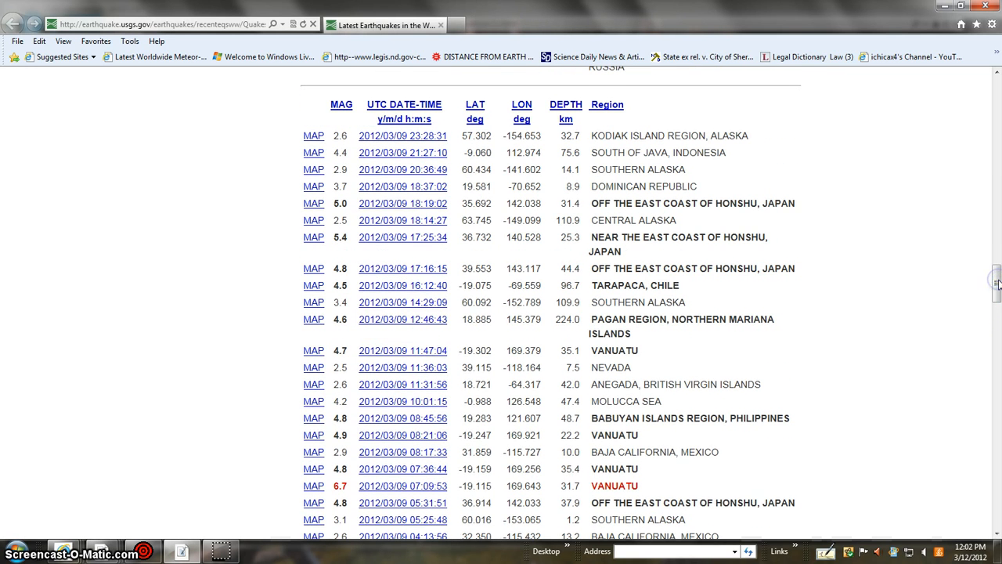
{"action": "scroll", "scroll_direction": "up", "scroll_amount": 3}
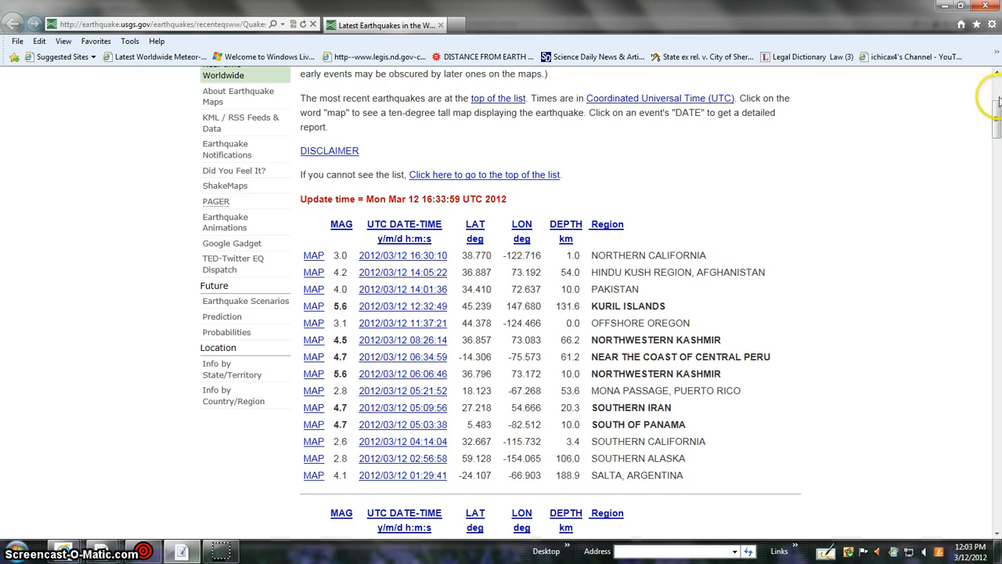
{"action": "scroll", "scroll_direction": "down", "scroll_amount": 3}
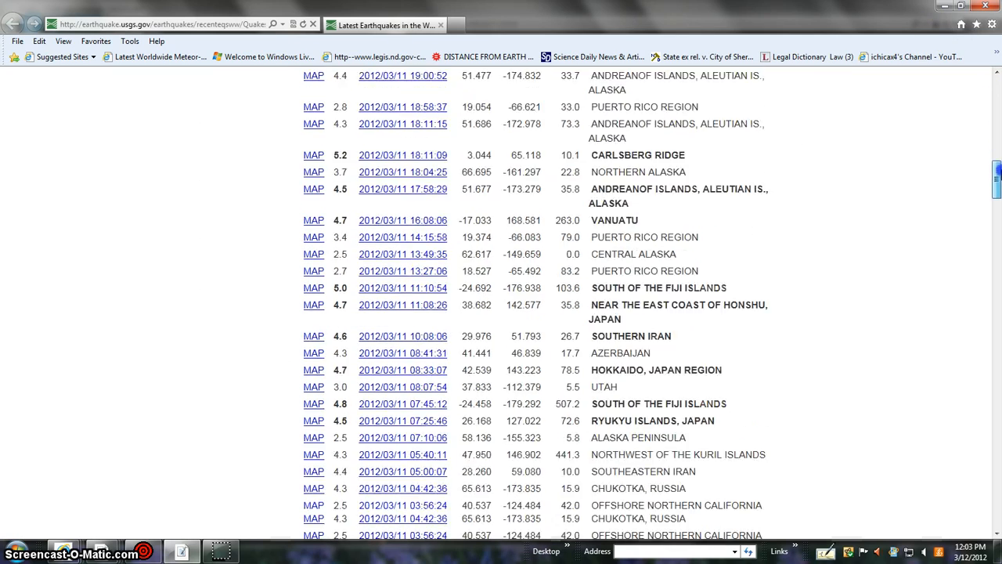
{"action": "scroll", "scroll_direction": "down", "scroll_amount": 3}
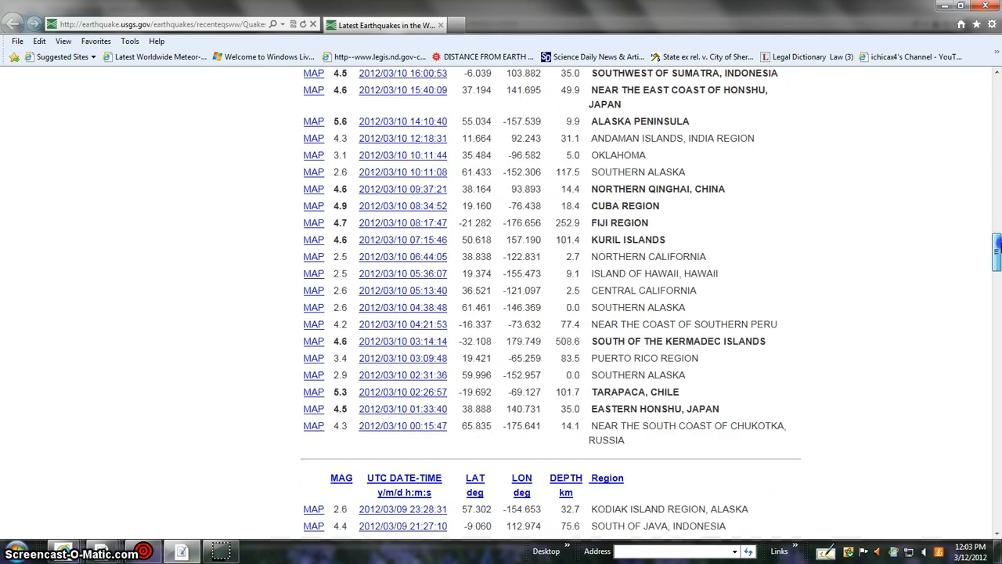
{"action": "scroll", "scroll_direction": "down", "scroll_amount": 3}
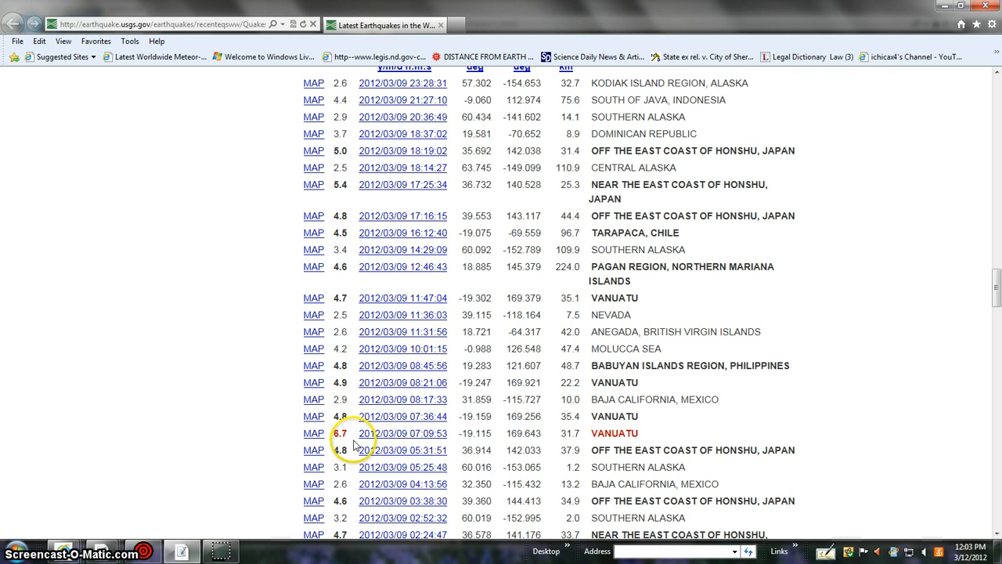
{"action": "mouse_move", "coordinate": [446, 444]}
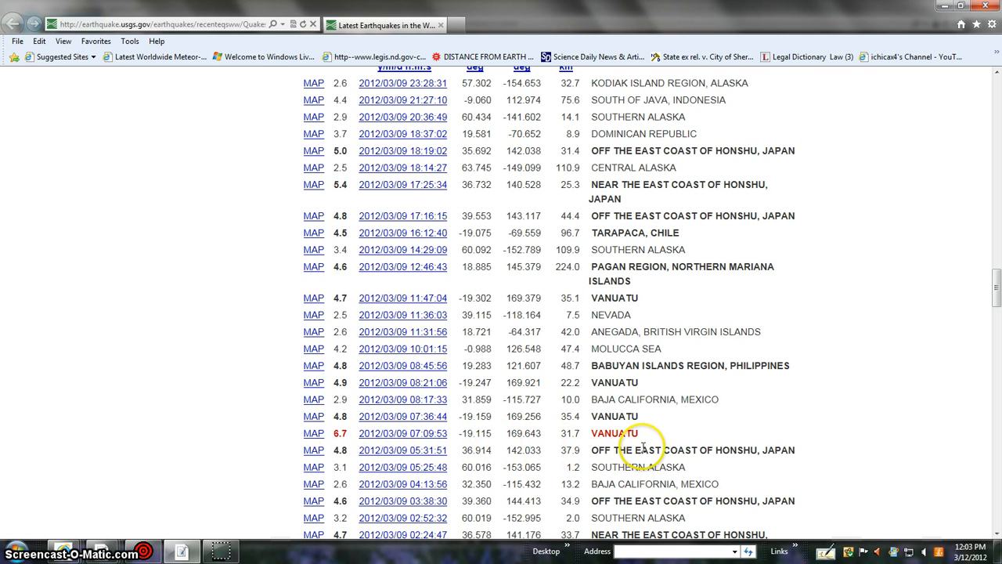
{"action": "mouse_move", "coordinate": [888, 304]}
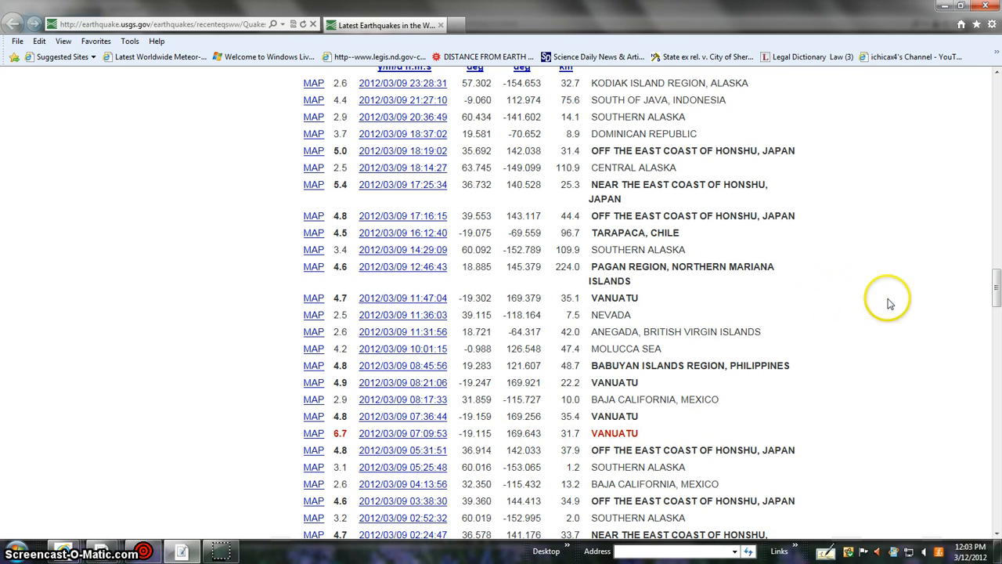
{"action": "mouse_move", "coordinate": [900, 327]}
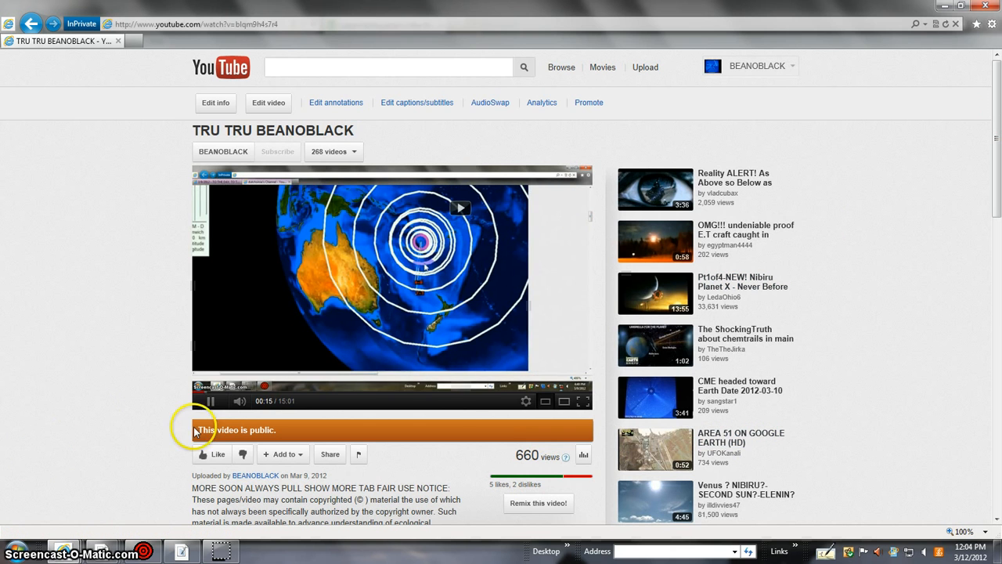
{"action": "left_click", "coordinate": [583, 401]}
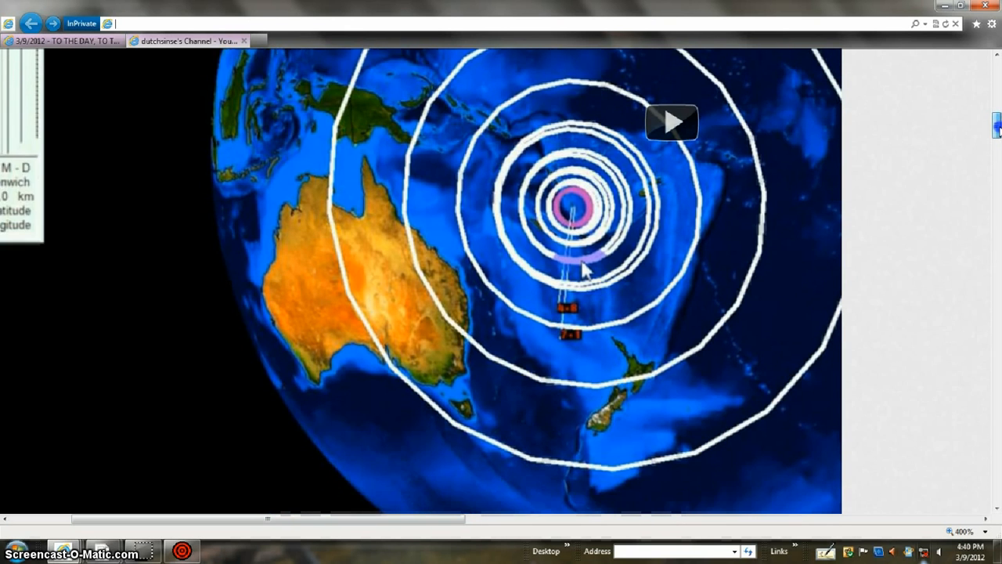
{"action": "scroll", "scroll_direction": "down", "scroll_amount": 3}
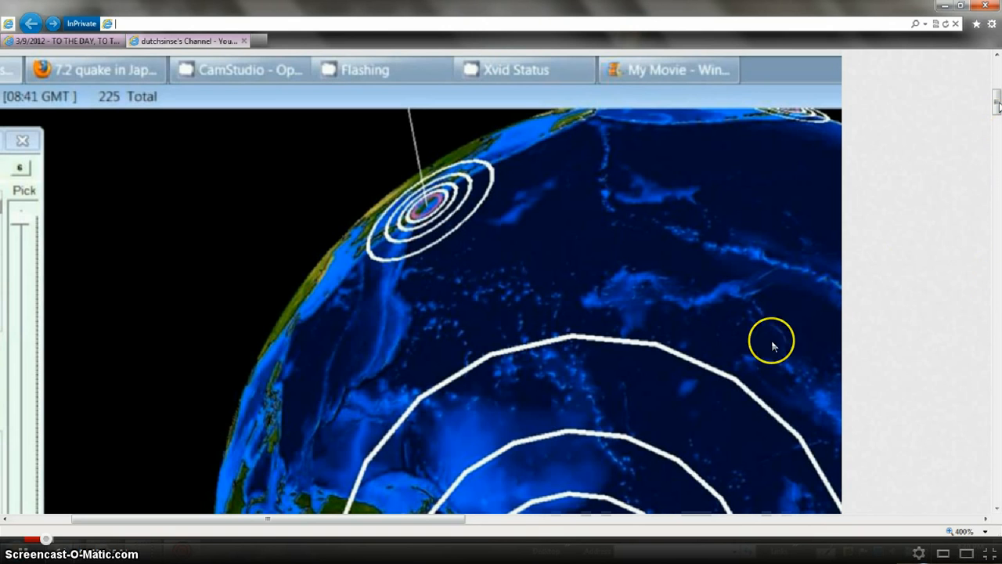
{"action": "mouse_move", "coordinate": [991, 555]}
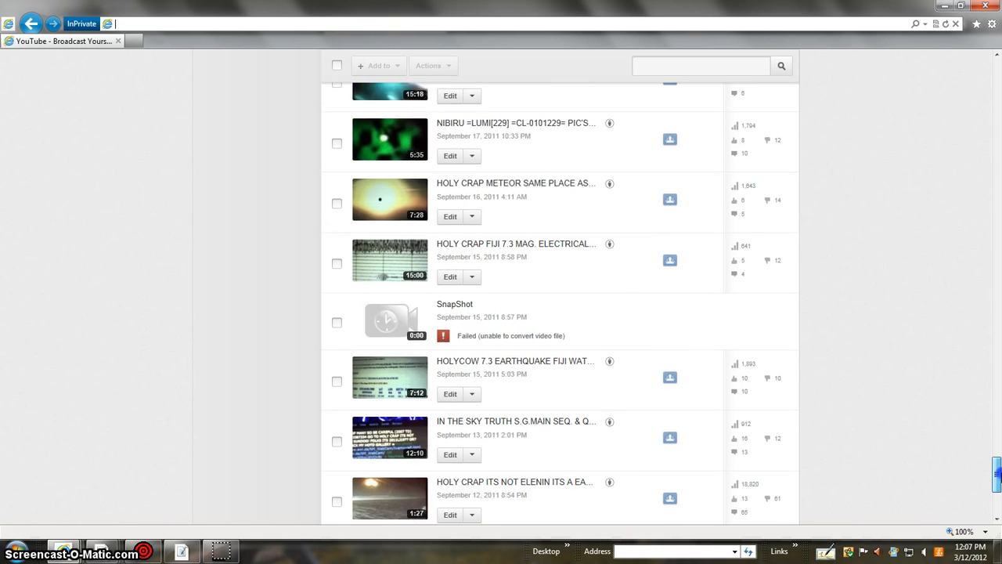
{"action": "scroll", "scroll_direction": "up", "scroll_amount": 3}
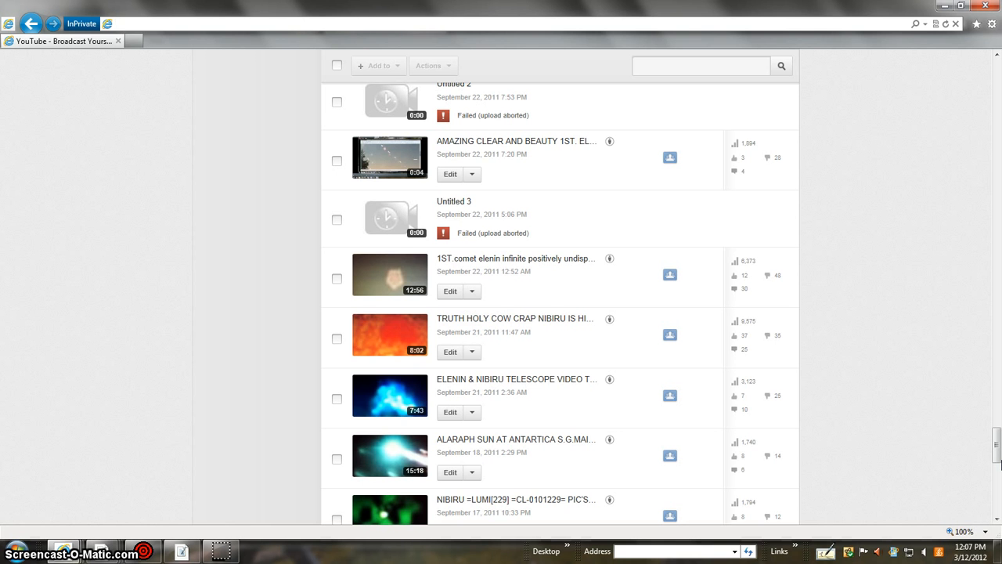
{"action": "scroll", "scroll_direction": "down", "scroll_amount": 3}
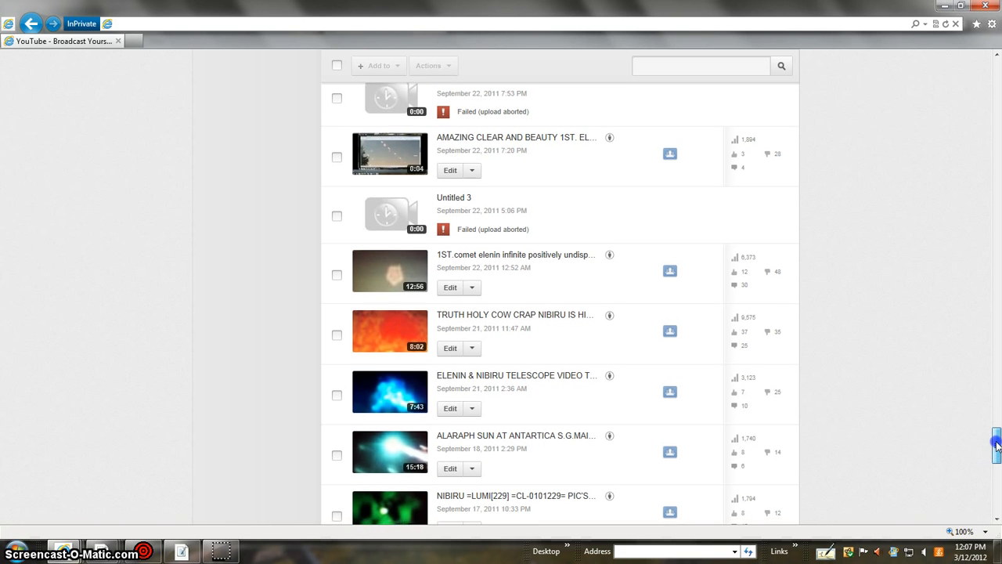
{"action": "scroll", "scroll_direction": "down", "scroll_amount": 3}
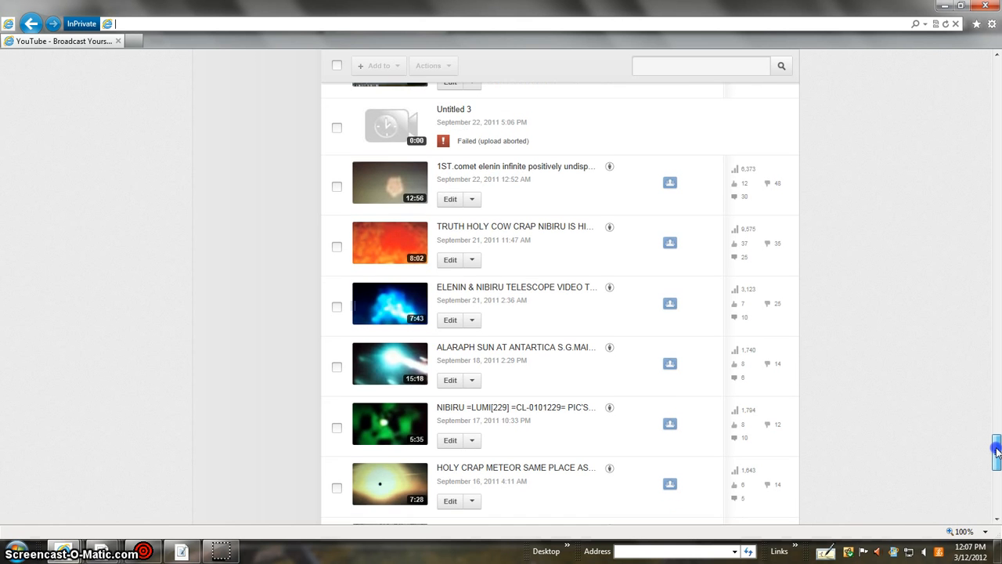
{"action": "scroll", "scroll_direction": "up", "scroll_amount": 3}
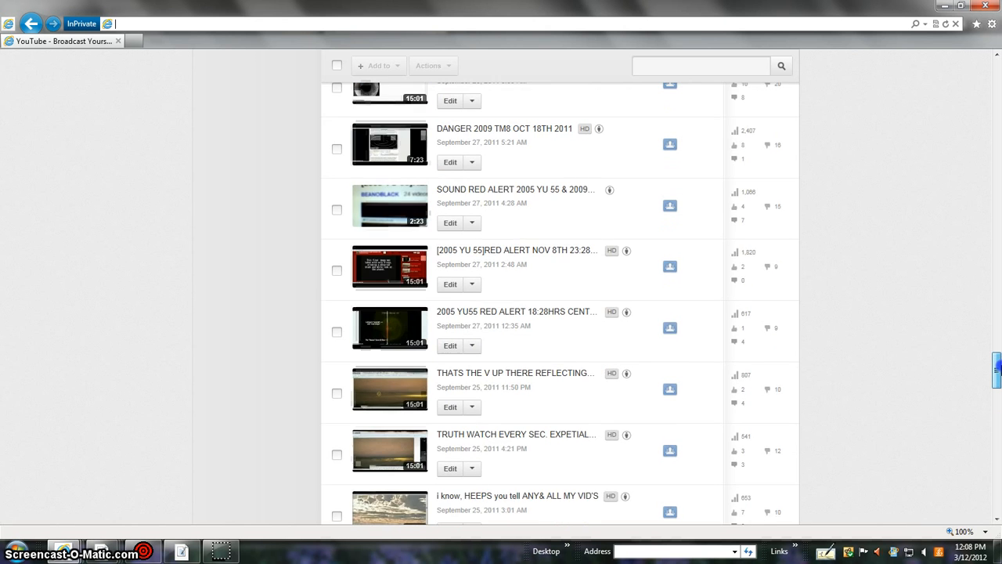
{"action": "scroll", "scroll_direction": "up", "scroll_amount": 3}
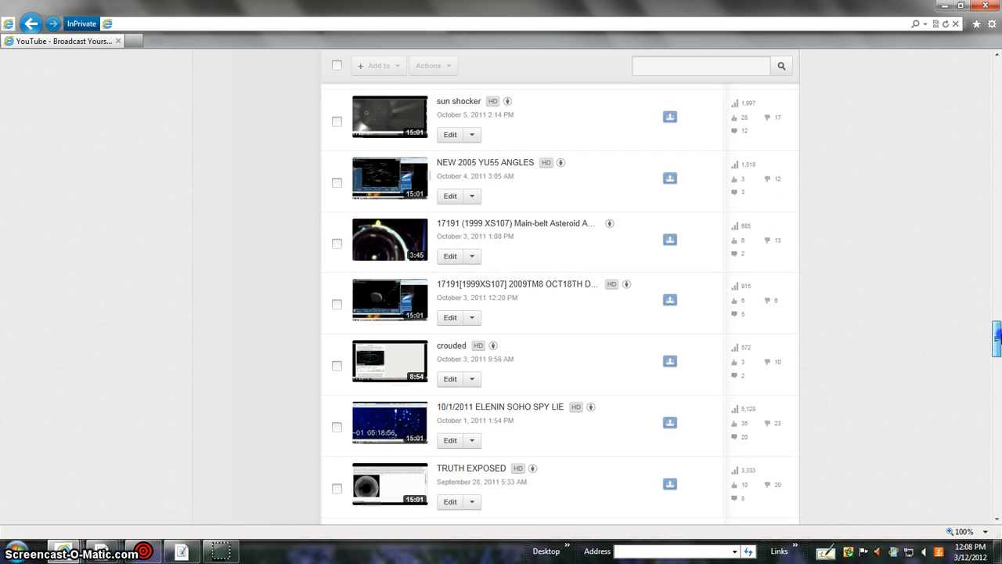
{"action": "scroll", "scroll_direction": "down", "scroll_amount": 3}
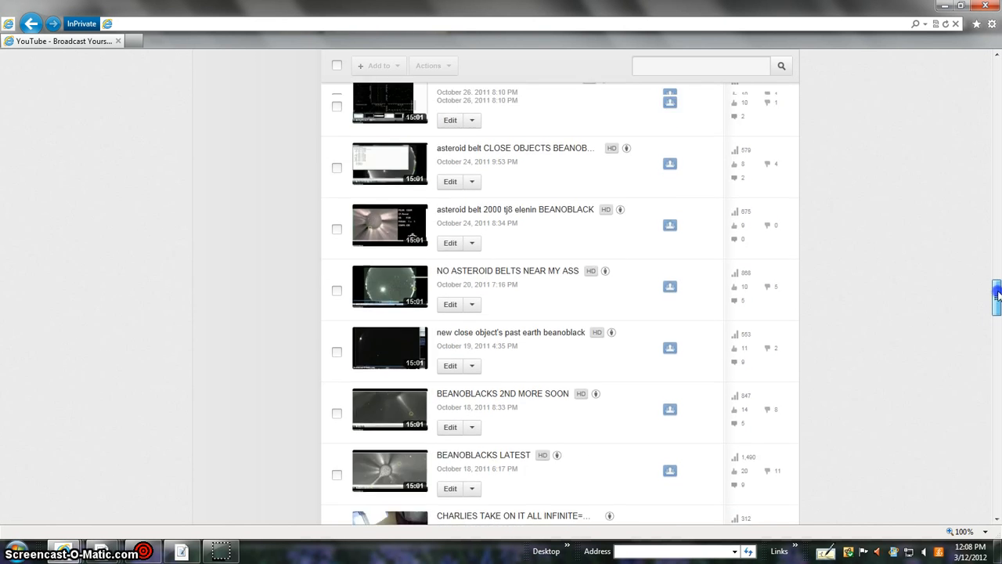
{"action": "scroll", "scroll_direction": "up", "scroll_amount": 3}
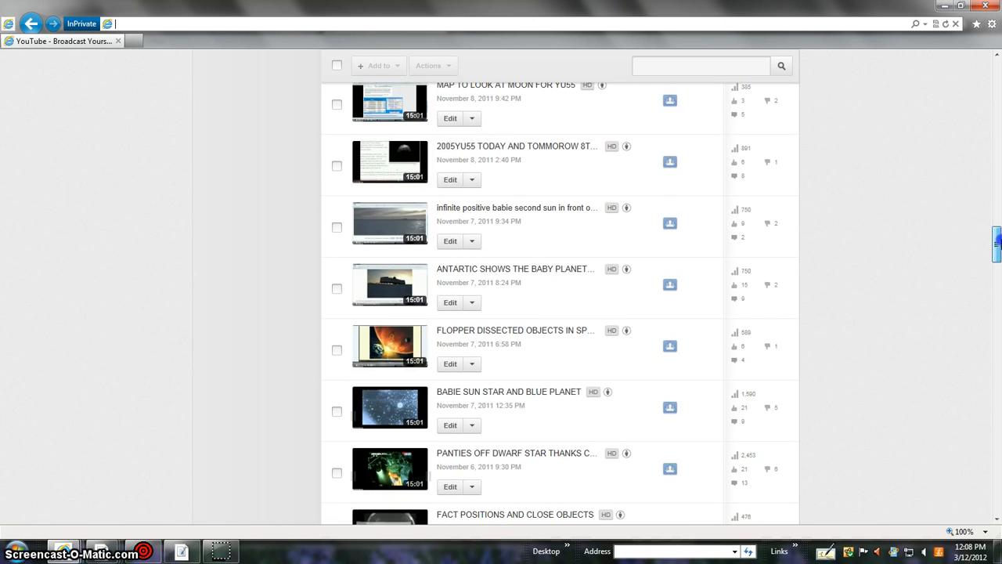
{"action": "scroll", "scroll_direction": "up", "scroll_amount": 3}
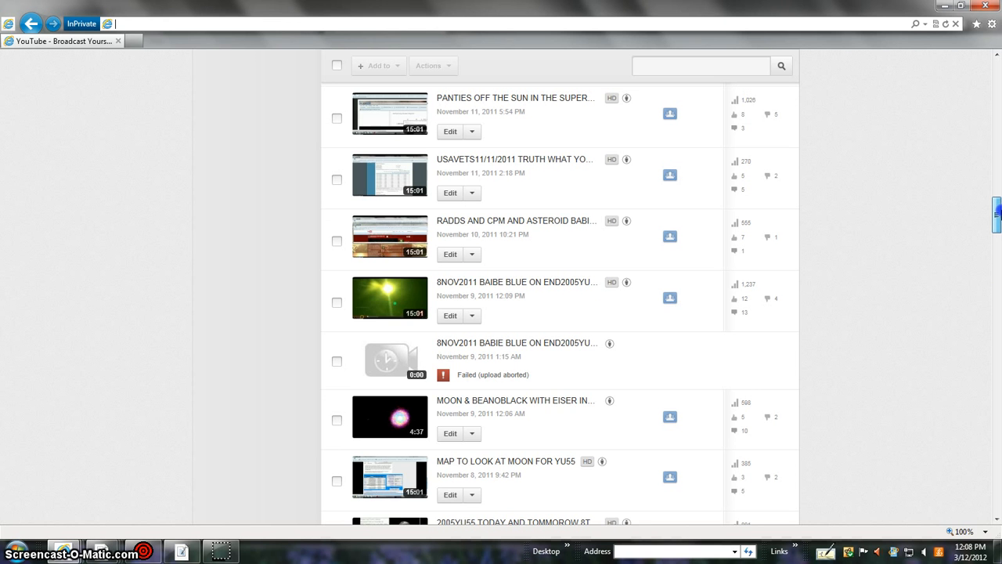
{"action": "scroll", "scroll_direction": "down", "scroll_amount": 3}
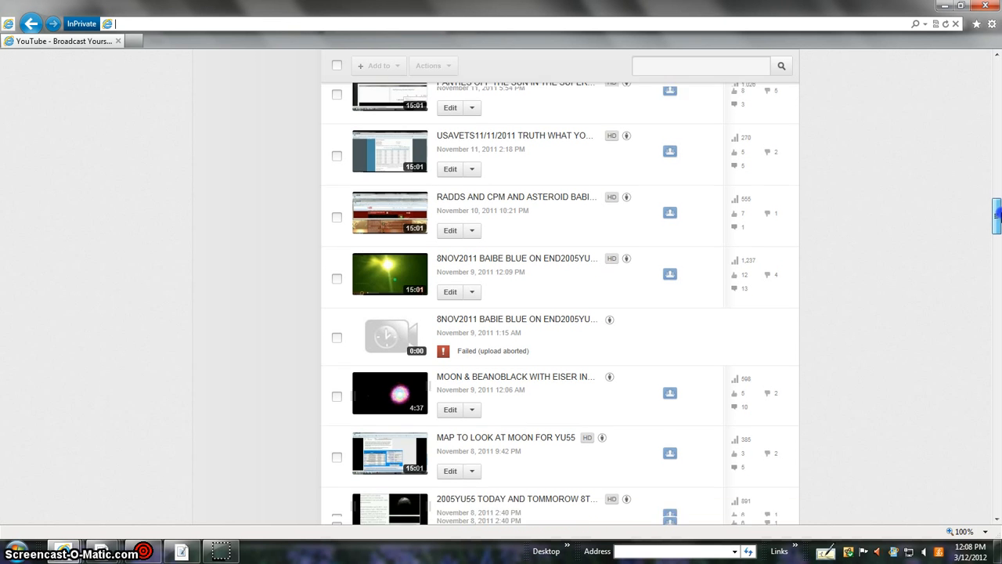
{"action": "scroll", "scroll_direction": "down", "scroll_amount": 3}
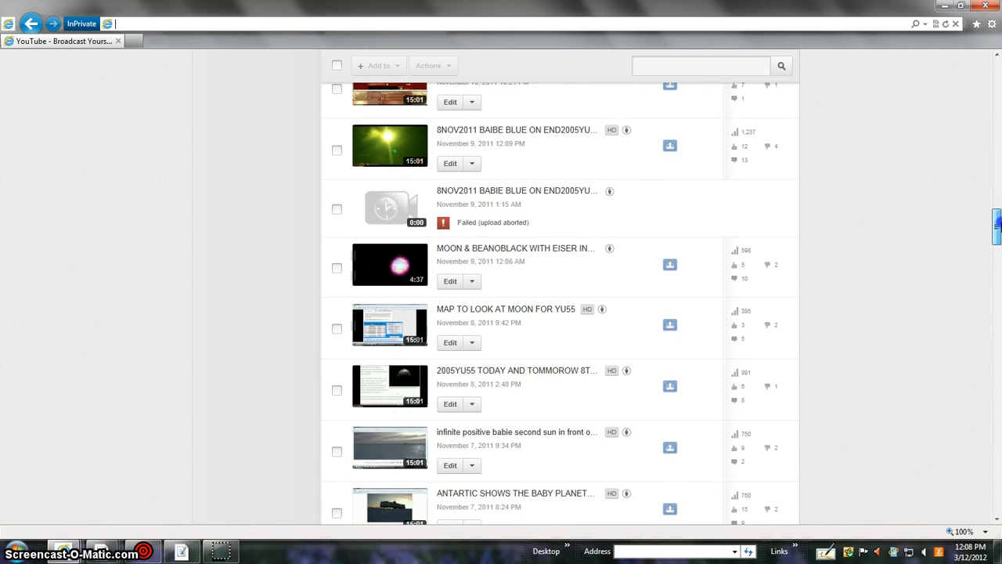
{"action": "scroll", "scroll_direction": "down", "scroll_amount": 3}
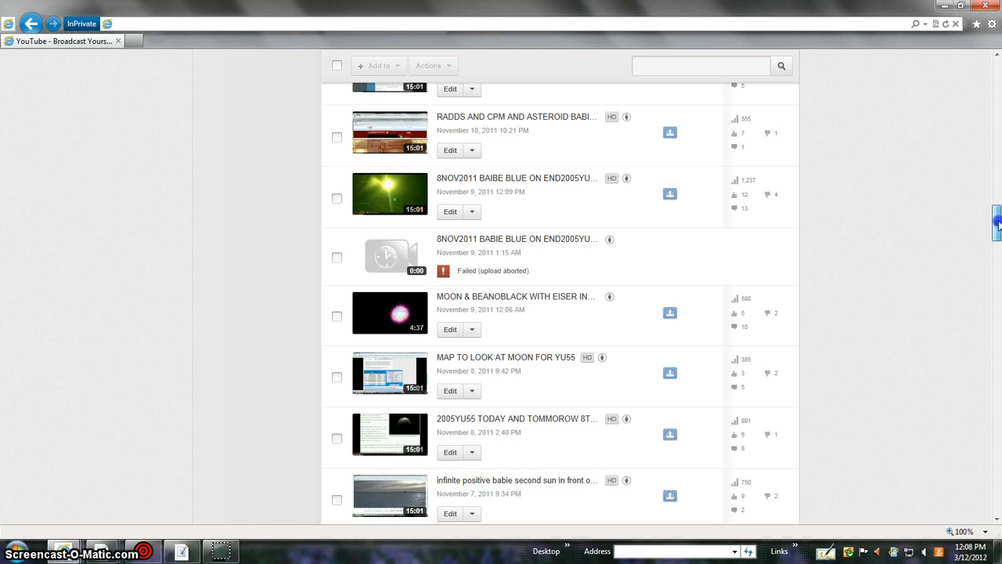
{"action": "scroll", "scroll_direction": "down", "scroll_amount": 3}
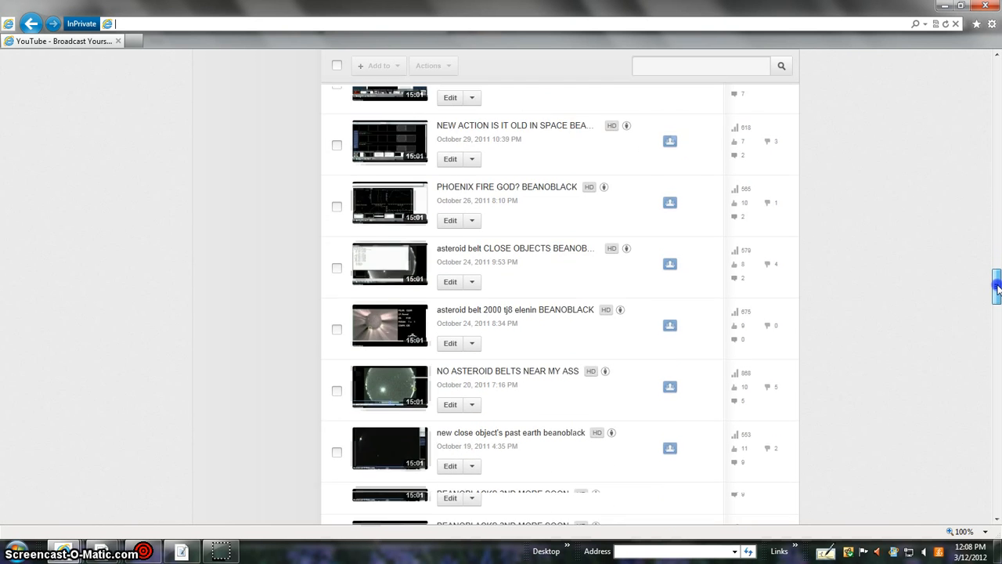
{"action": "scroll", "scroll_direction": "down", "scroll_amount": 3}
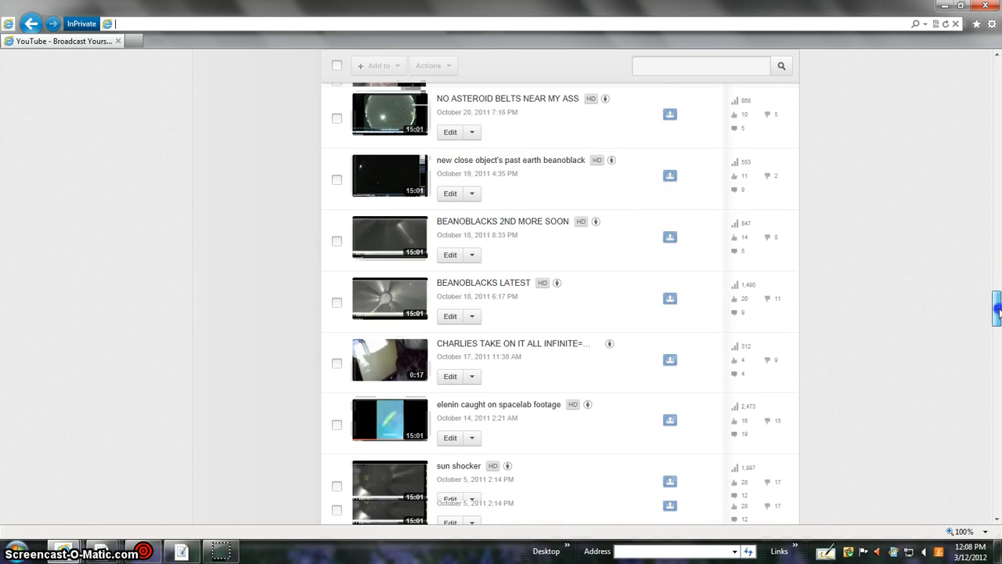
{"action": "scroll", "scroll_direction": "down", "scroll_amount": 3}
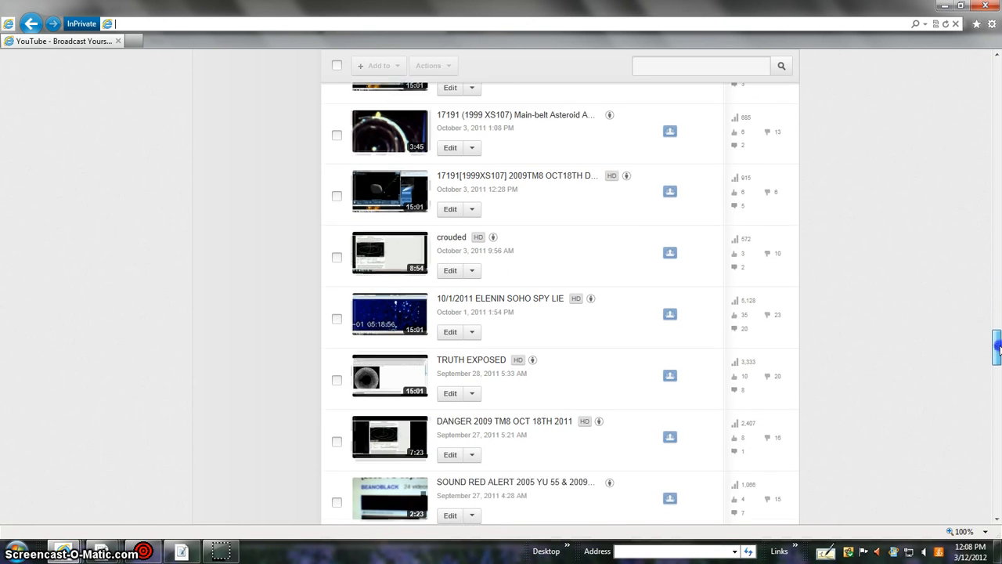
{"action": "scroll", "scroll_direction": "down", "scroll_amount": 3}
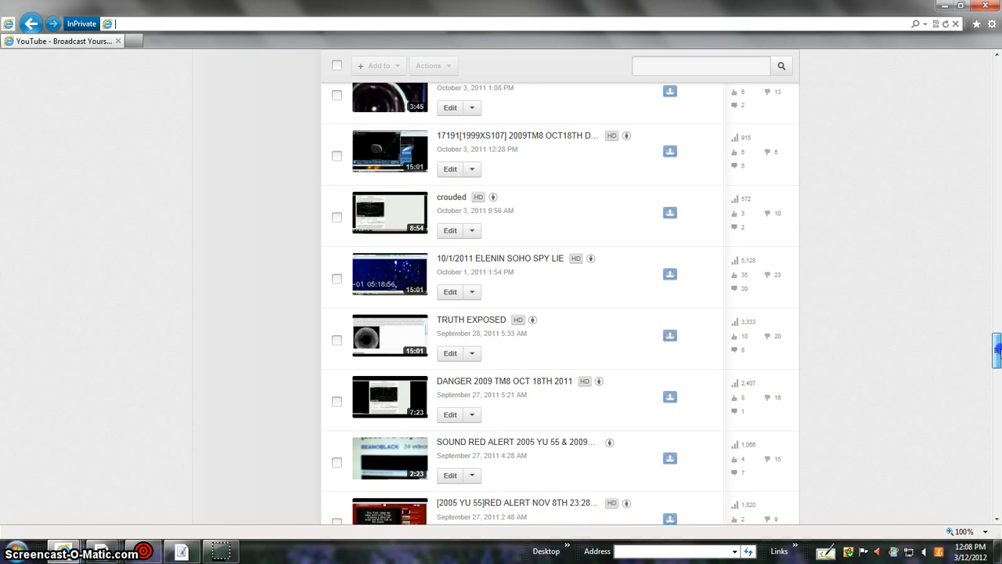
{"action": "scroll", "scroll_direction": "down", "scroll_amount": 3}
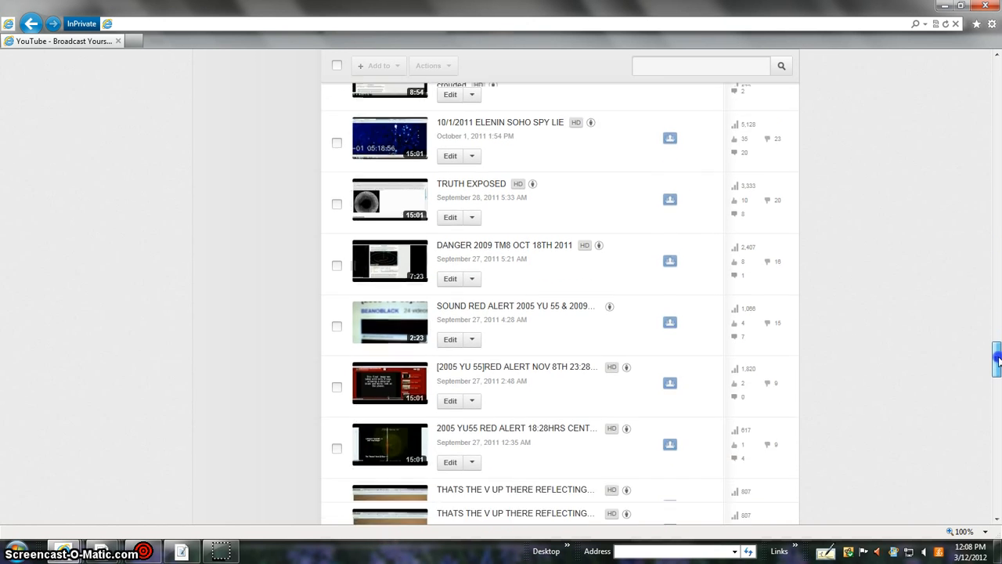
{"action": "scroll", "scroll_direction": "down", "scroll_amount": 3}
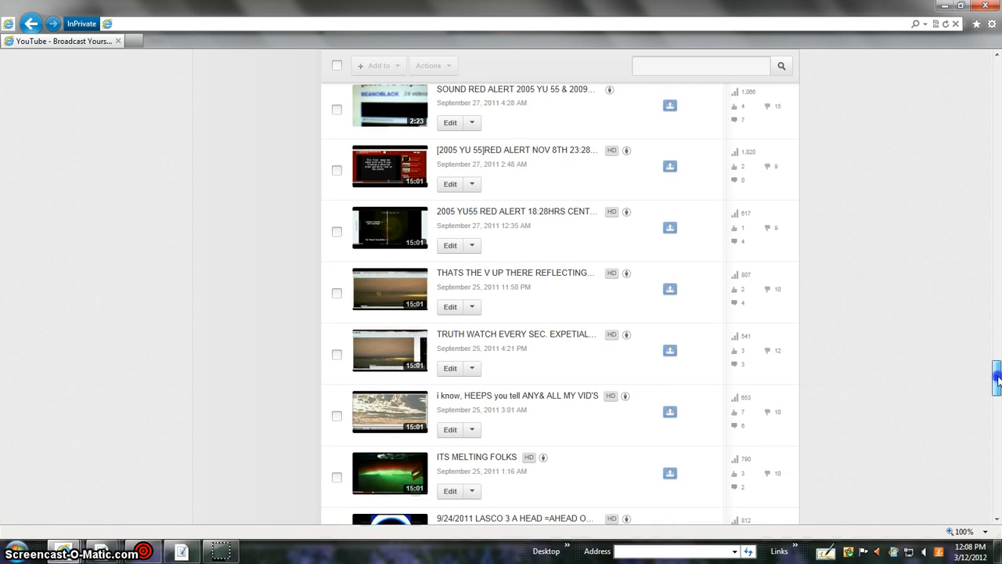
{"action": "scroll", "scroll_direction": "down", "scroll_amount": 3}
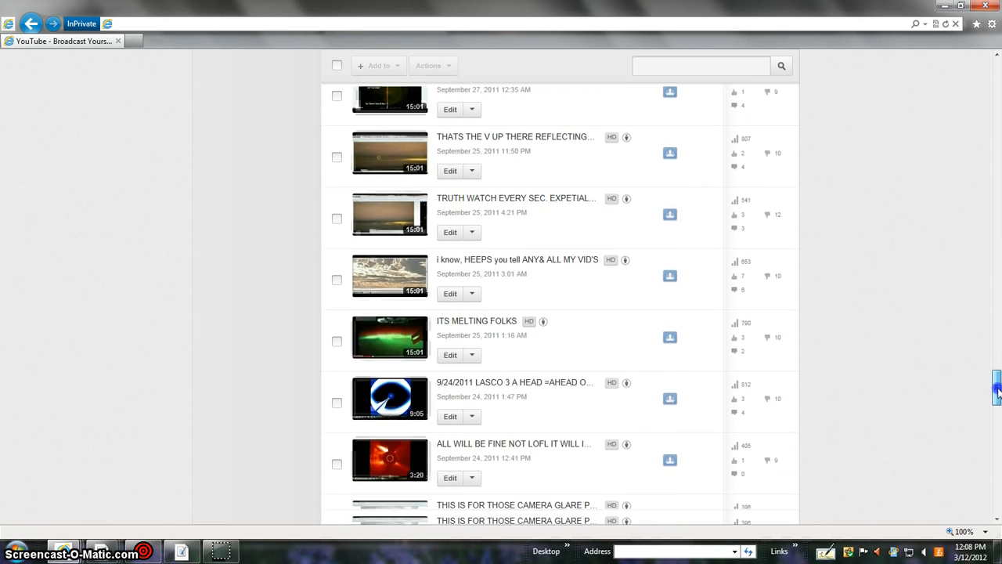
{"action": "scroll", "scroll_direction": "down", "scroll_amount": 3}
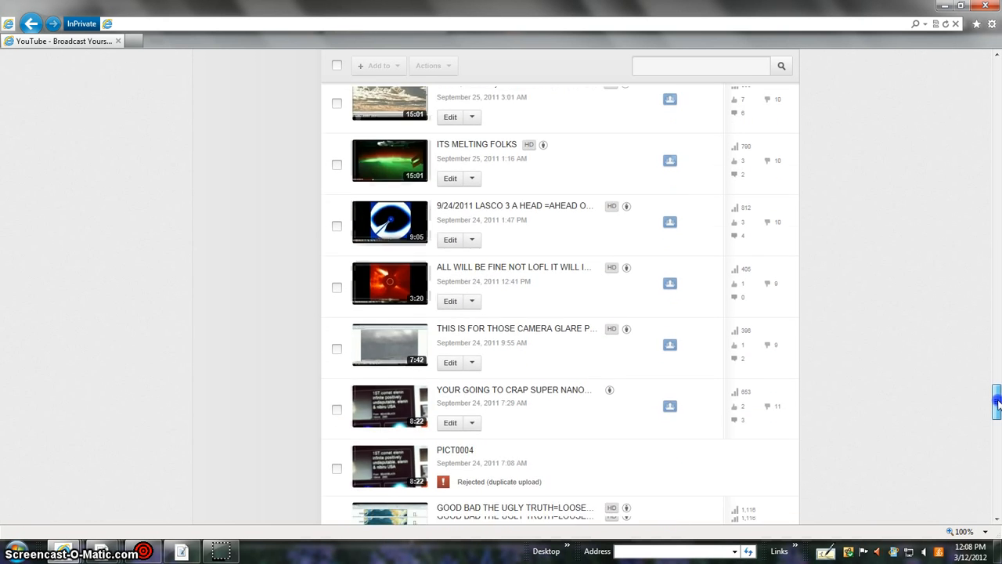
{"action": "scroll", "scroll_direction": "down", "scroll_amount": 3}
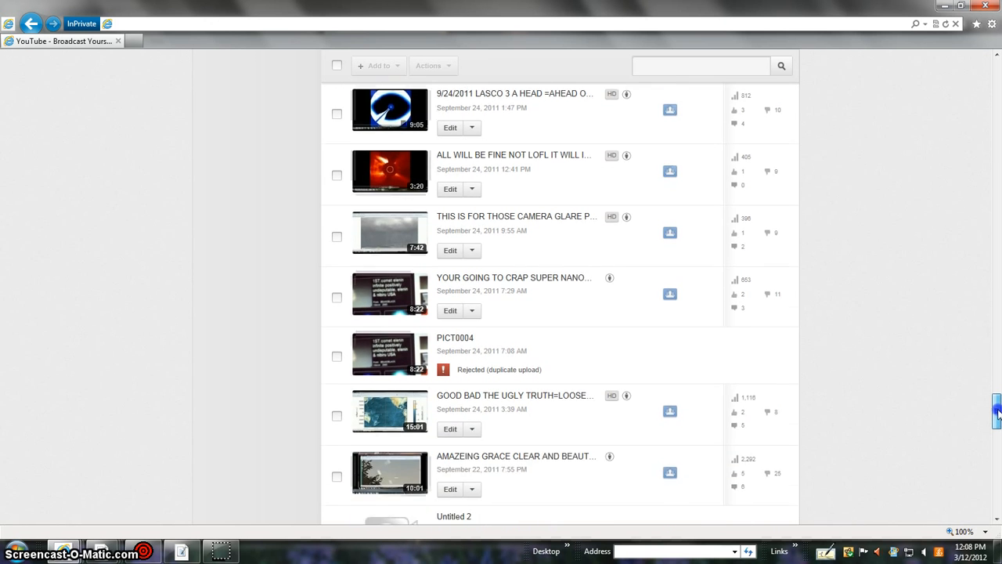
{"action": "scroll", "scroll_direction": "down", "scroll_amount": 3}
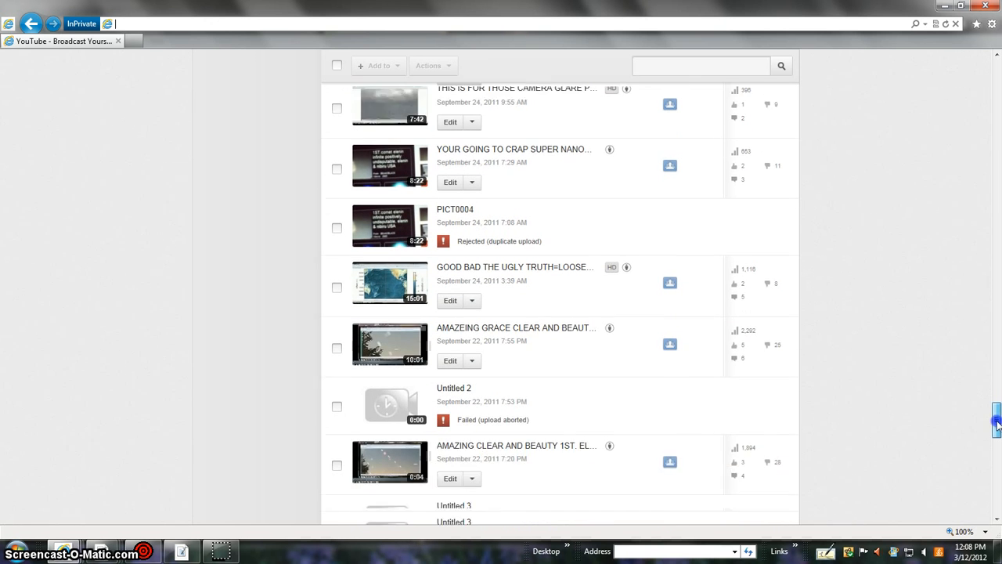
{"action": "scroll", "scroll_direction": "down", "scroll_amount": 3}
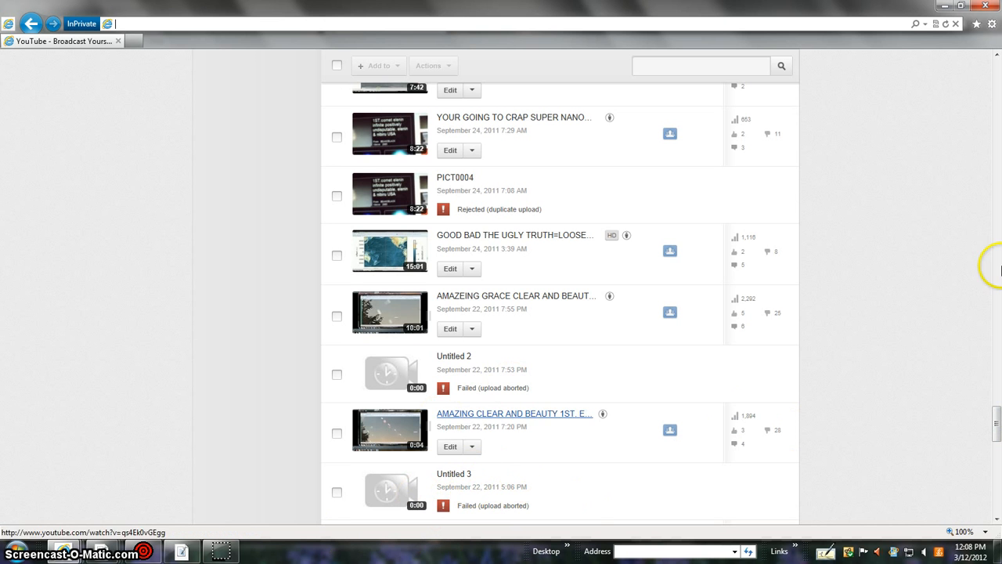
{"action": "scroll", "scroll_direction": "down", "scroll_amount": 3}
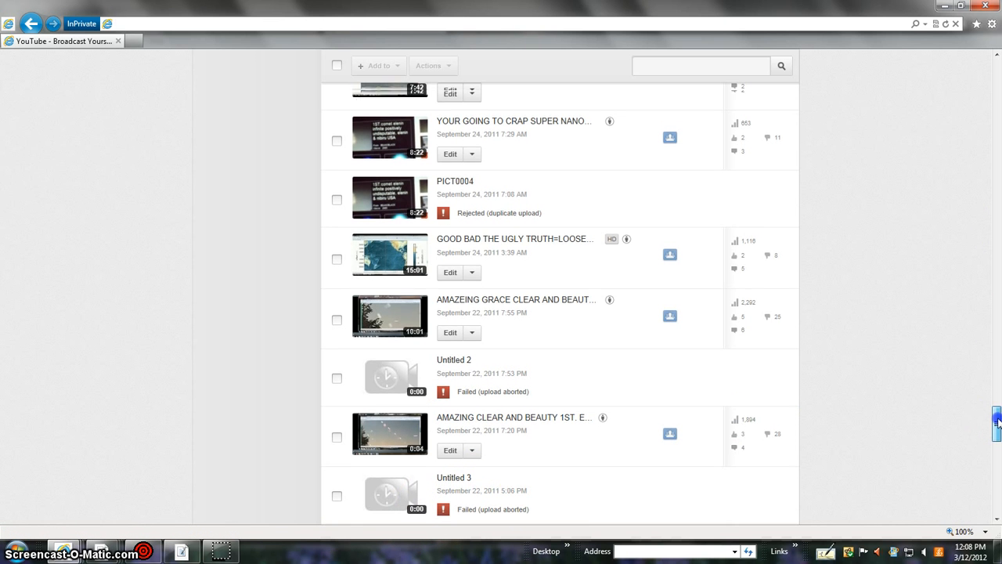
{"action": "scroll", "scroll_direction": "down", "scroll_amount": 3}
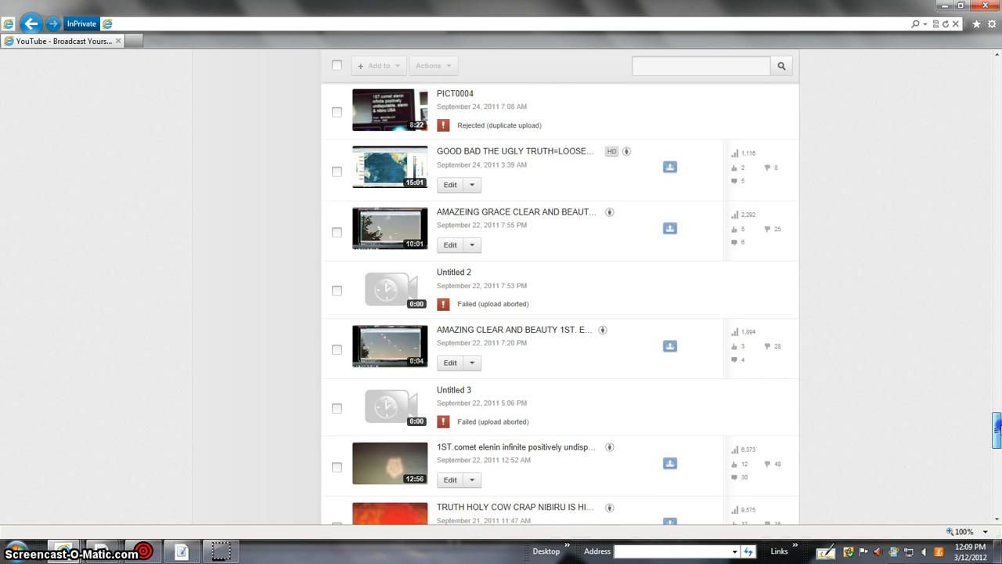
{"action": "scroll", "scroll_direction": "down", "scroll_amount": 3}
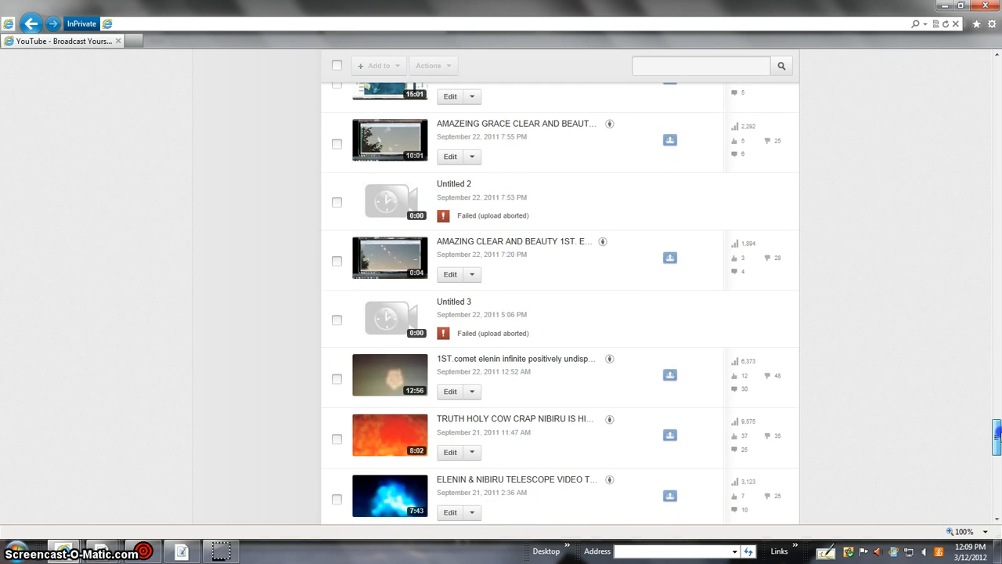
{"action": "scroll", "scroll_direction": "down", "scroll_amount": 3}
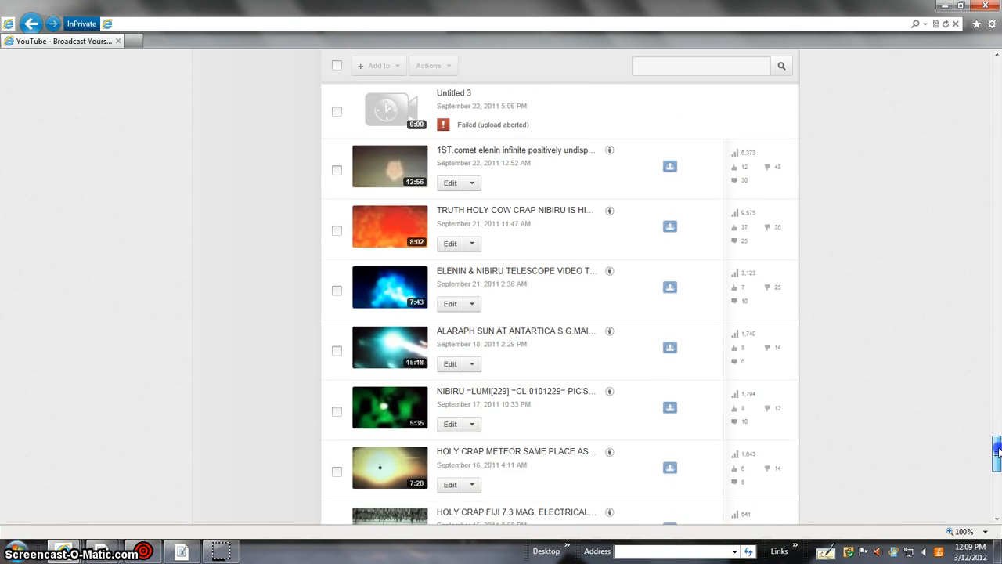
{"action": "scroll", "scroll_direction": "down", "scroll_amount": 3}
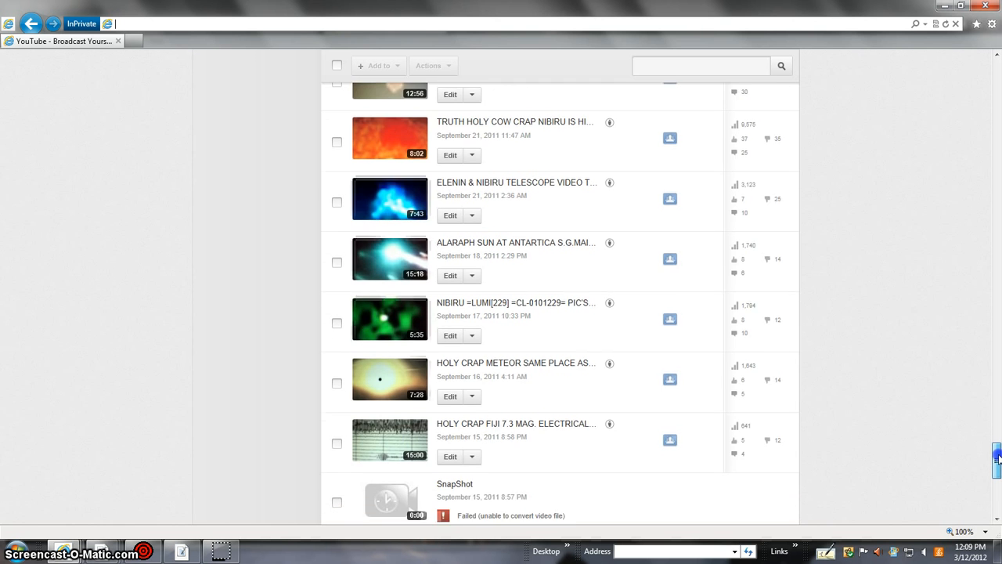
{"action": "scroll", "scroll_direction": "down", "scroll_amount": 3}
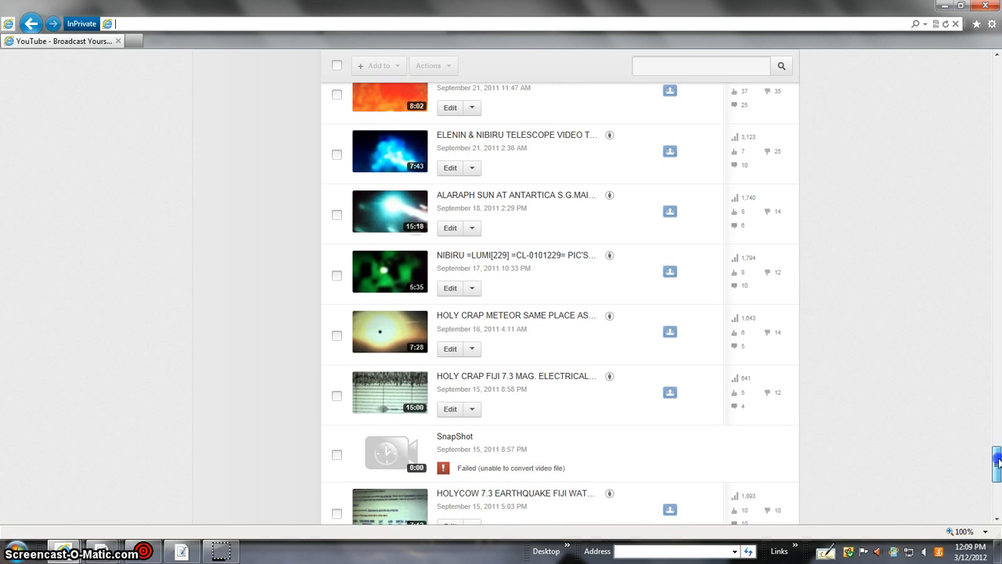
{"action": "scroll", "scroll_direction": "down", "scroll_amount": 3}
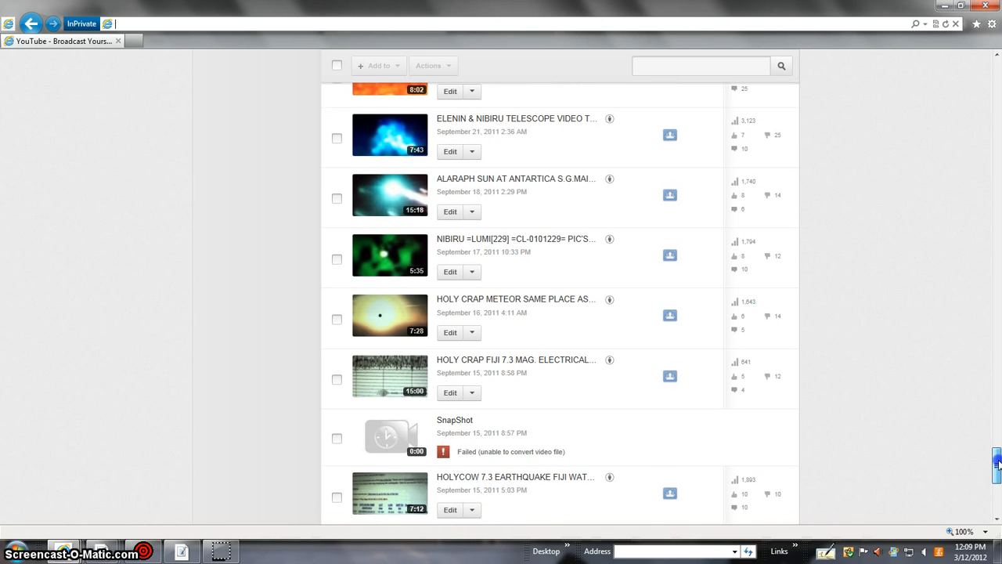
{"action": "scroll", "scroll_direction": "down", "scroll_amount": 3}
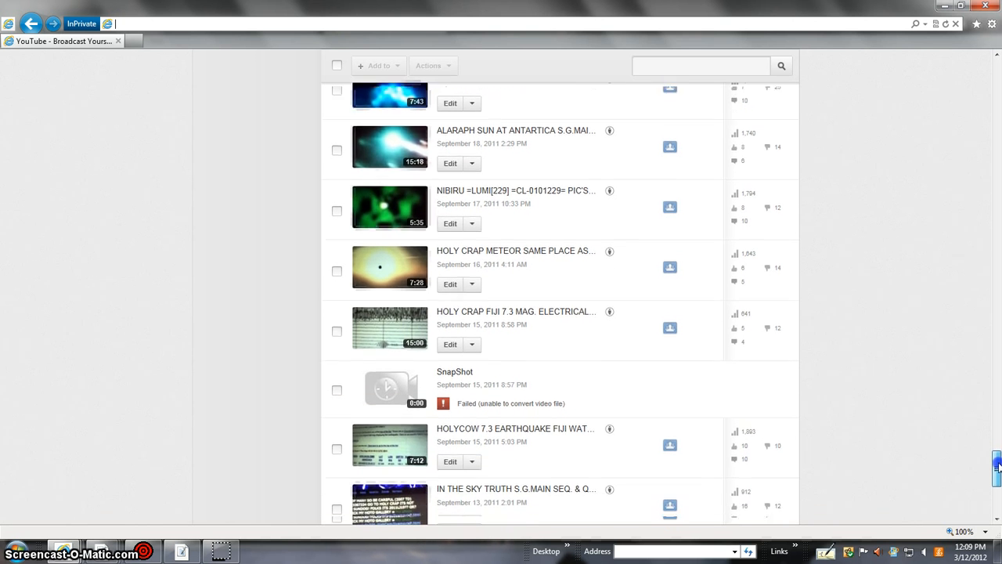
{"action": "scroll", "scroll_direction": "down", "scroll_amount": 3}
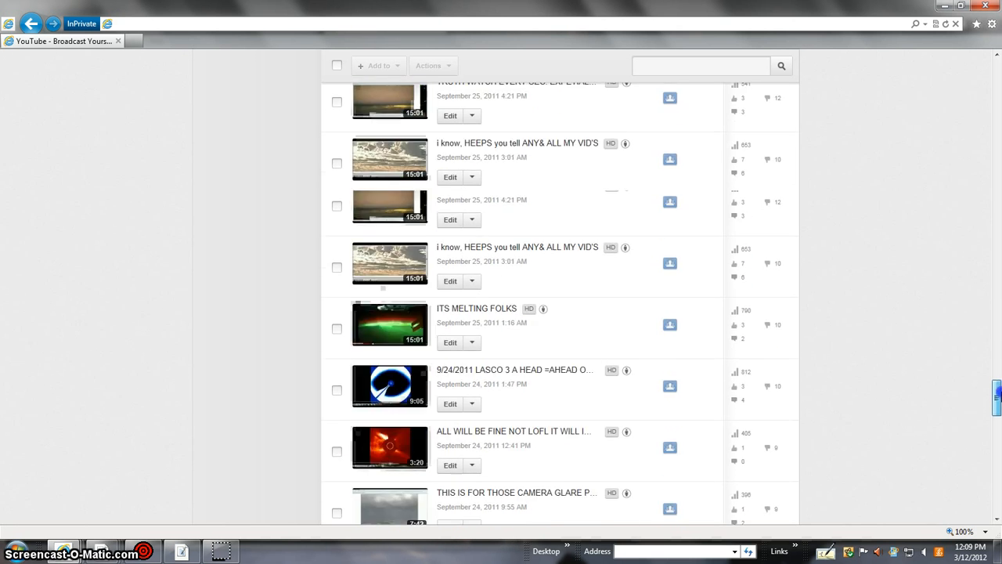
{"action": "scroll", "scroll_direction": "down", "scroll_amount": 3}
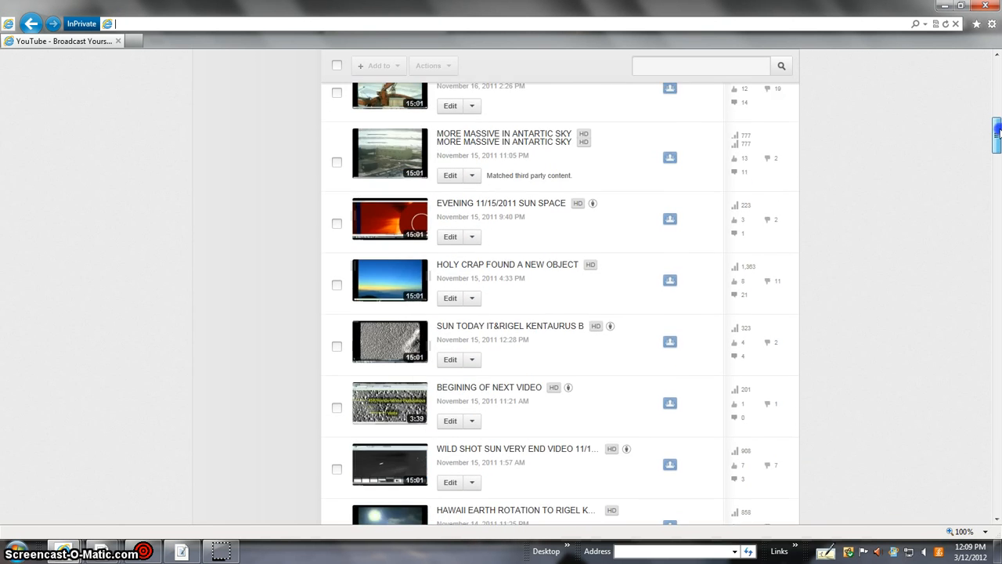
{"action": "scroll", "scroll_direction": "up", "scroll_amount": 3}
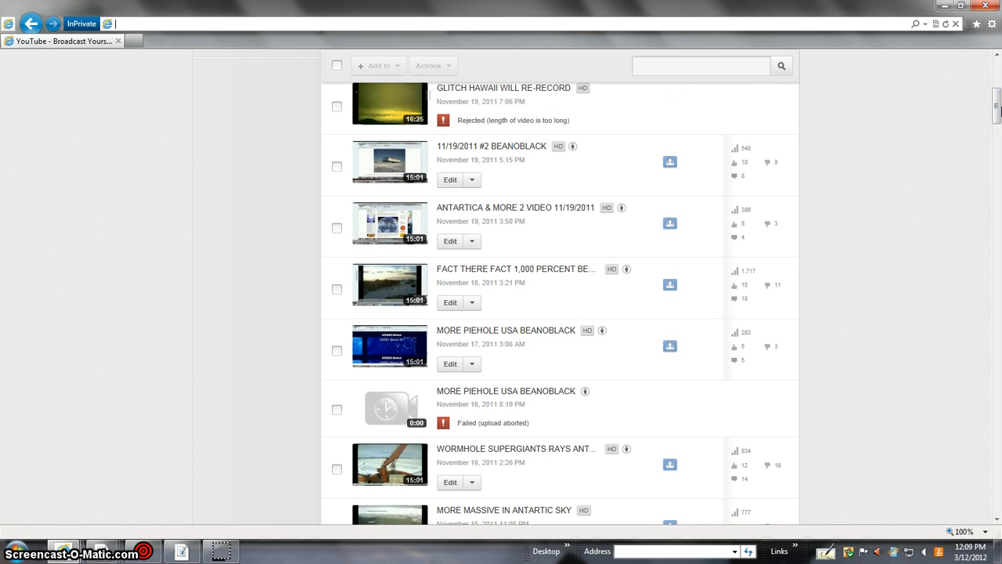
{"action": "mouse_move", "coordinate": [995, 99]}
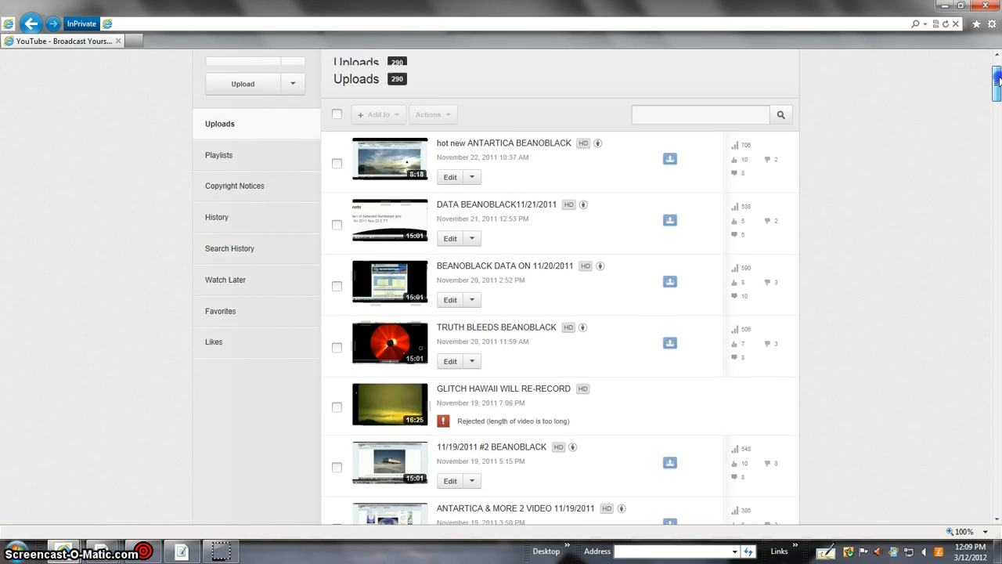
- Scroll the Video Manager uploads down to the 'TRUTH EXPOSED' entry from late September 2011
{"action": "scroll", "scroll_direction": "down", "scroll_amount": 3}
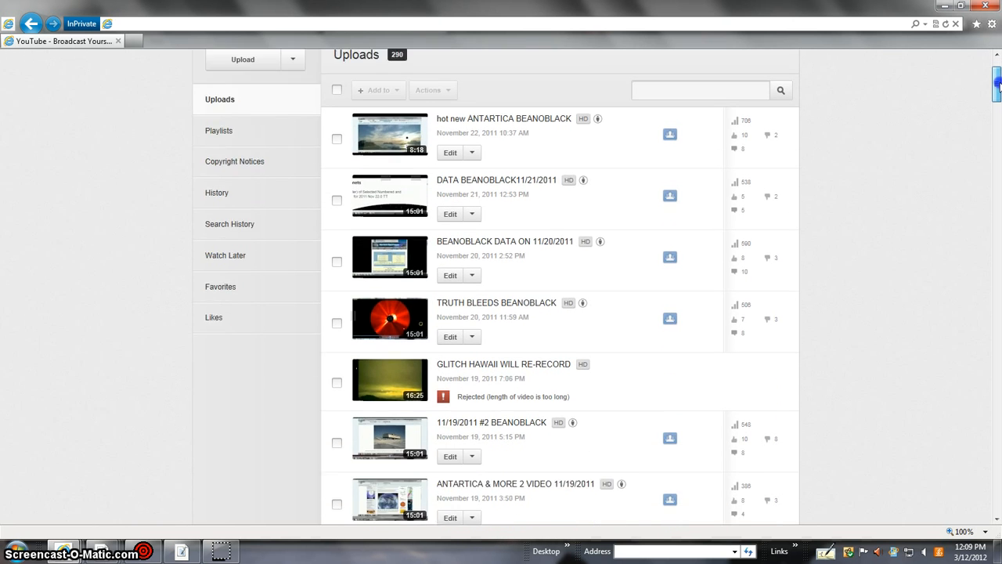
{"action": "scroll", "scroll_direction": "down", "scroll_amount": 3}
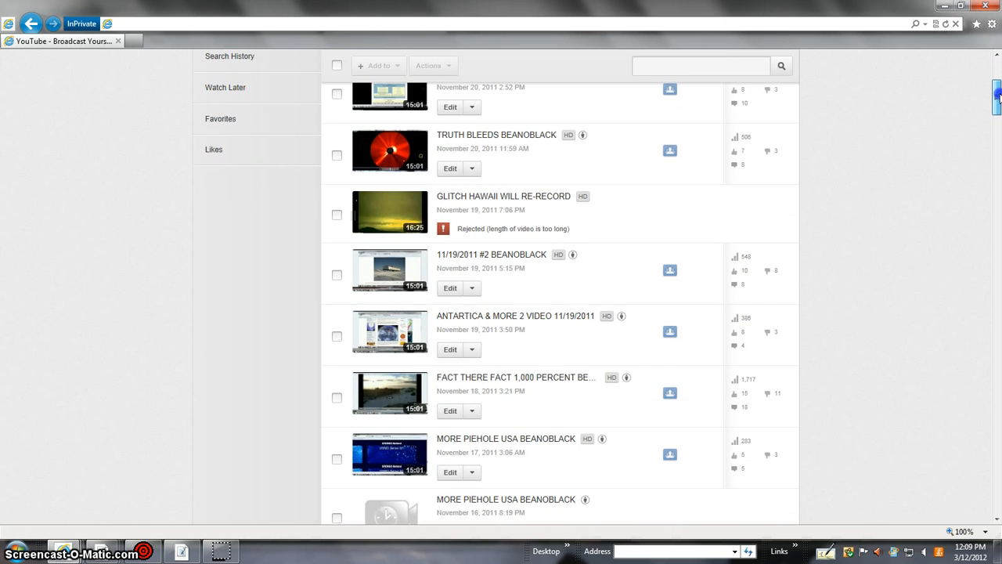
{"action": "scroll", "scroll_direction": "down", "scroll_amount": 3}
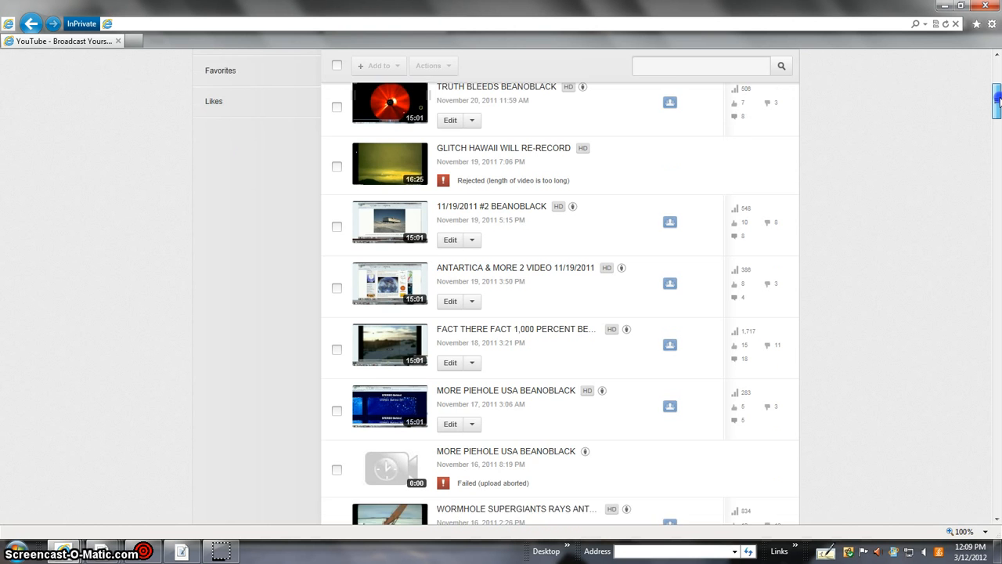
{"action": "scroll", "scroll_direction": "down", "scroll_amount": 3}
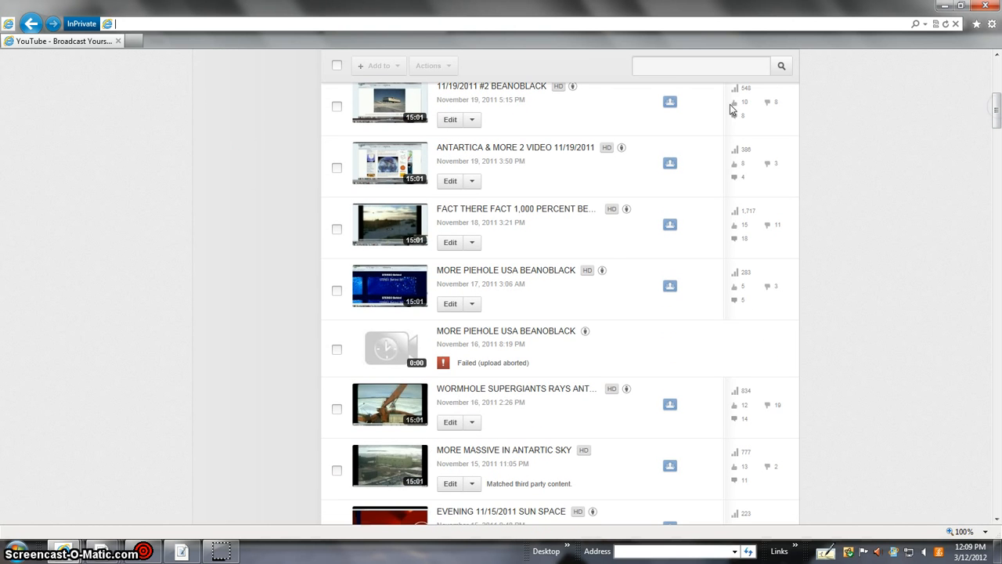
{"action": "mouse_move", "coordinate": [950, 187]}
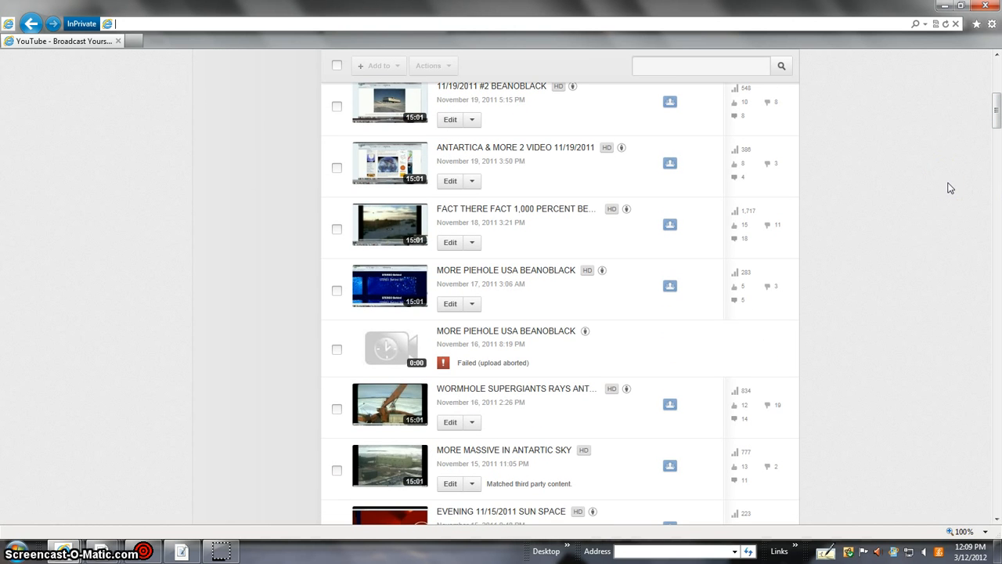
{"action": "scroll", "scroll_direction": "down", "scroll_amount": 3}
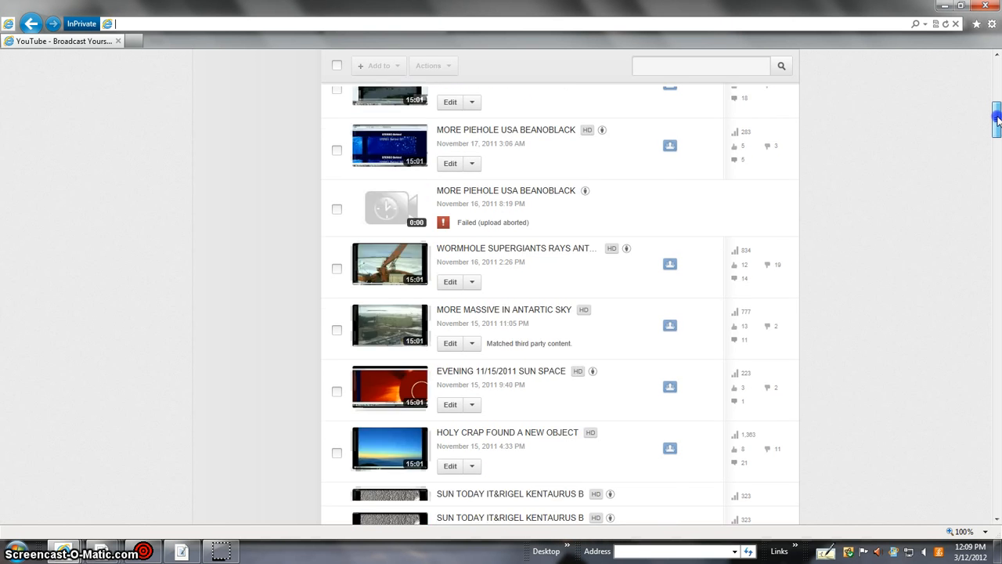
{"action": "scroll", "scroll_direction": "down", "scroll_amount": 3}
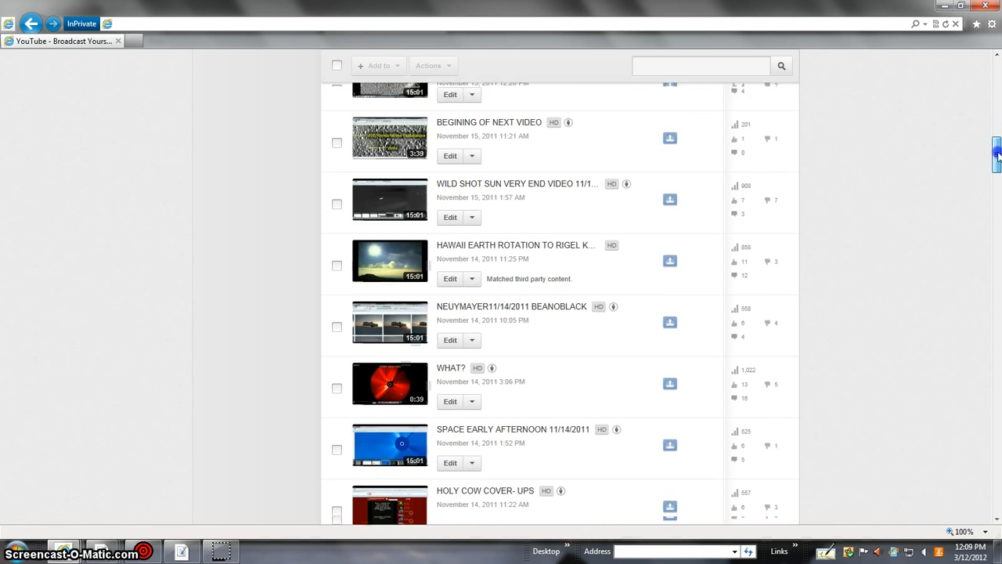
{"action": "scroll", "scroll_direction": "down", "scroll_amount": 3}
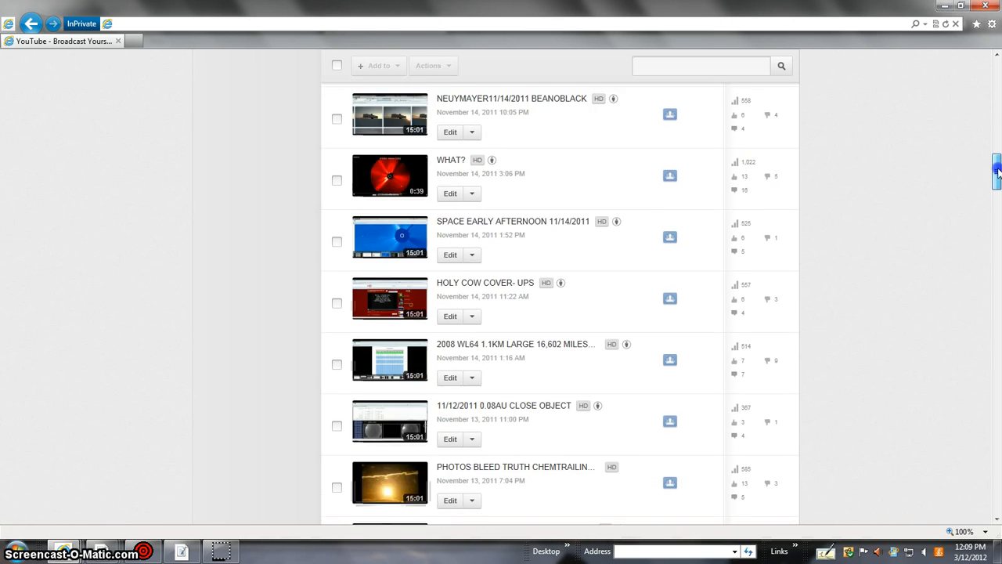
{"action": "scroll", "scroll_direction": "down", "scroll_amount": 3}
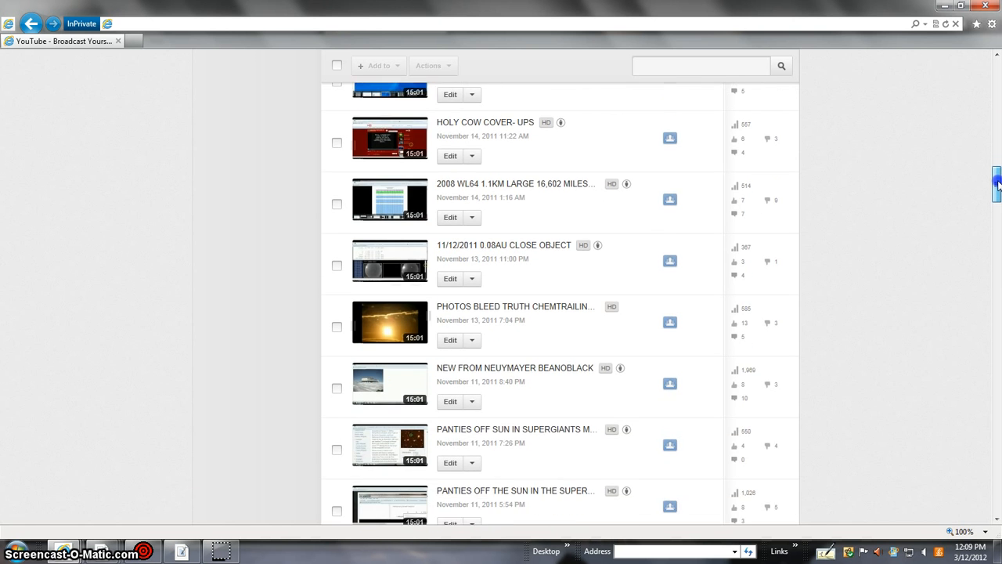
{"action": "scroll", "scroll_direction": "down", "scroll_amount": 3}
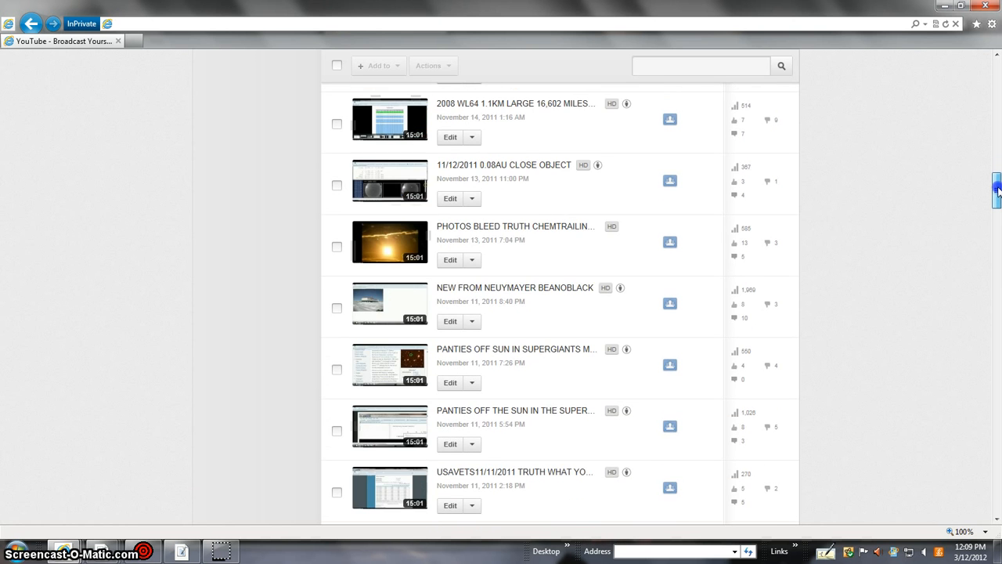
{"action": "scroll", "scroll_direction": "down", "scroll_amount": 3}
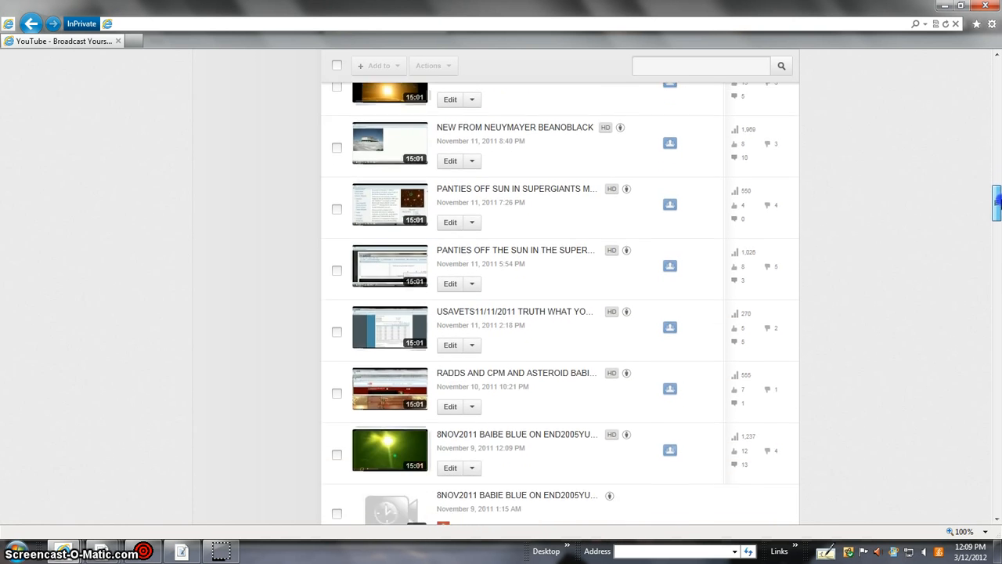
{"action": "scroll", "scroll_direction": "down", "scroll_amount": 3}
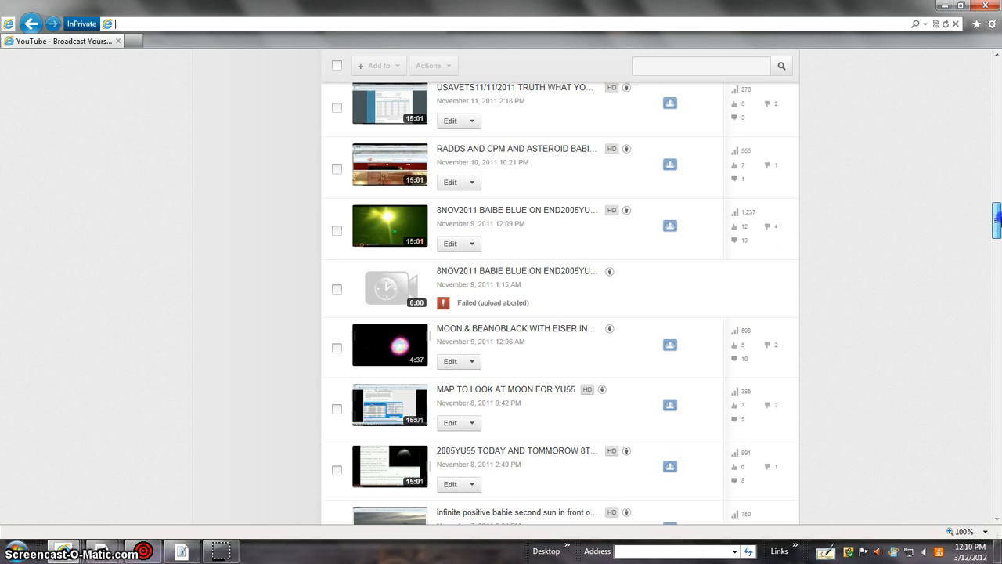
{"action": "scroll", "scroll_direction": "down", "scroll_amount": 3}
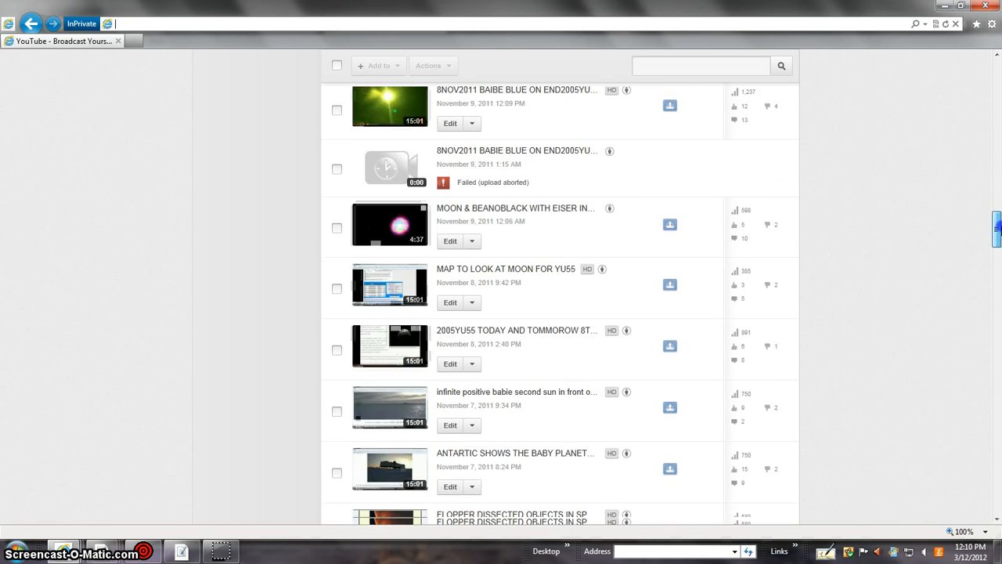
{"action": "scroll", "scroll_direction": "down", "scroll_amount": 3}
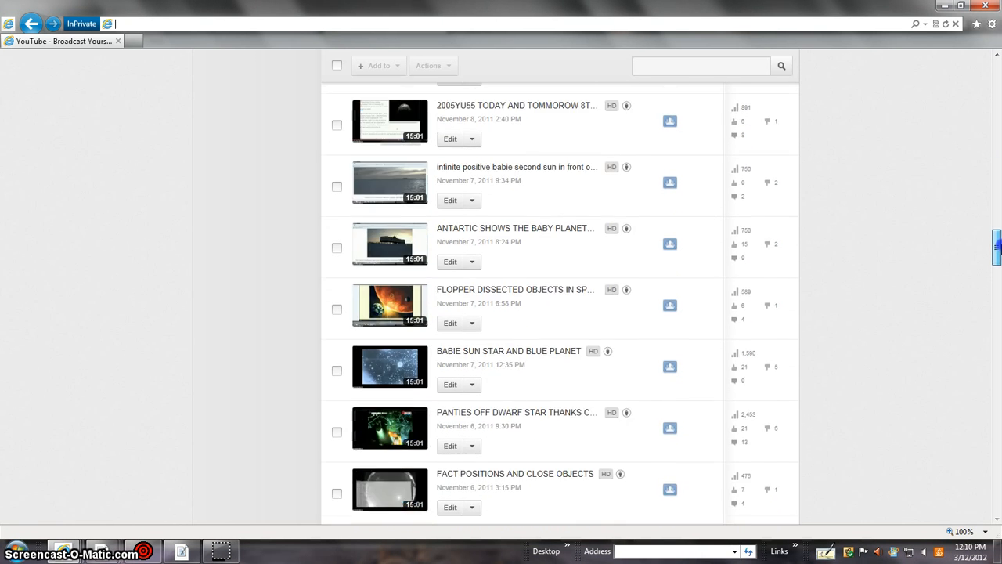
{"action": "scroll", "scroll_direction": "down", "scroll_amount": 3}
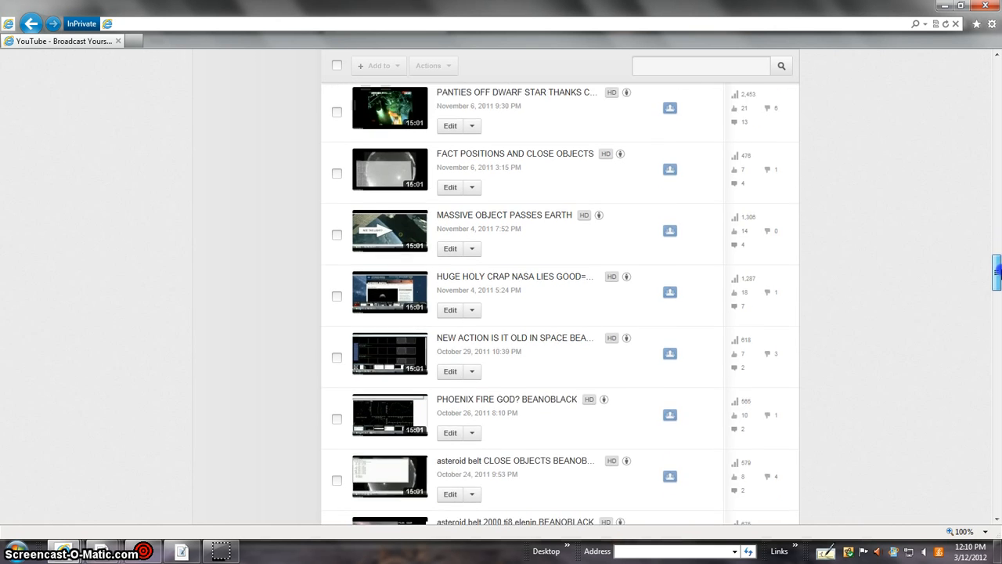
{"action": "scroll", "scroll_direction": "down", "scroll_amount": 3}
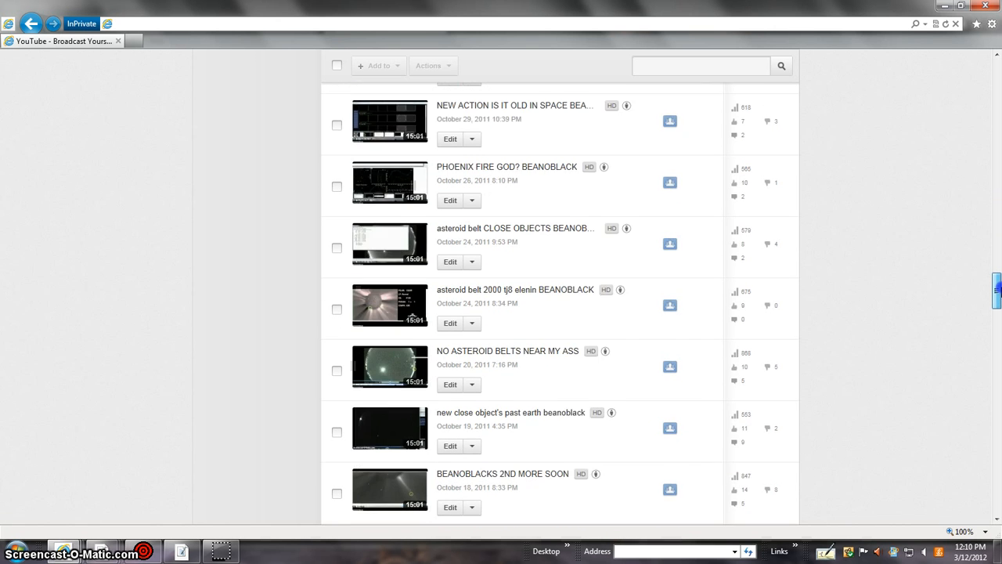
{"action": "scroll", "scroll_direction": "down", "scroll_amount": 3}
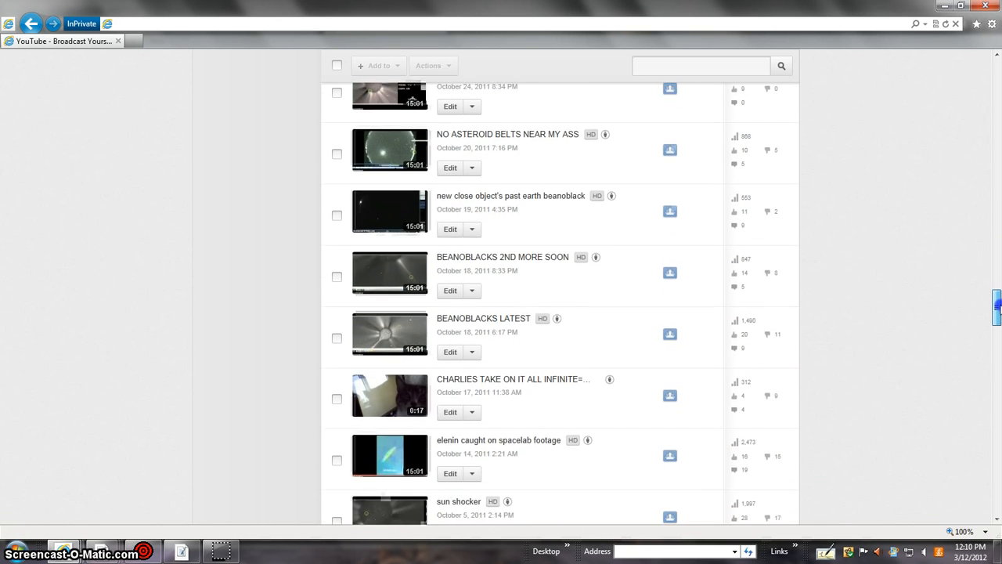
{"action": "scroll", "scroll_direction": "down", "scroll_amount": 3}
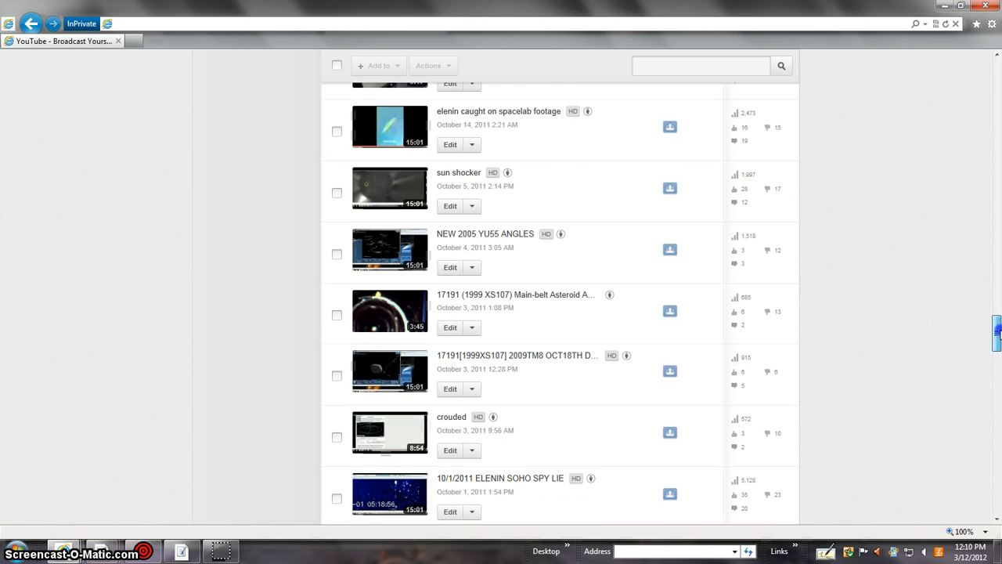
{"action": "scroll", "scroll_direction": "down", "scroll_amount": 3}
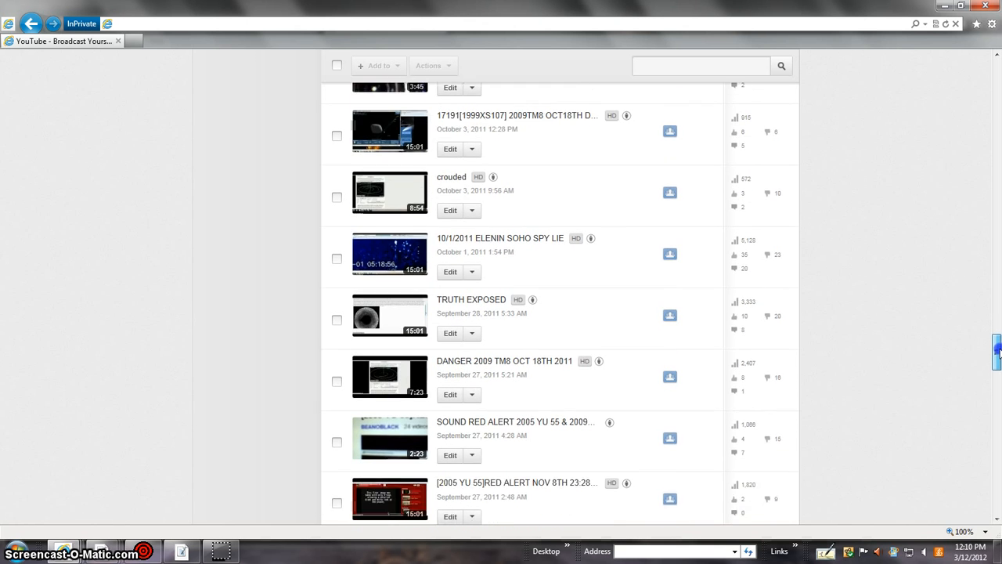
{"action": "scroll", "scroll_direction": "down", "scroll_amount": 3}
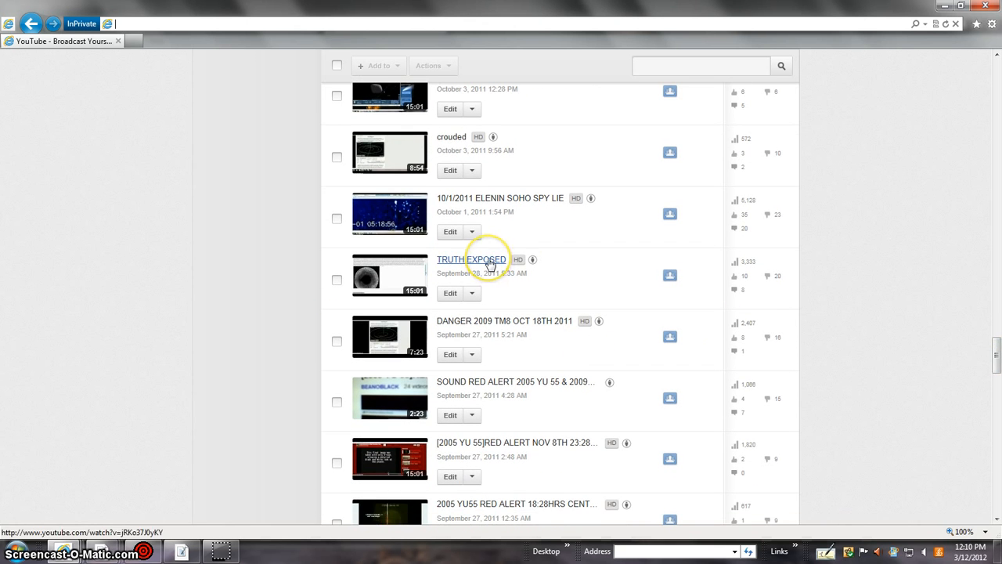
- Open the 'TRUTH EXPOSED' video and play it full screen
{"action": "left_click", "coordinate": [471, 259]}
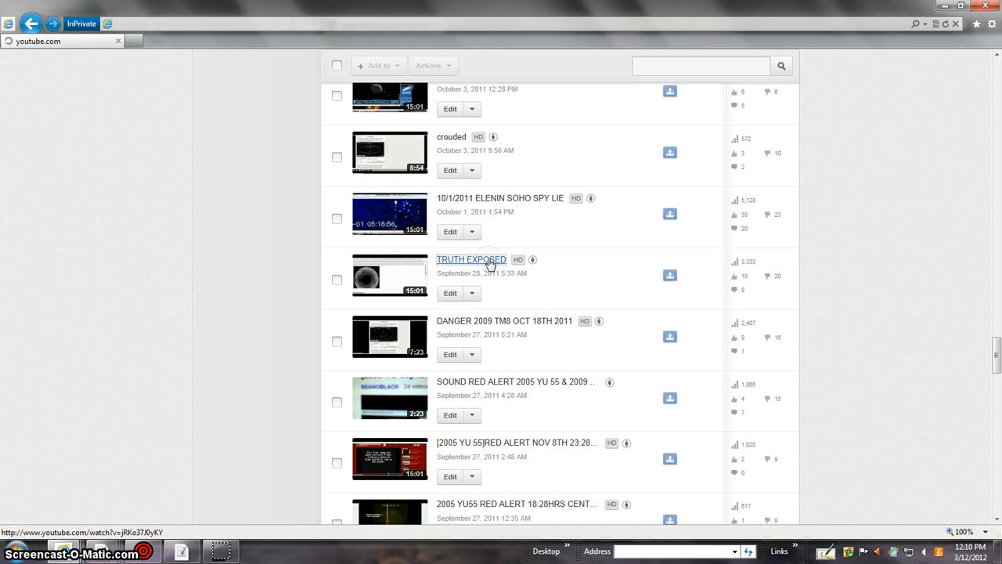
{"action": "left_click", "coordinate": [470, 259]}
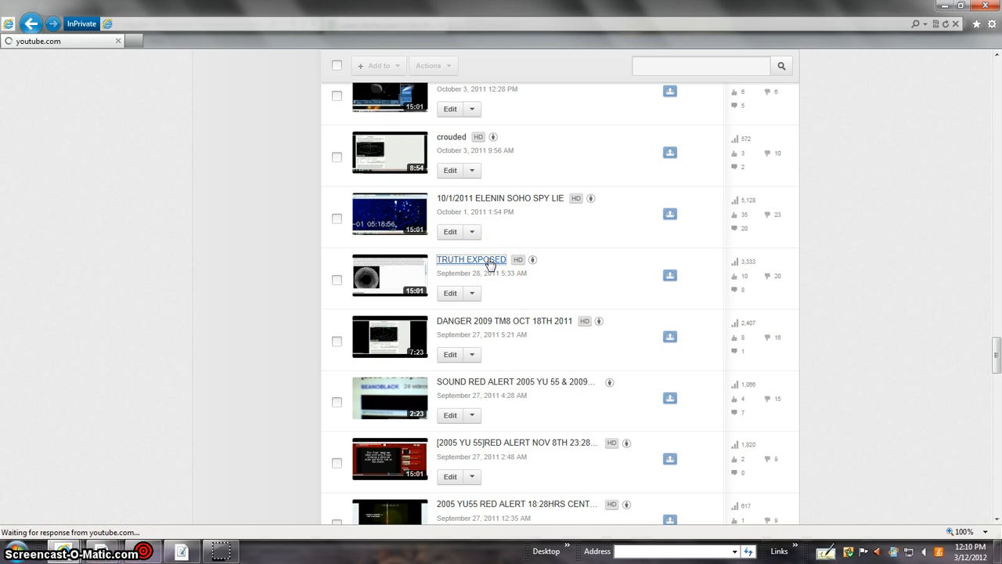
{"action": "mouse_move", "coordinate": [317, 462]}
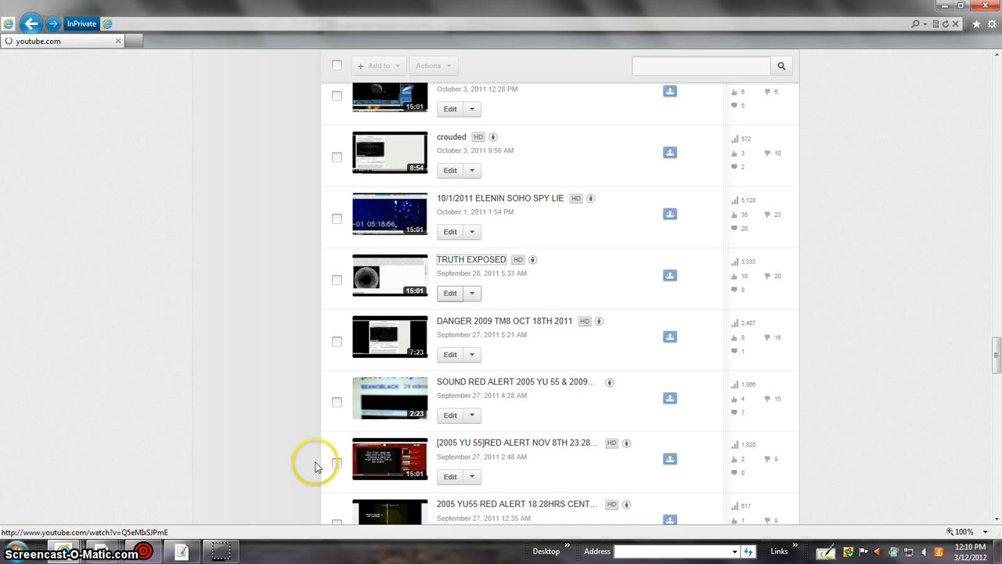
{"action": "left_click", "coordinate": [471, 259]}
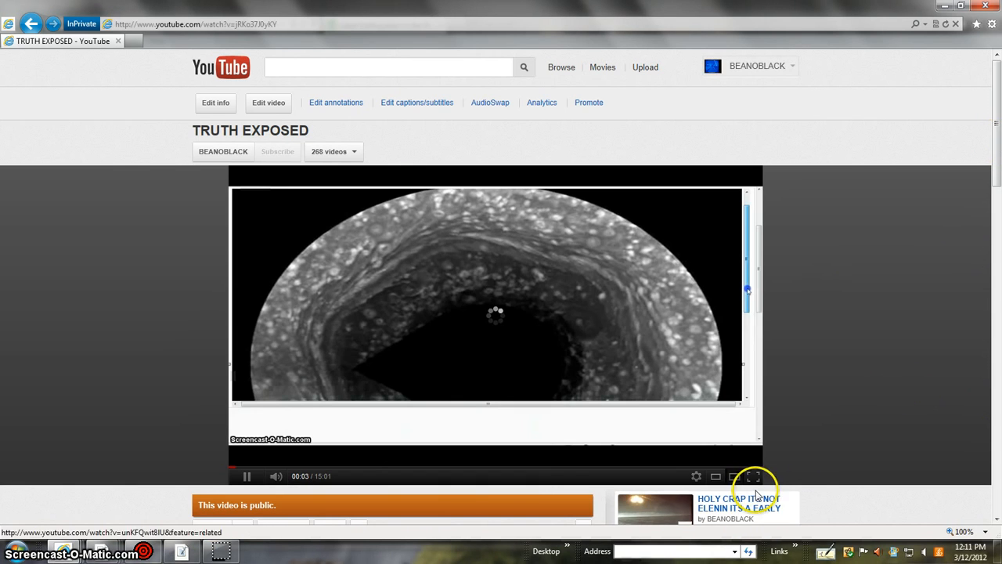
{"action": "left_click", "coordinate": [752, 475]}
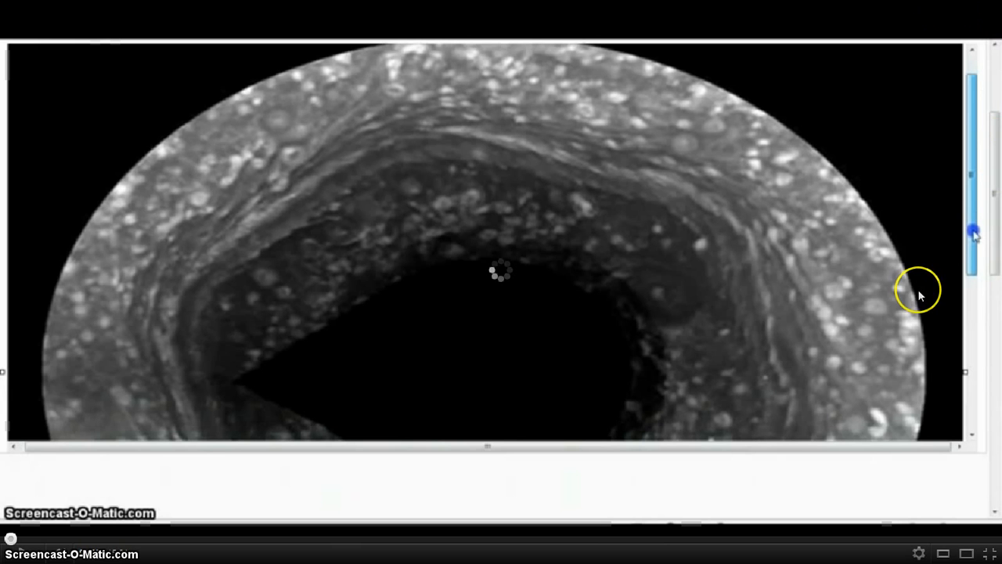
{"action": "mouse_move", "coordinate": [935, 408]}
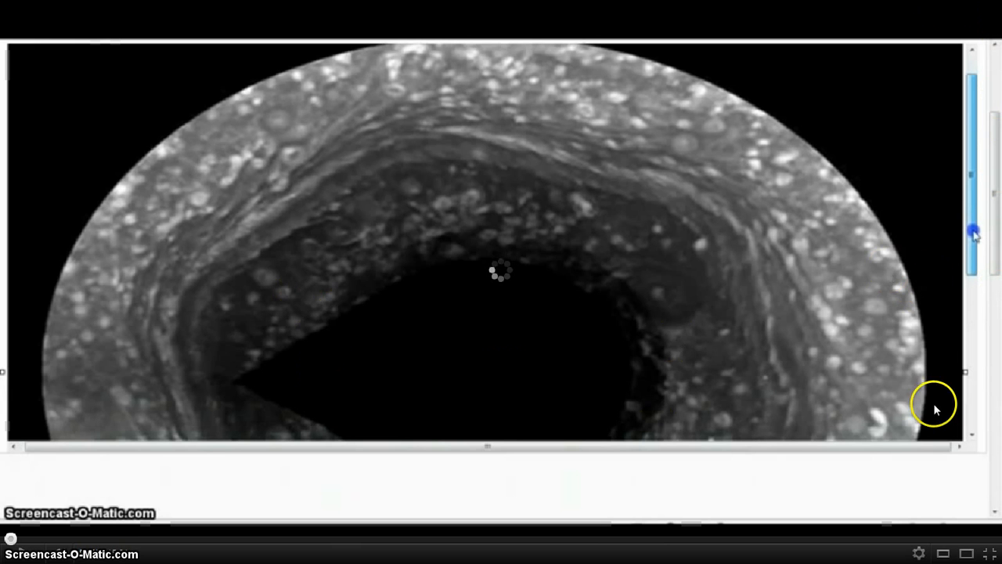
{"action": "mouse_move", "coordinate": [844, 421]}
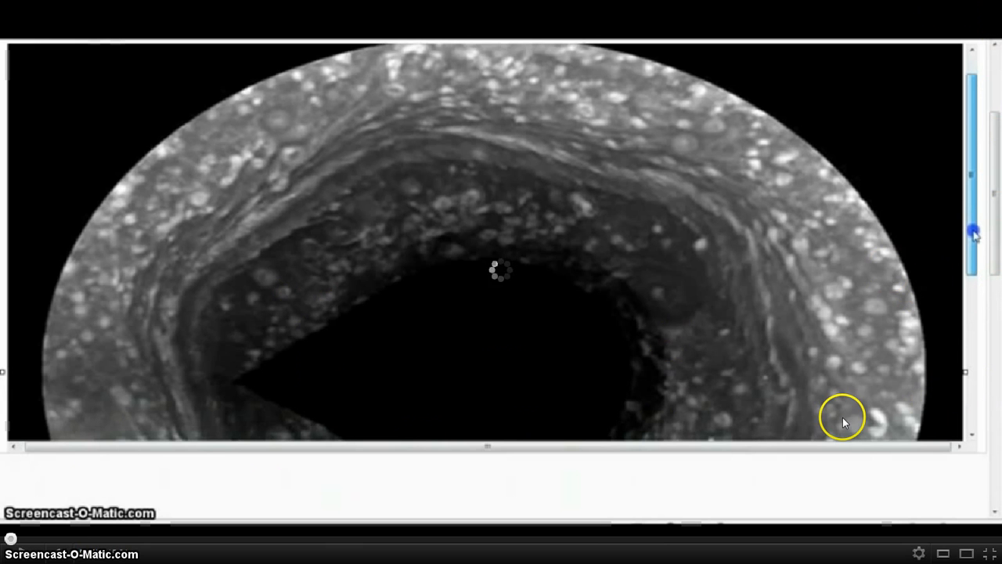
{"action": "mouse_move", "coordinate": [296, 413]}
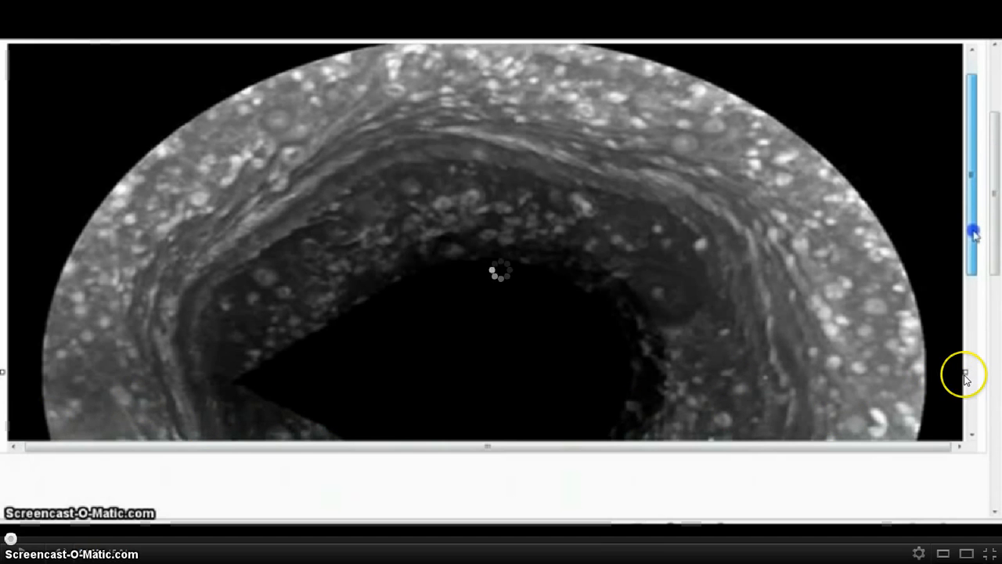
{"action": "mouse_move", "coordinate": [3, 520]}
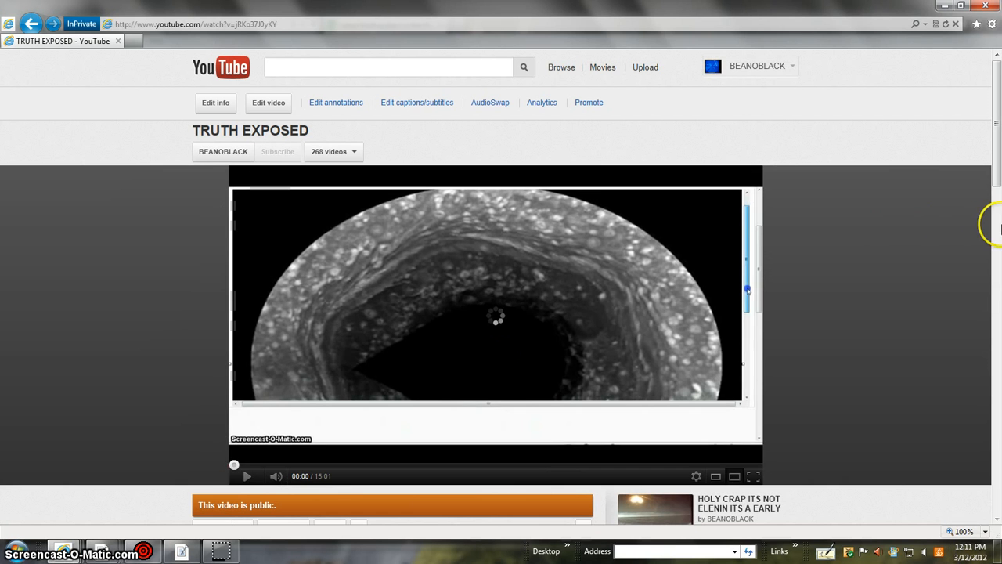
- Scroll through the 'TRUTH EXPOSED' description and suggestions, then back to the top
{"action": "scroll", "scroll_direction": "down", "scroll_amount": 3}
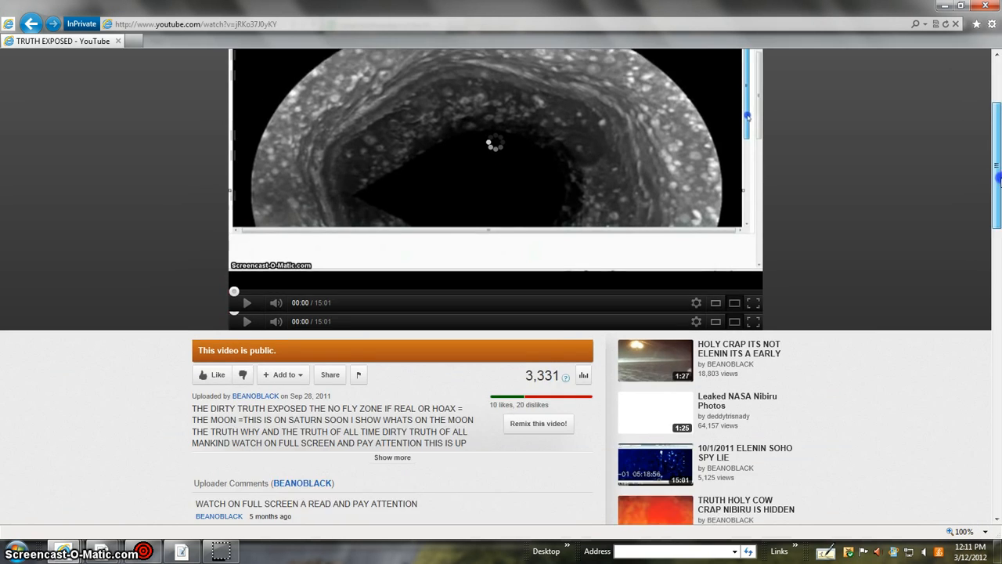
{"action": "scroll", "scroll_direction": "down", "scroll_amount": 3}
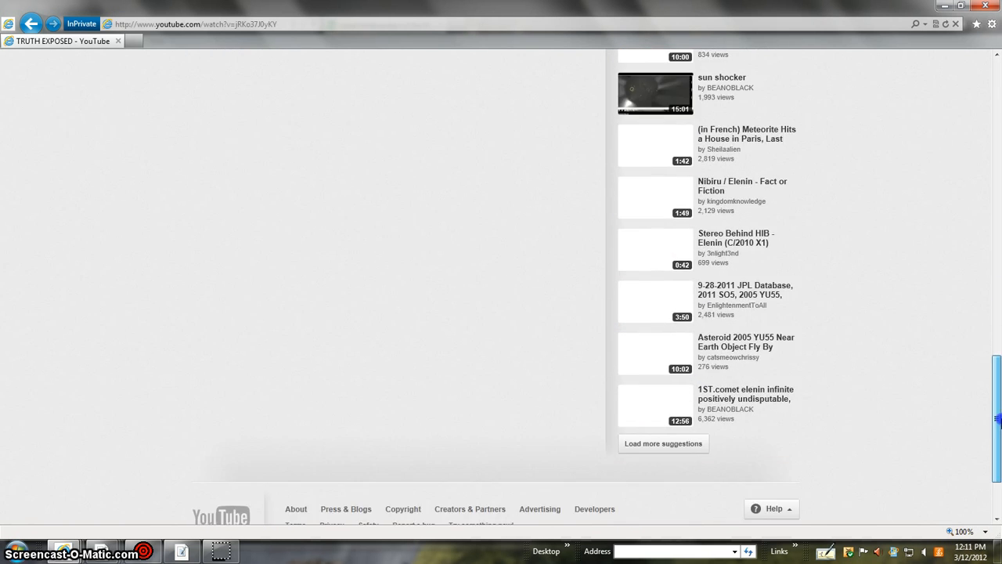
{"action": "scroll", "scroll_direction": "up", "scroll_amount": 3}
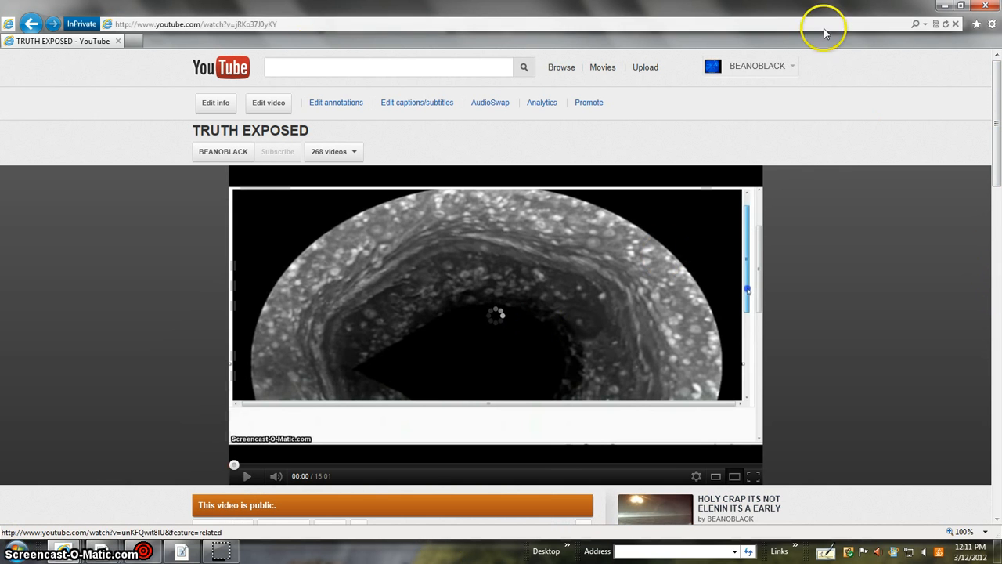
- Go back to page 2 of the Video Manager uploads list
{"action": "left_click", "coordinate": [31, 23]}
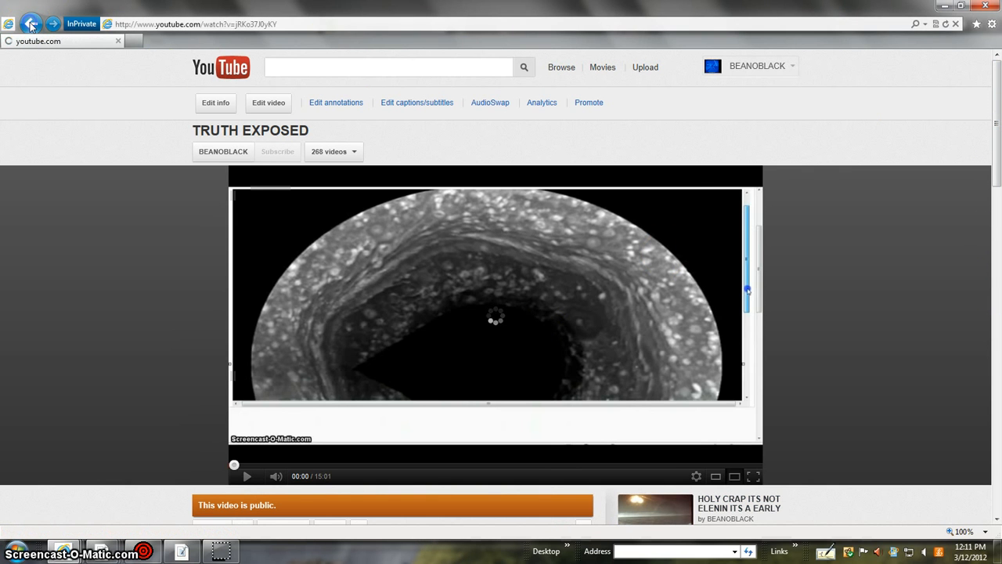
{"action": "left_click", "coordinate": [31, 24]}
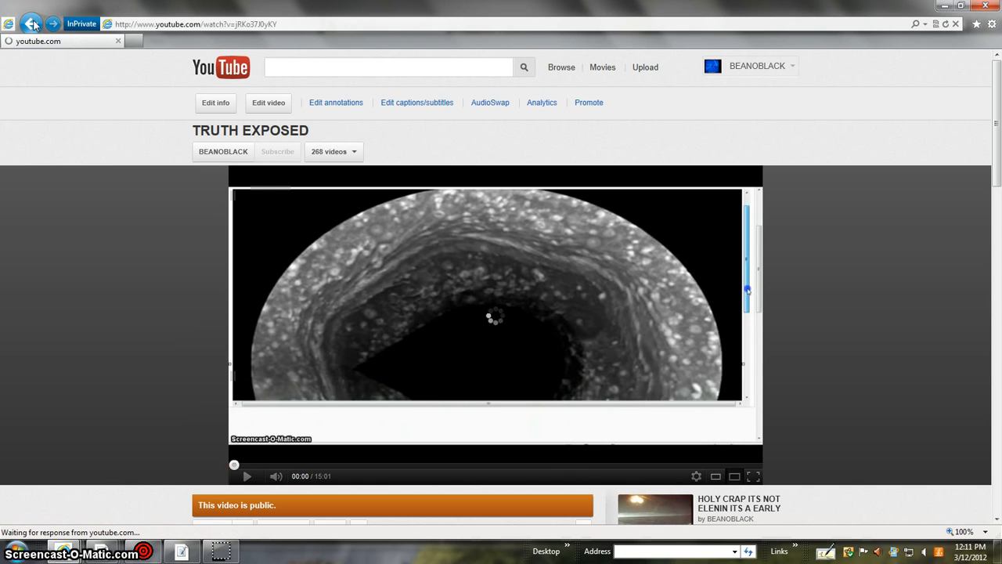
{"action": "left_click", "coordinate": [32, 23]}
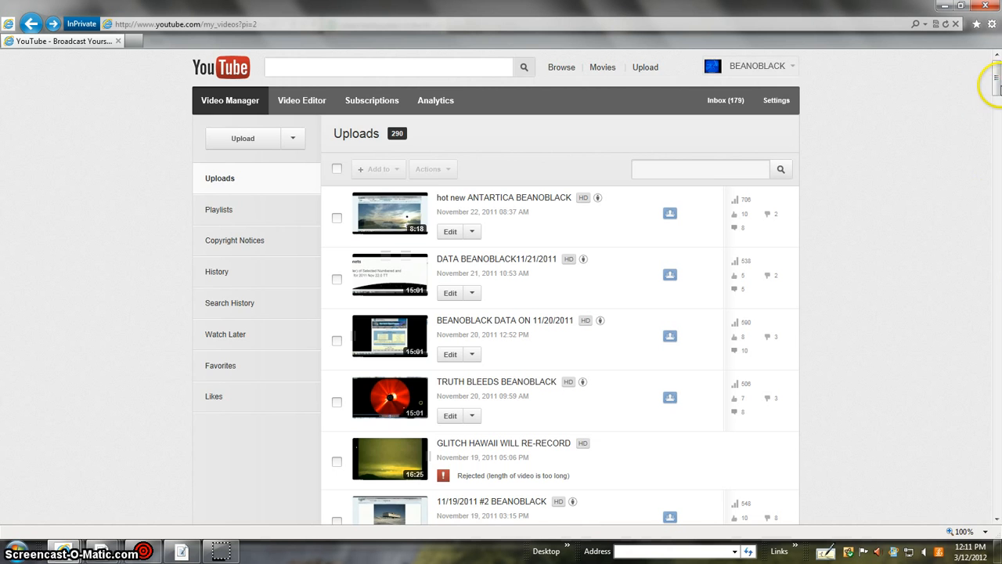
- Scroll the uploads past the rejected and failed September 2011 videos to late September
{"action": "scroll", "scroll_direction": "down", "scroll_amount": 3}
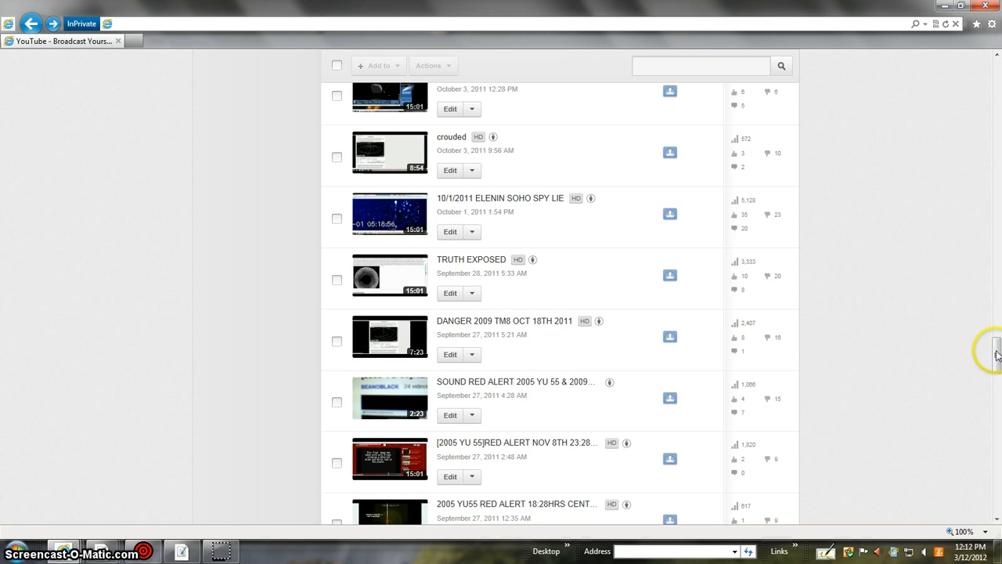
{"action": "scroll", "scroll_direction": "down", "scroll_amount": 3}
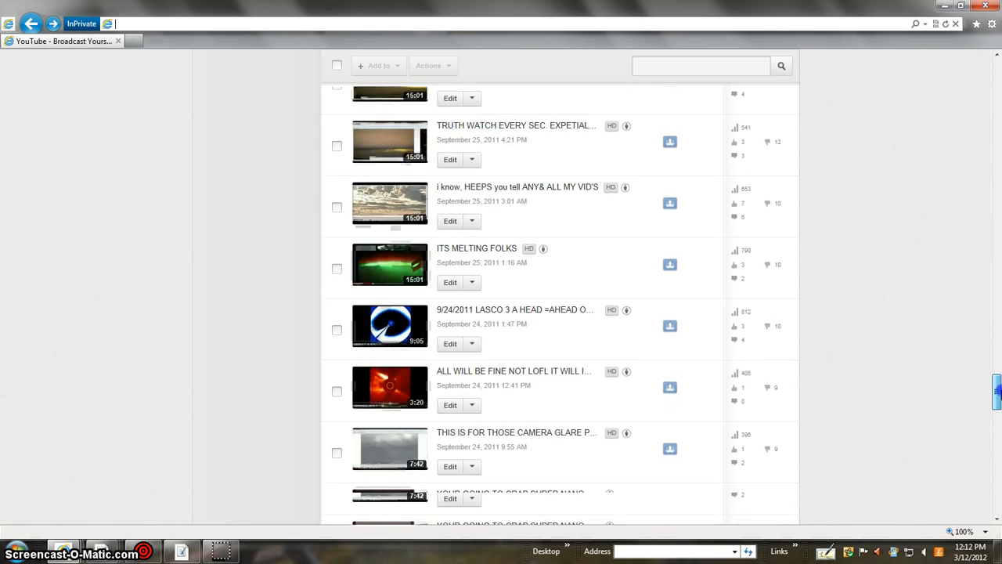
{"action": "scroll", "scroll_direction": "down", "scroll_amount": 3}
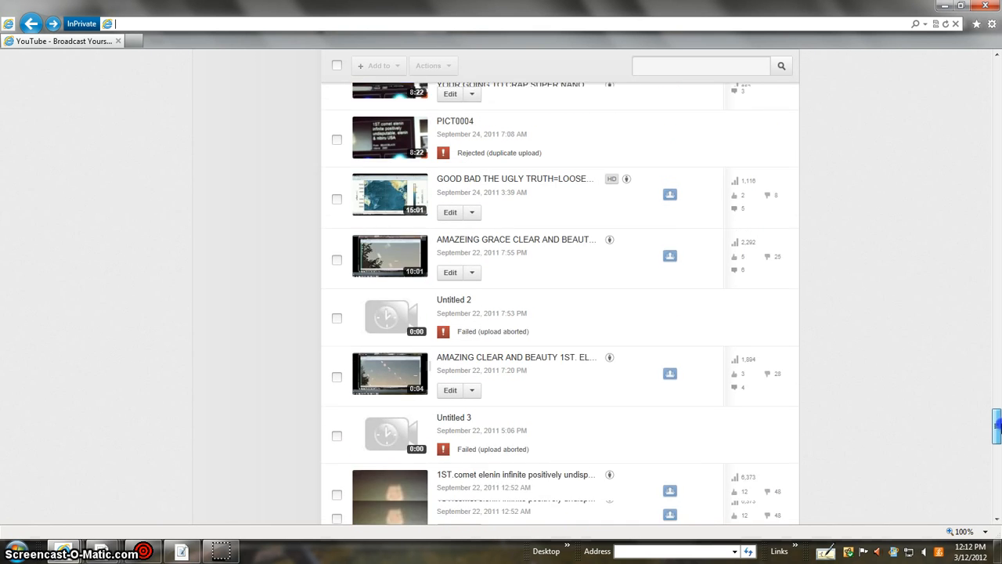
{"action": "scroll", "scroll_direction": "down", "scroll_amount": 3}
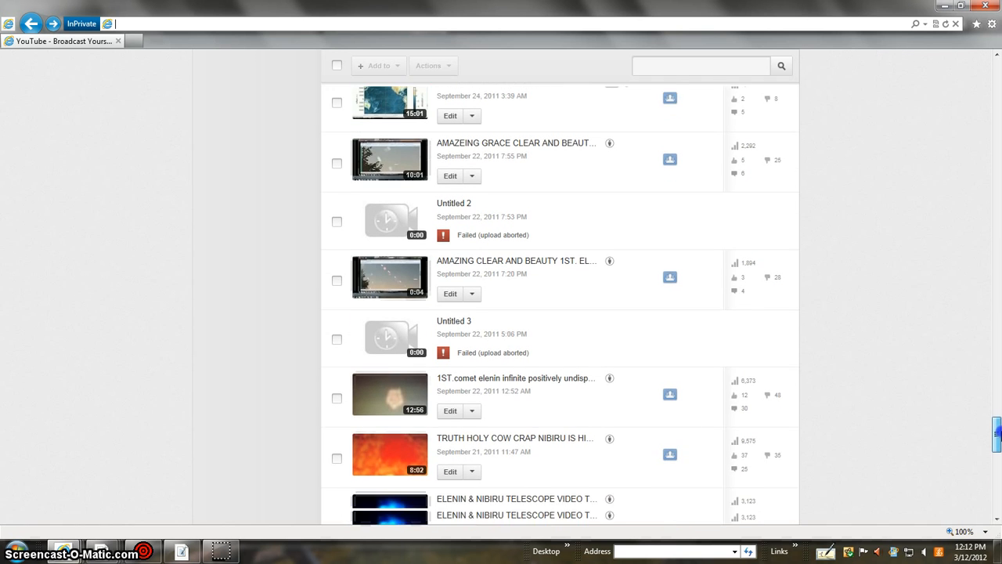
{"action": "scroll", "scroll_direction": "down", "scroll_amount": 3}
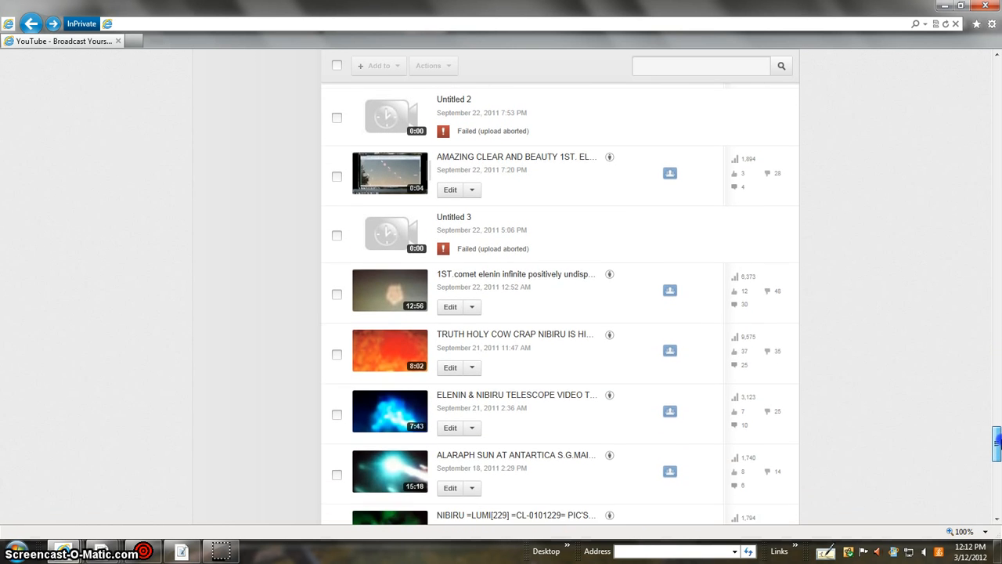
{"action": "scroll", "scroll_direction": "down", "scroll_amount": 3}
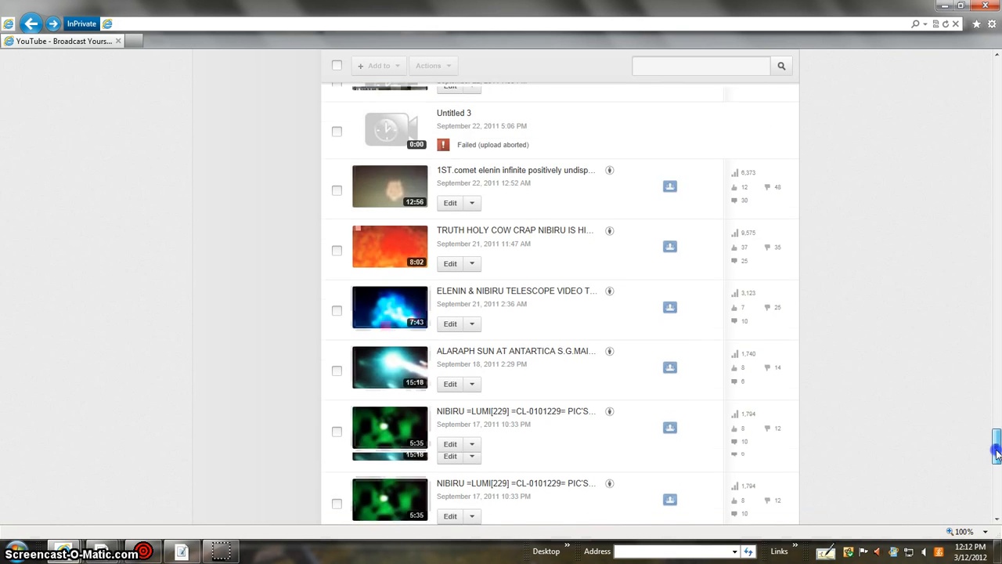
{"action": "scroll", "scroll_direction": "down", "scroll_amount": 3}
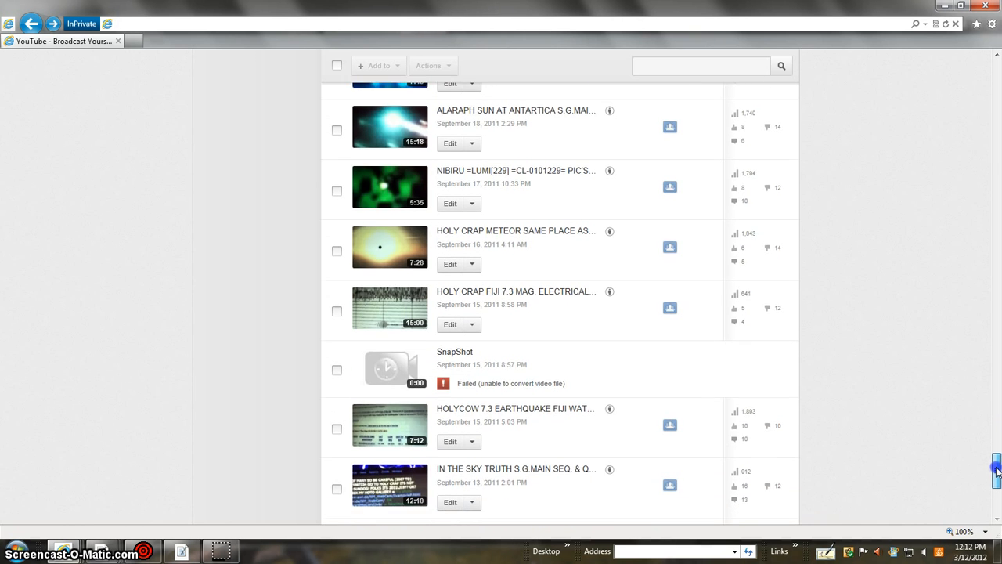
{"action": "scroll", "scroll_direction": "down", "scroll_amount": 3}
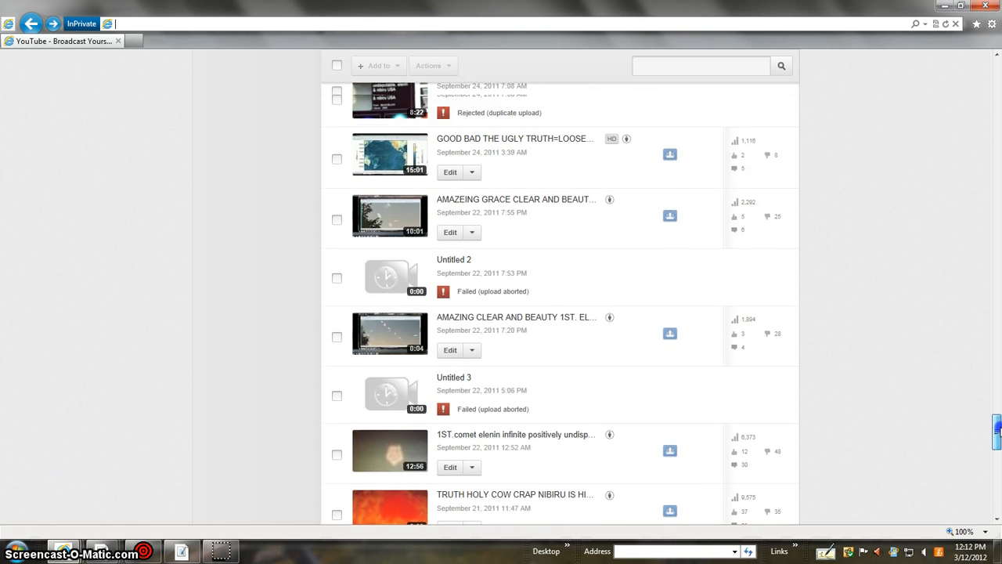
{"action": "scroll", "scroll_direction": "down", "scroll_amount": 3}
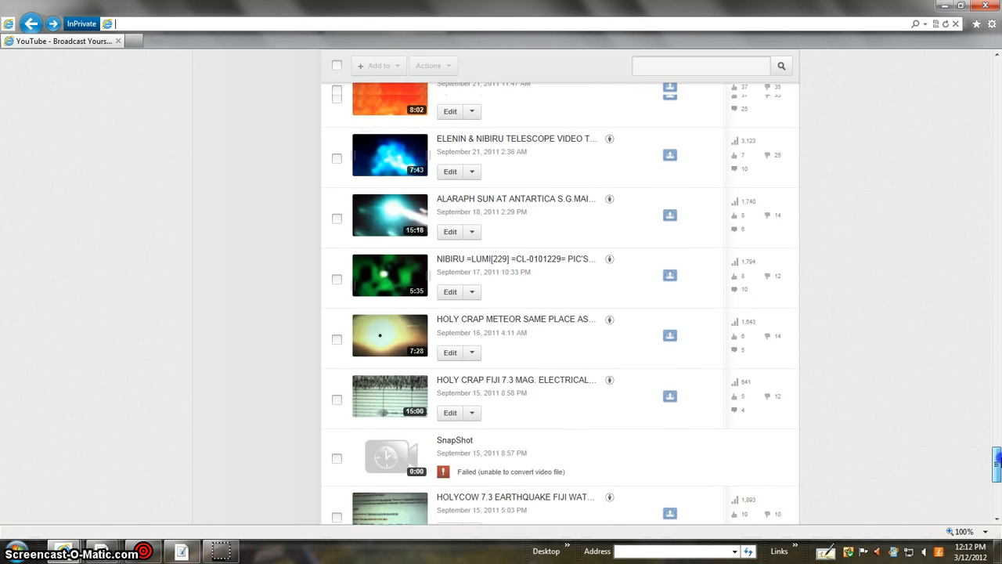
{"action": "scroll", "scroll_direction": "up", "scroll_amount": 3}
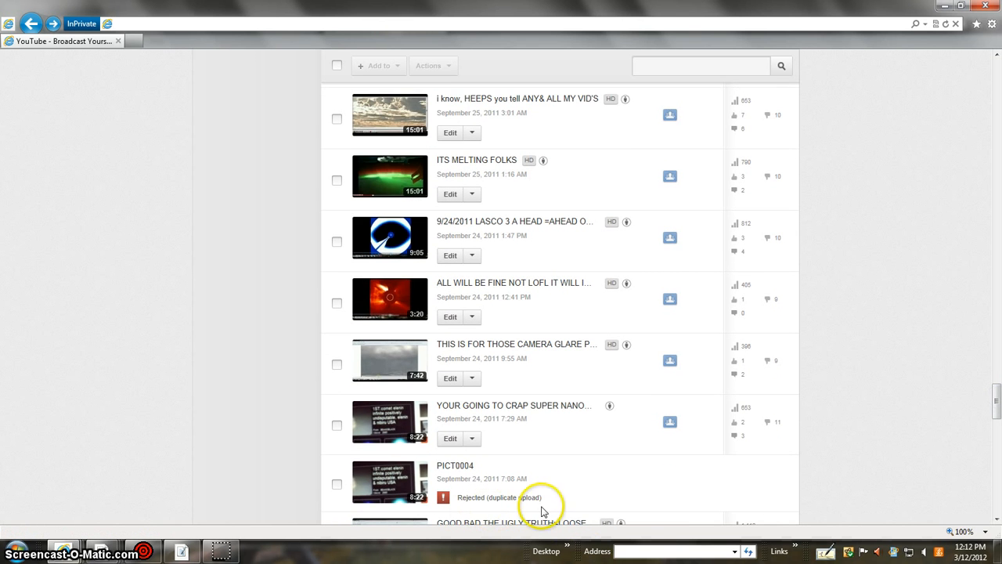
{"action": "mouse_move", "coordinate": [722, 441]}
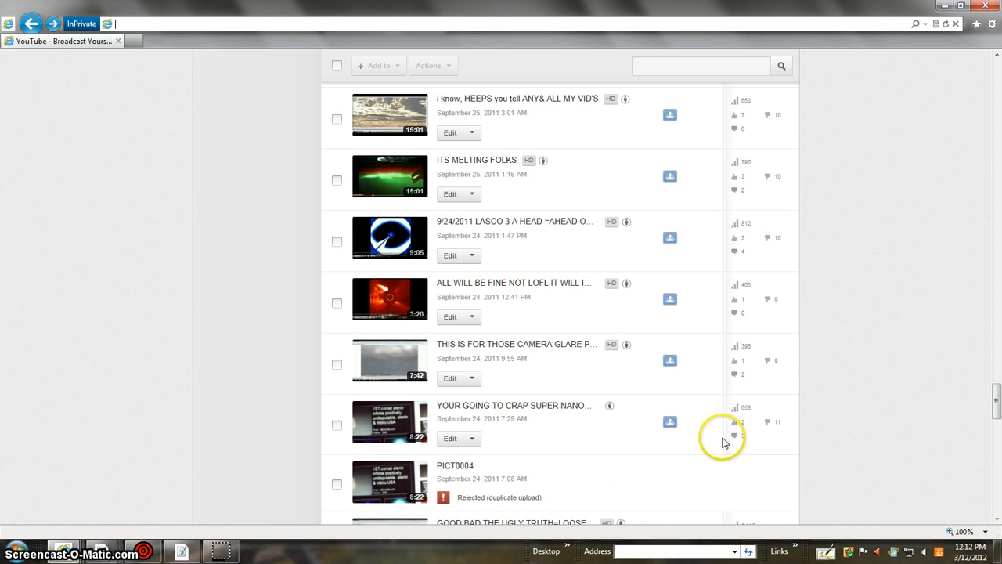
{"action": "mouse_move", "coordinate": [523, 417]}
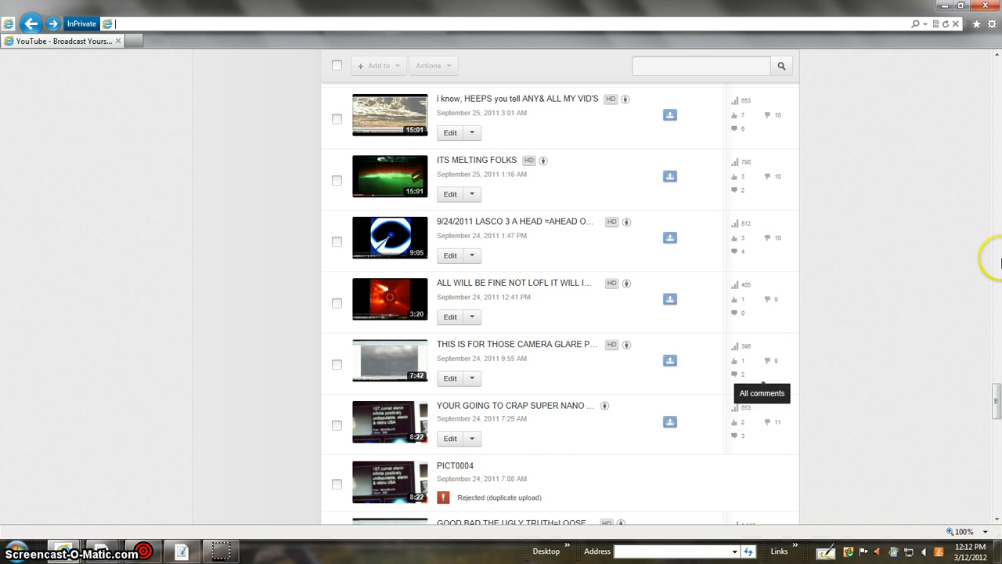
{"action": "scroll", "scroll_direction": "down", "scroll_amount": 3}
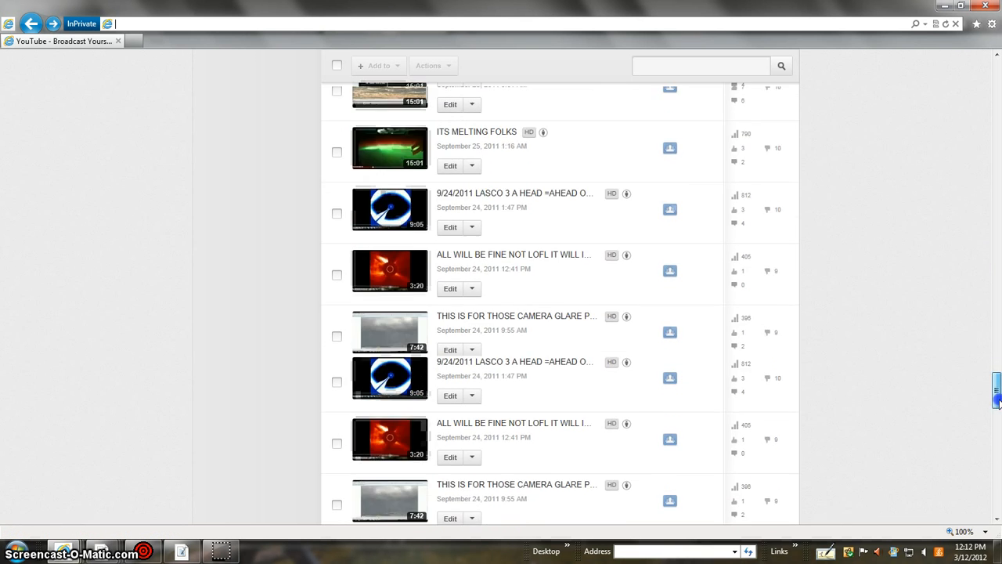
{"action": "scroll", "scroll_direction": "down", "scroll_amount": 3}
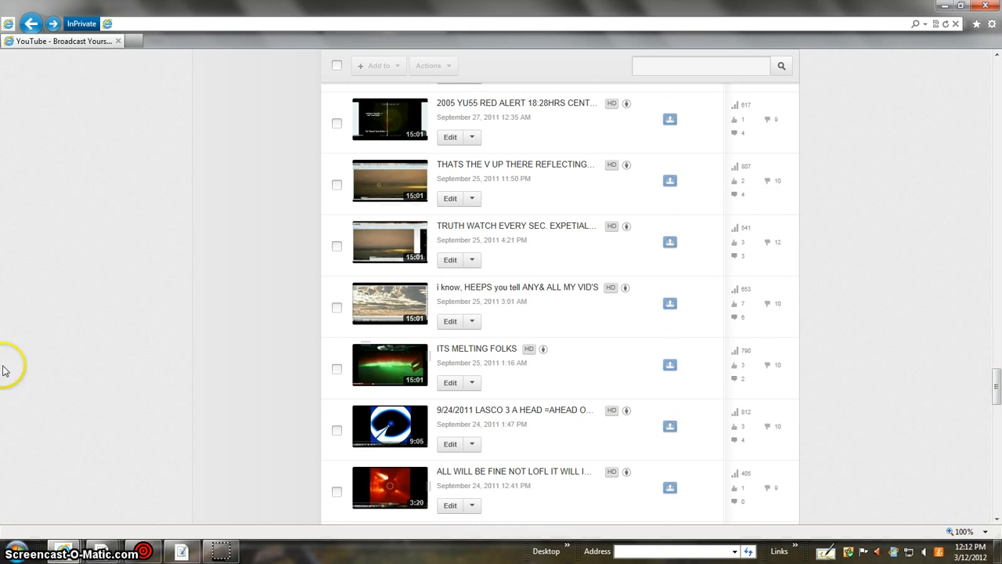
{"action": "mouse_move", "coordinate": [994, 382]}
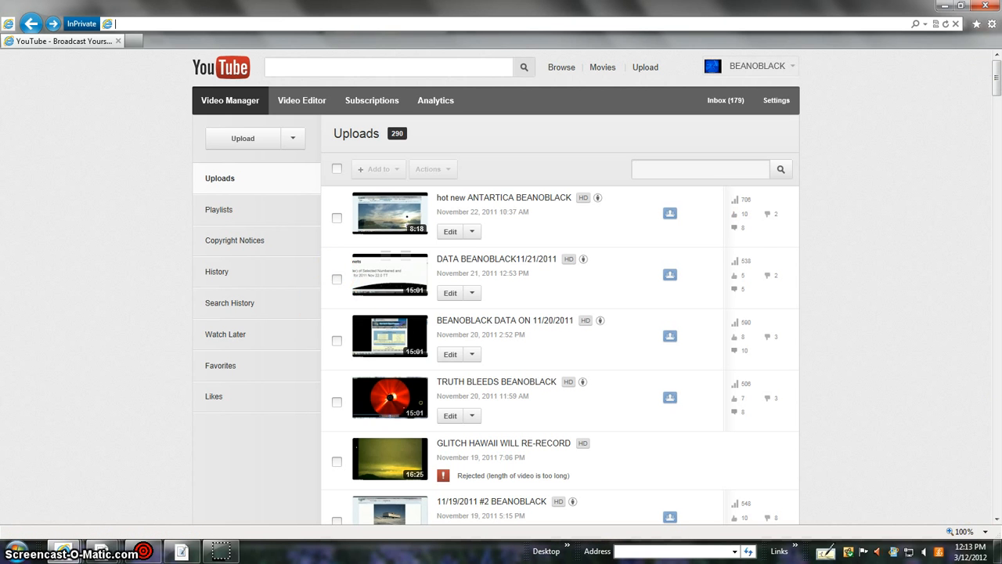
{"action": "mouse_move", "coordinate": [994, 47]}
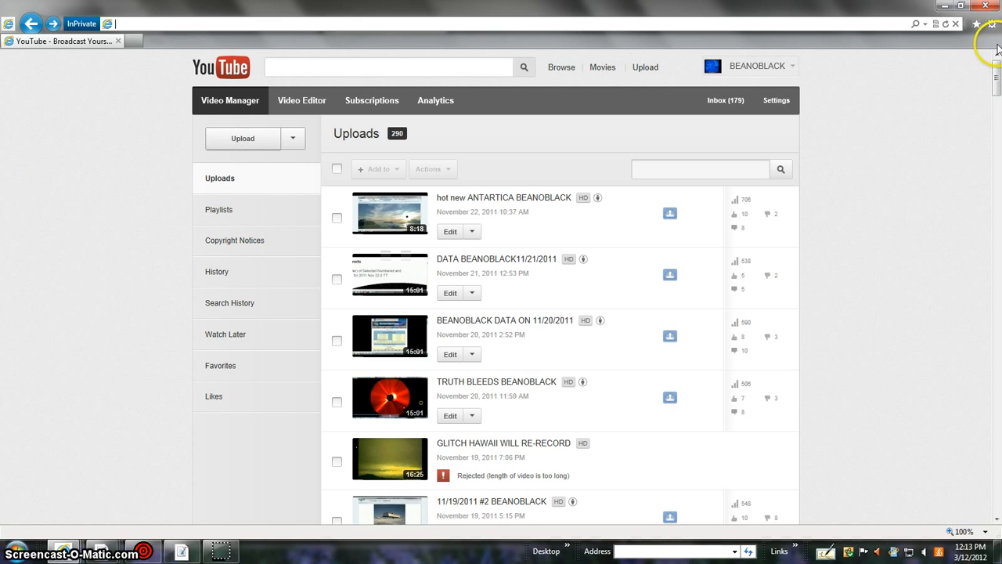
{"action": "mouse_move", "coordinate": [992, 108]}
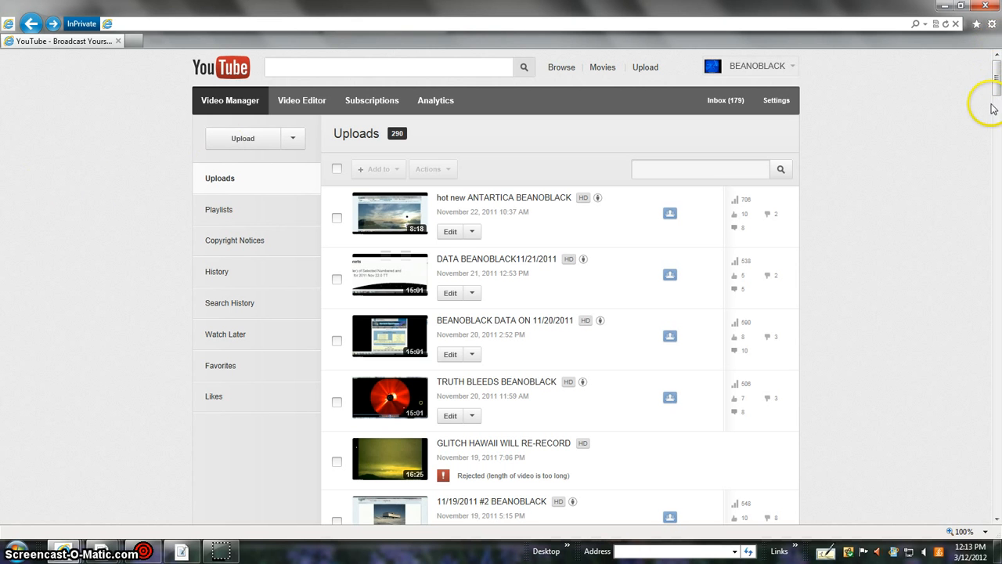
{"action": "mouse_move", "coordinate": [994, 90]}
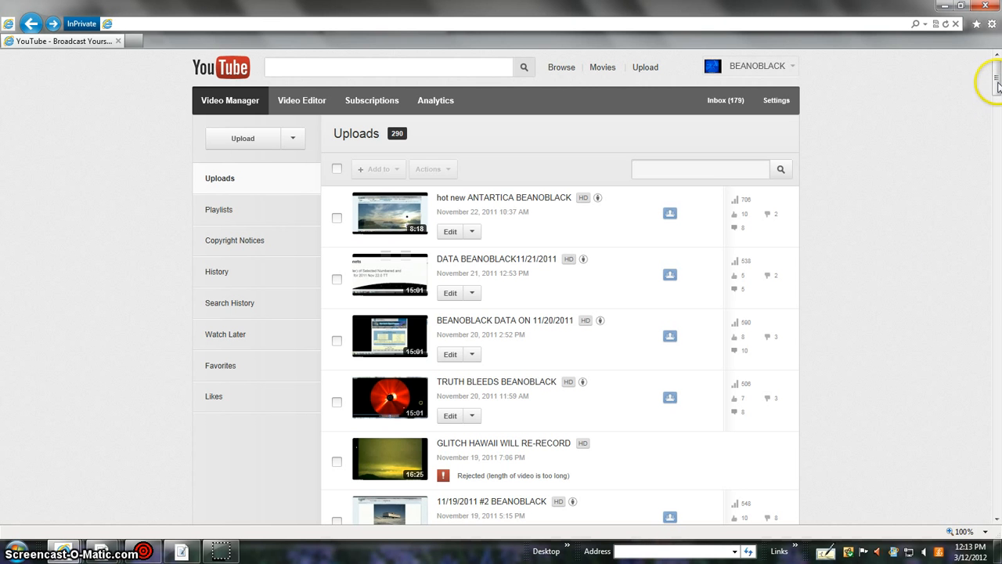
- Scroll the 200% zoomed uploads list down to the November 18–21, 2011 videos
{"action": "scroll", "scroll_direction": "down", "scroll_amount": 3}
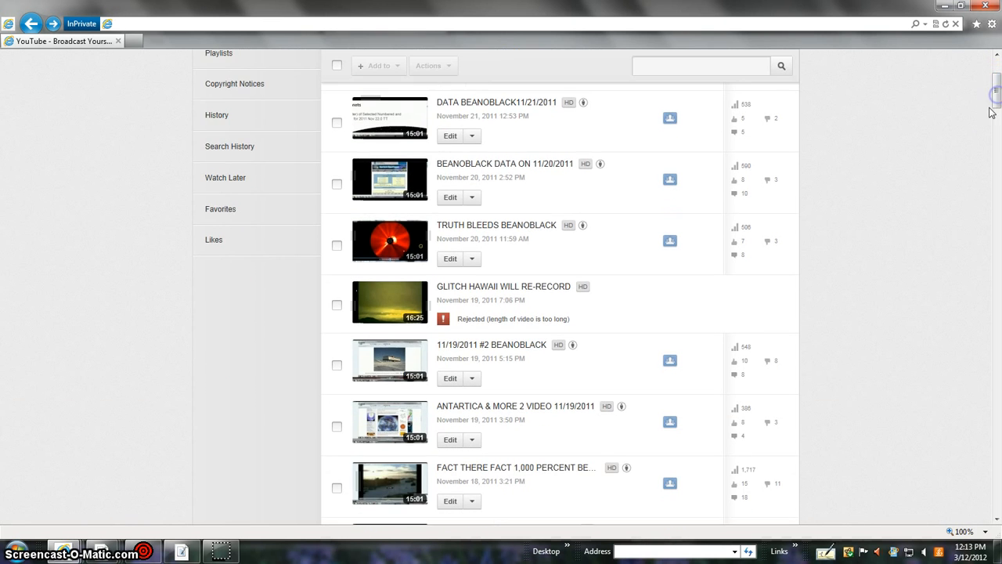
{"action": "mouse_move", "coordinate": [950, 241]}
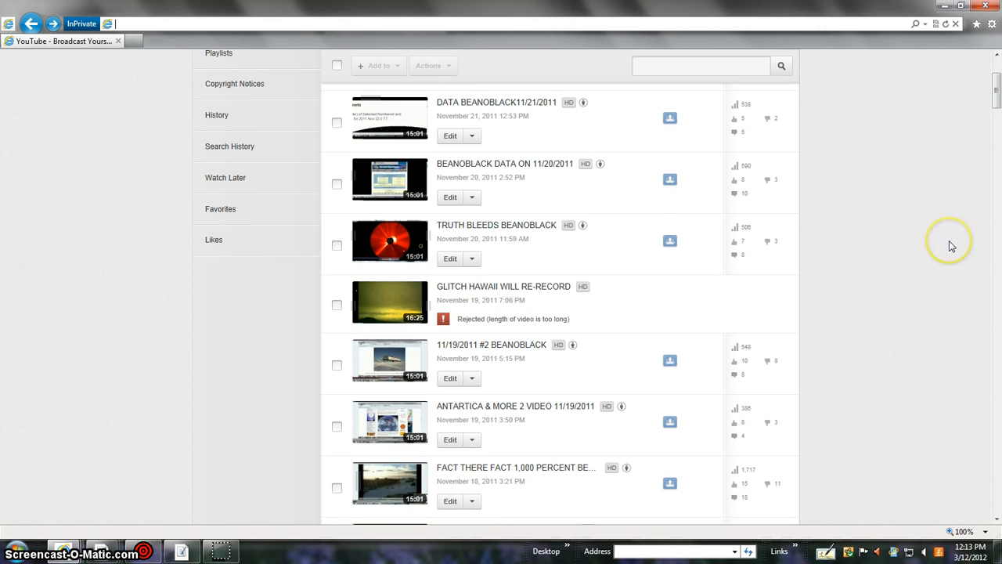
{"action": "mouse_move", "coordinate": [951, 245]}
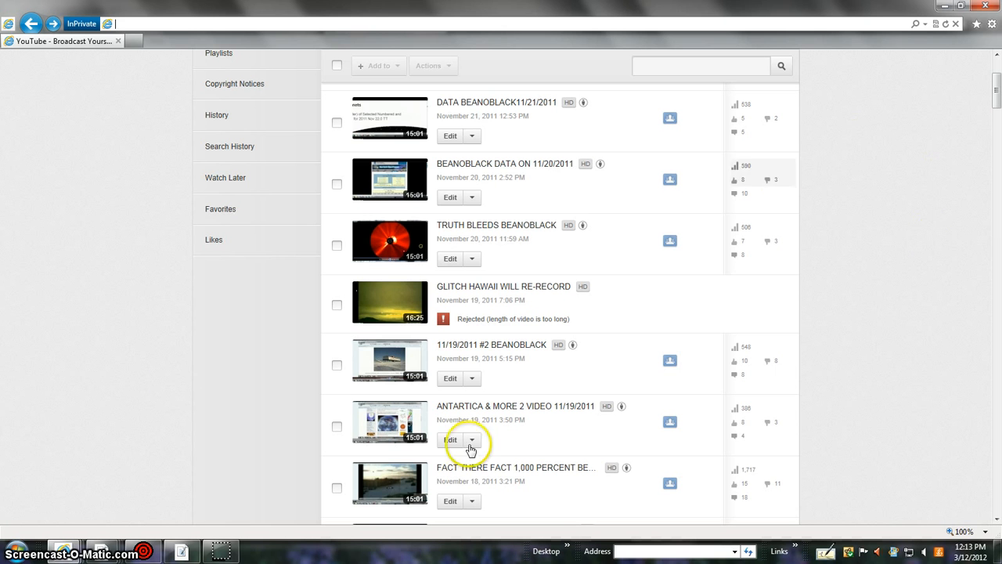
{"action": "mouse_move", "coordinate": [998, 217]}
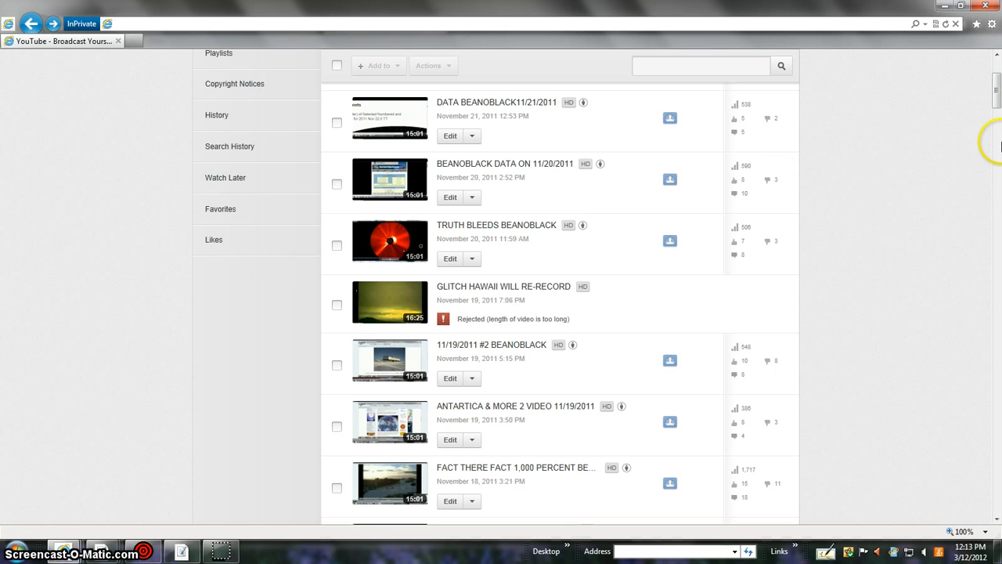
{"action": "mouse_move", "coordinate": [992, 162]}
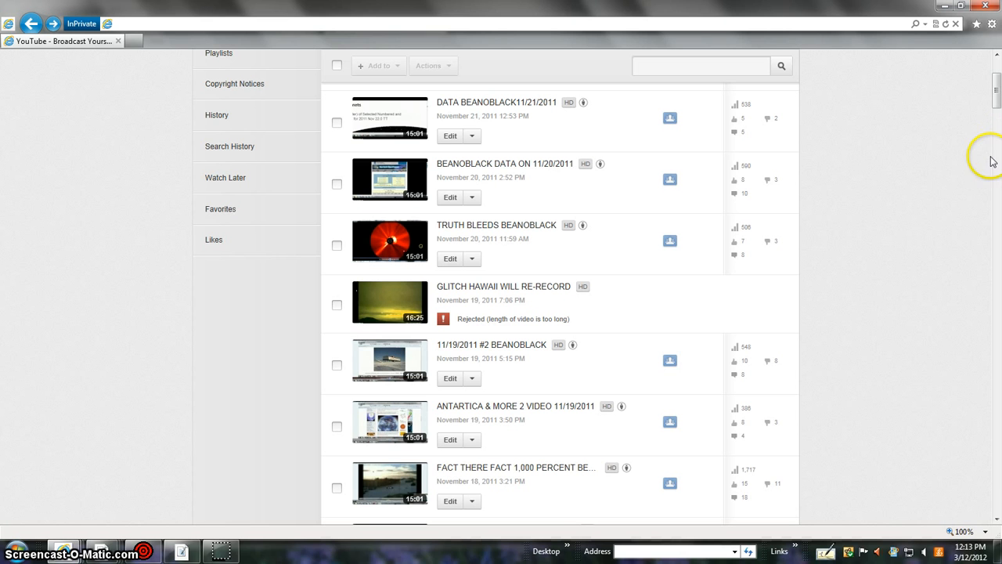
{"action": "mouse_move", "coordinate": [949, 204]}
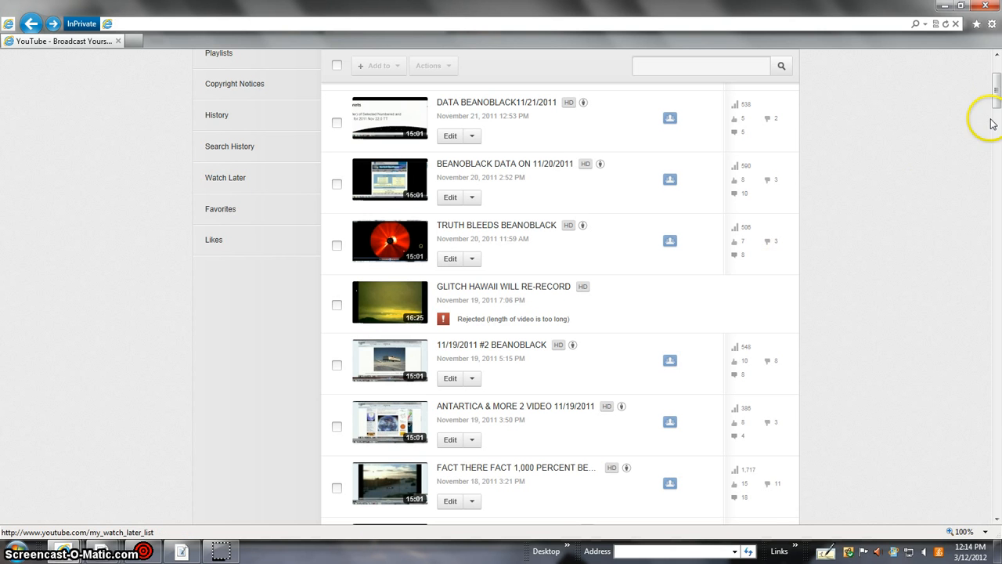
{"action": "mouse_move", "coordinate": [990, 244]}
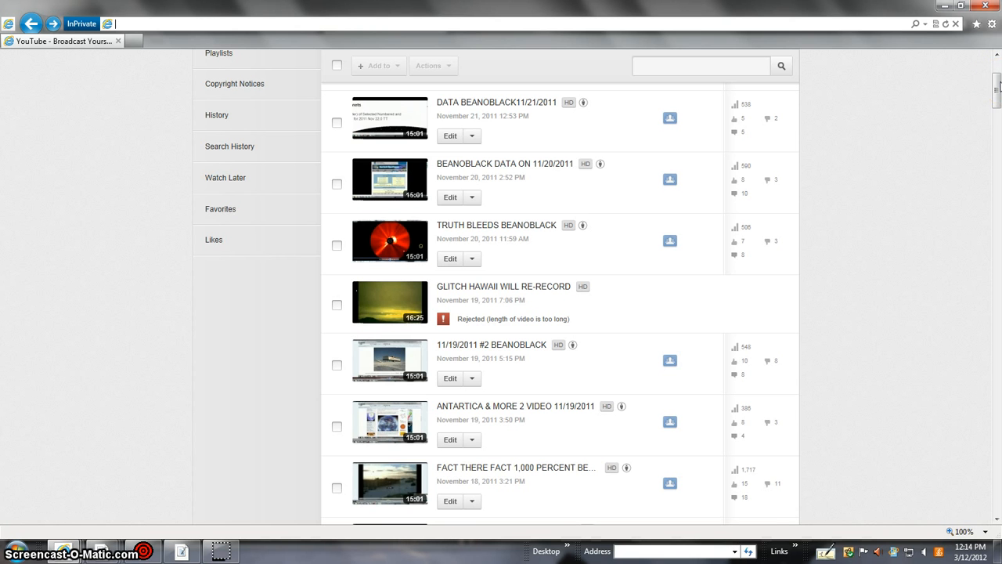
{"action": "mouse_move", "coordinate": [994, 110]}
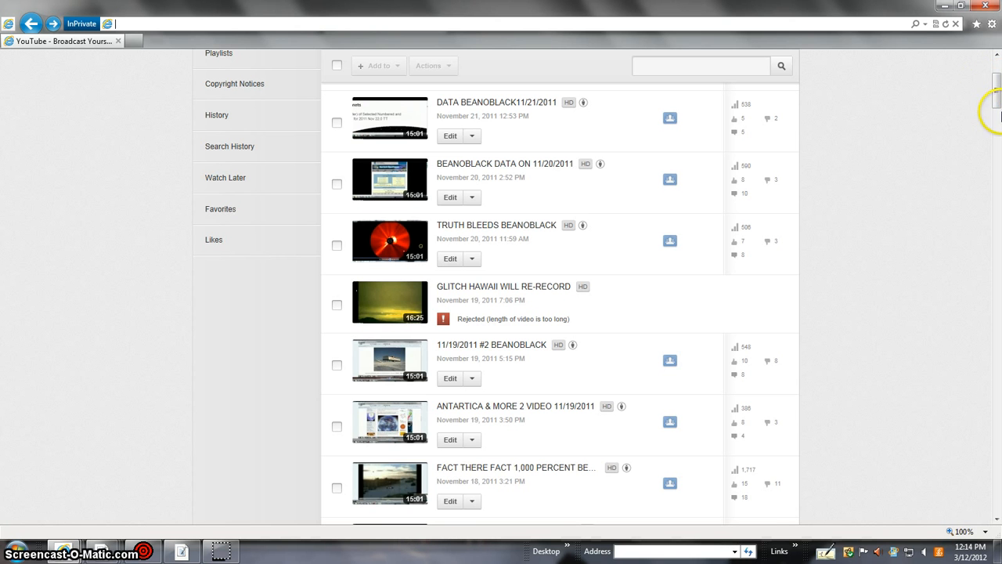
{"action": "mouse_move", "coordinate": [992, 114]}
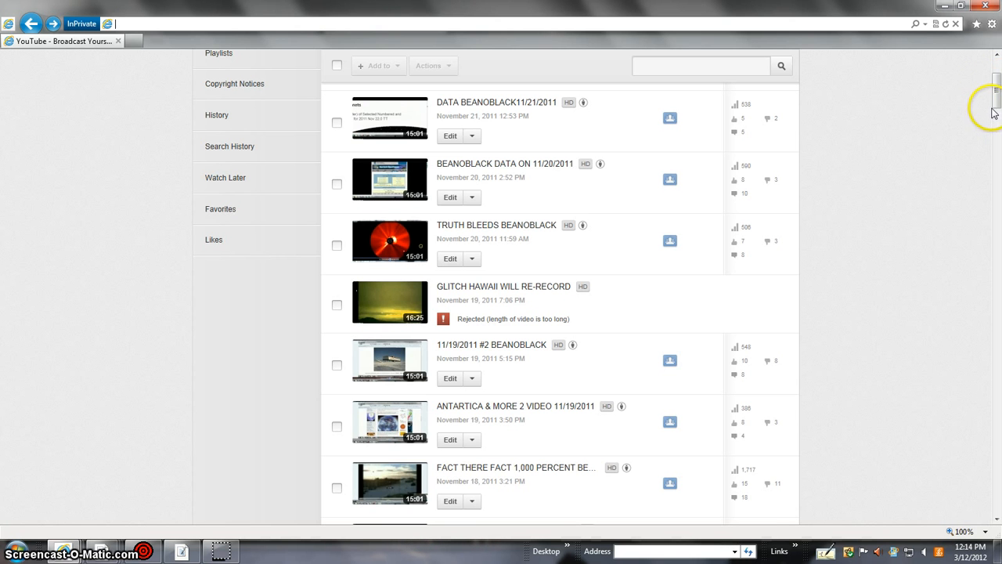
{"action": "mouse_move", "coordinate": [994, 105]}
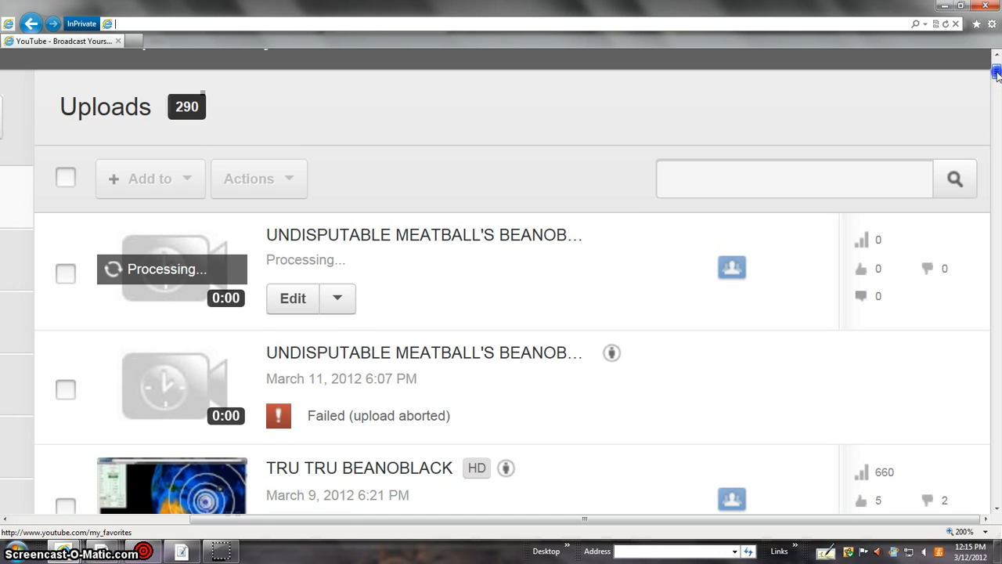
{"action": "scroll", "scroll_direction": "down", "scroll_amount": 3}
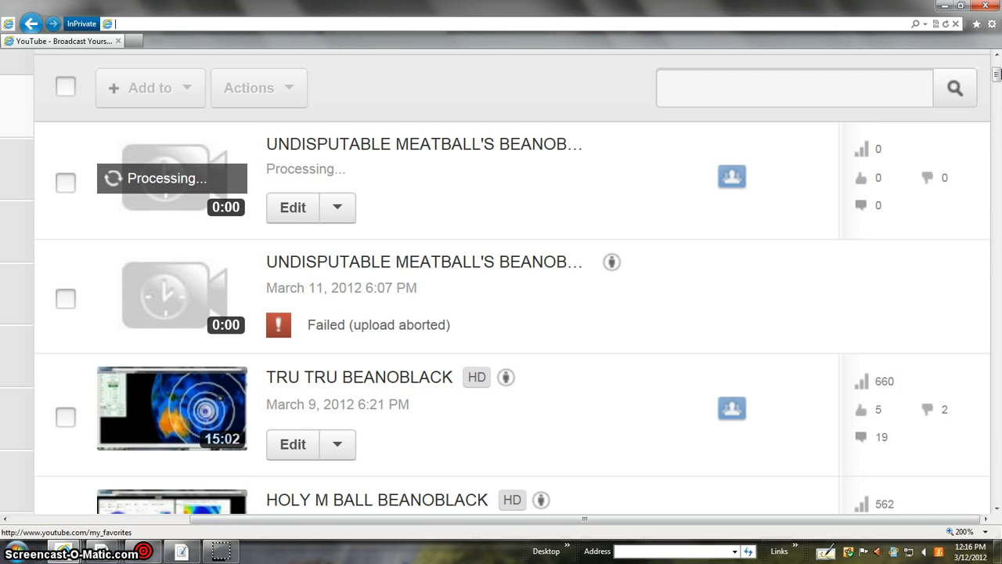
{"action": "mouse_move", "coordinate": [995, 122]}
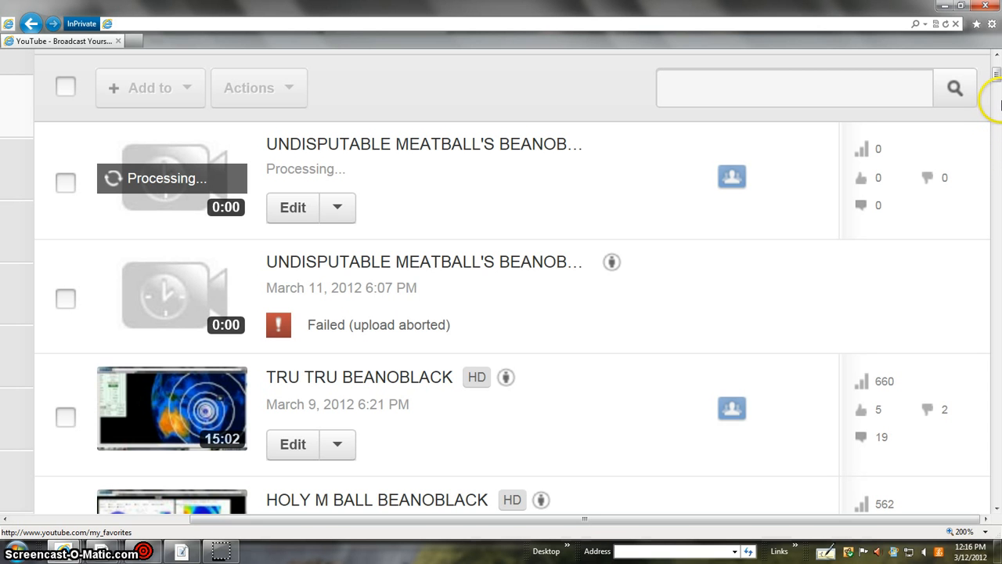
{"action": "mouse_move", "coordinate": [982, 121]}
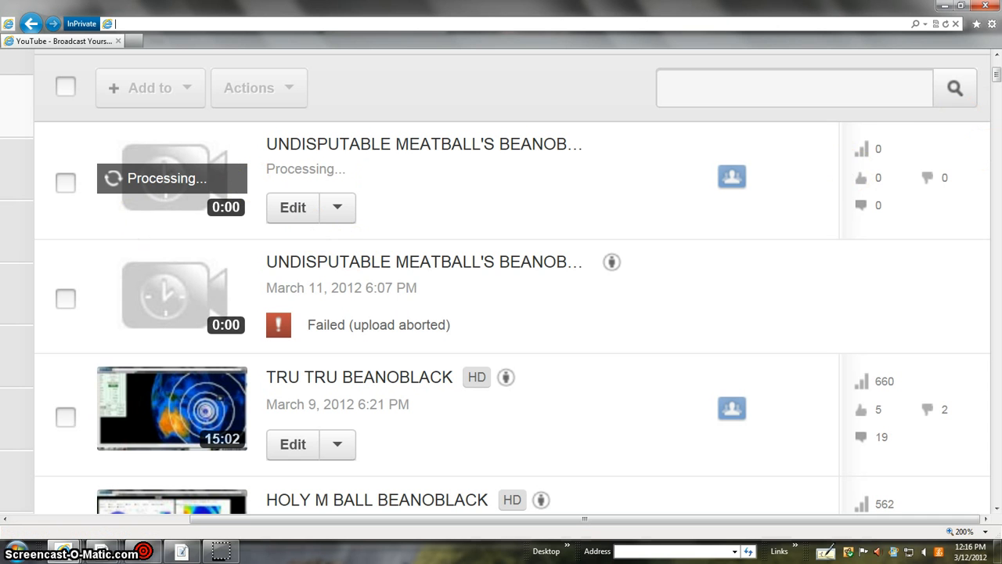
{"action": "mouse_move", "coordinate": [516, 271]}
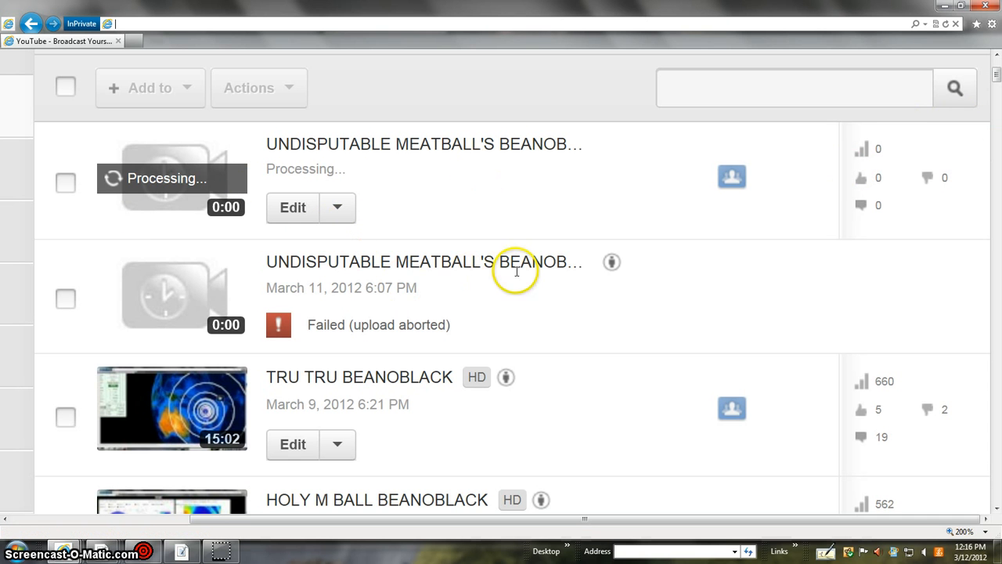
{"action": "mouse_move", "coordinate": [413, 261]}
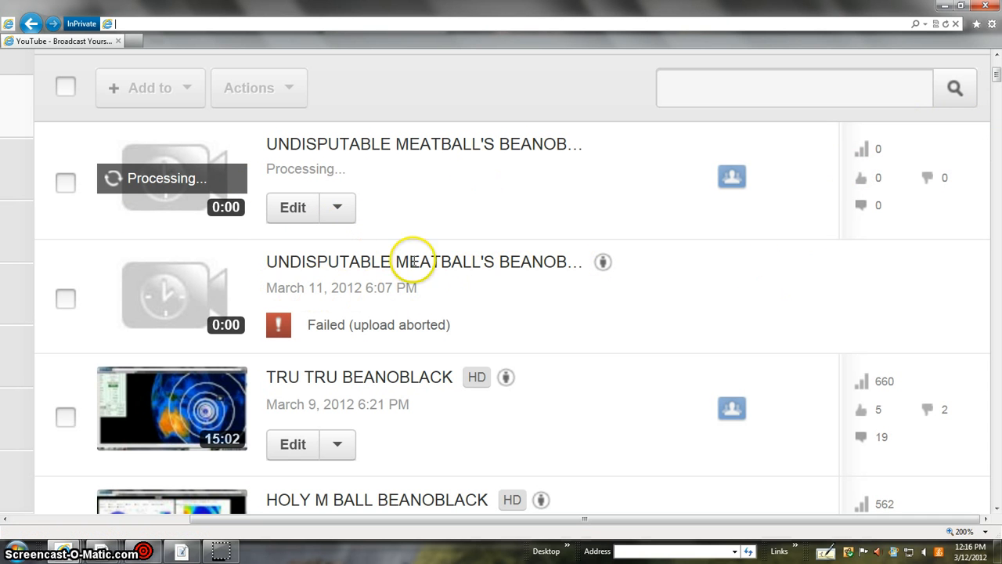
{"action": "mouse_move", "coordinate": [472, 175]}
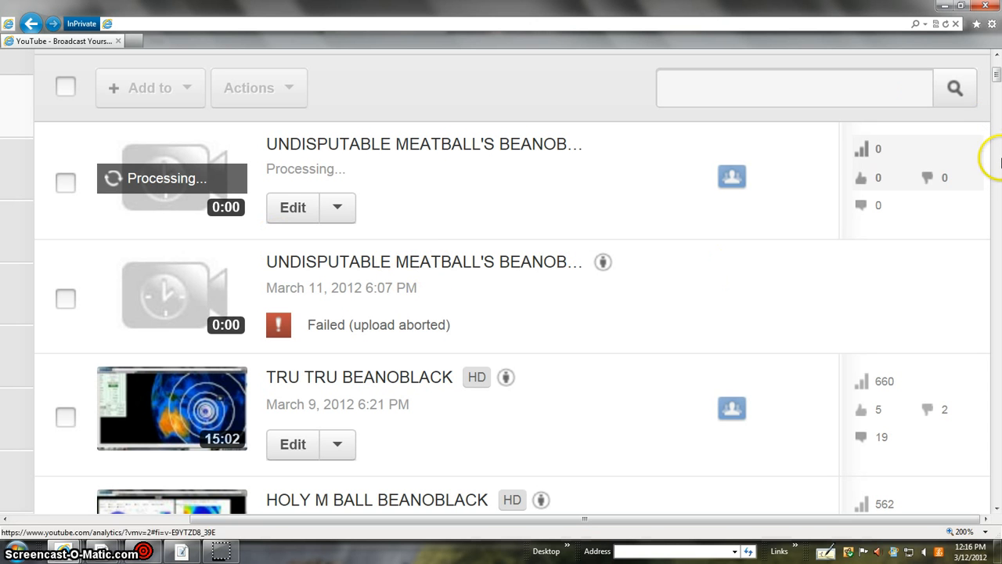
{"action": "mouse_move", "coordinate": [996, 161]}
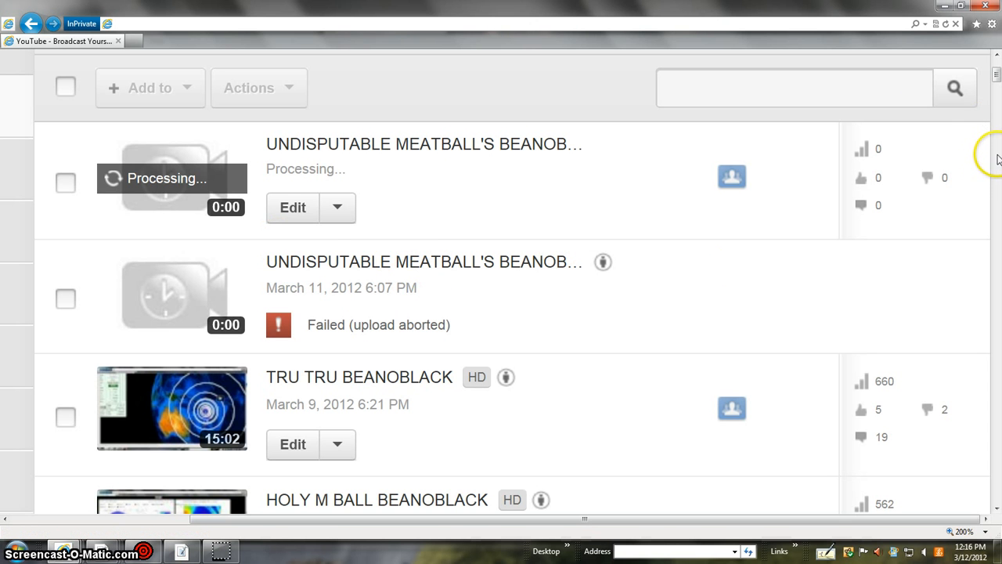
{"action": "mouse_move", "coordinate": [597, 194]}
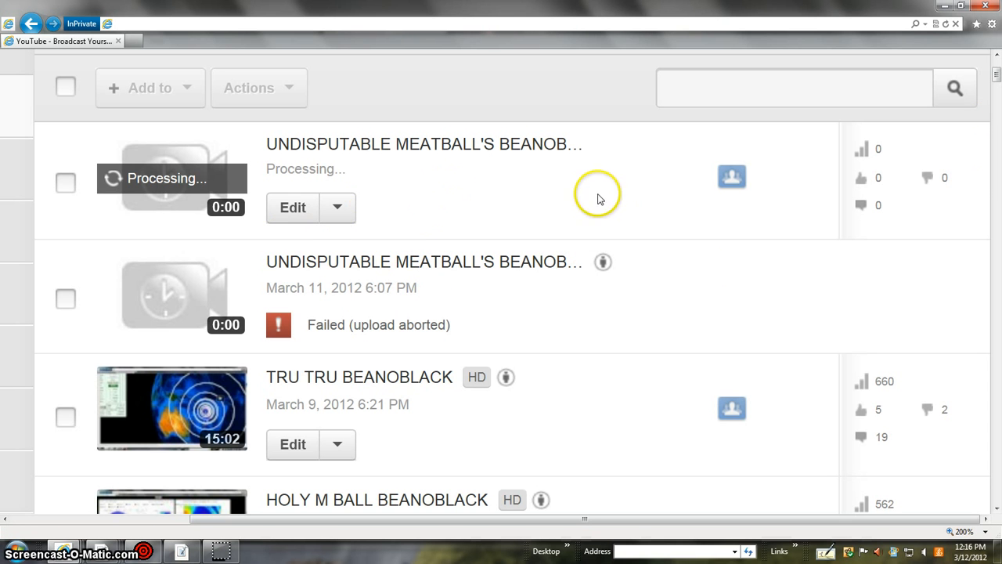
{"action": "mouse_move", "coordinate": [548, 219]}
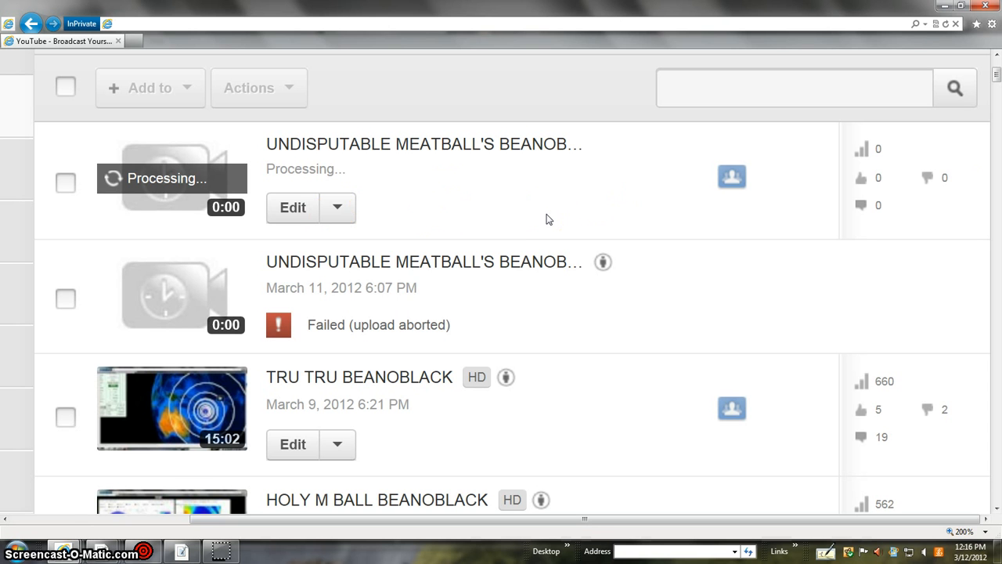
{"action": "mouse_move", "coordinate": [665, 164]}
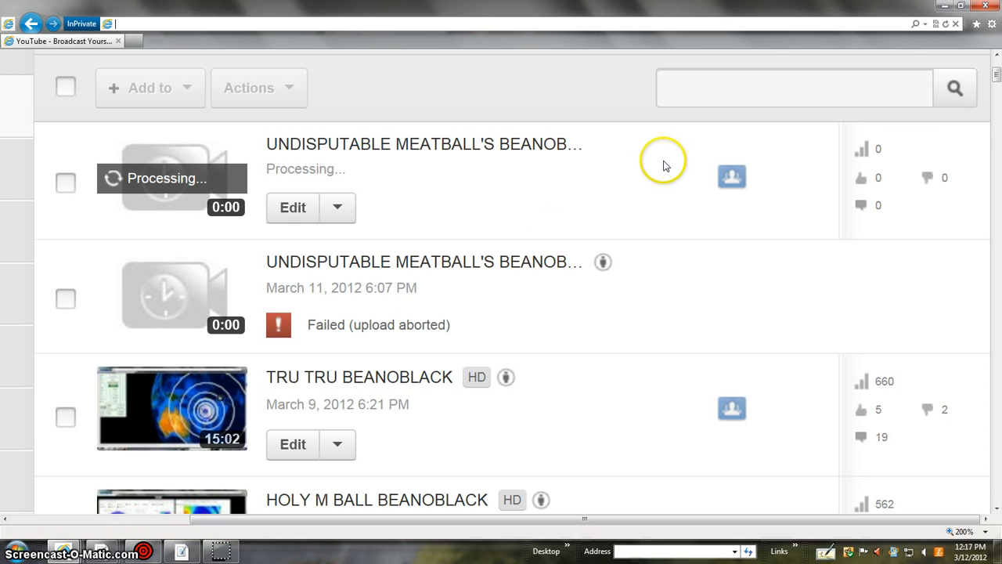
{"action": "mouse_move", "coordinate": [992, 137]}
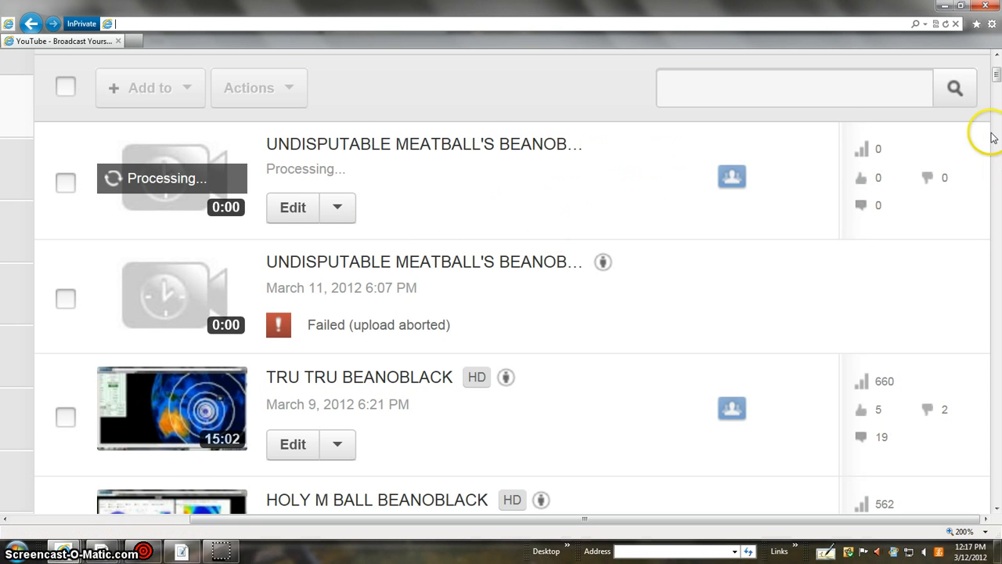
{"action": "mouse_move", "coordinate": [558, 282]}
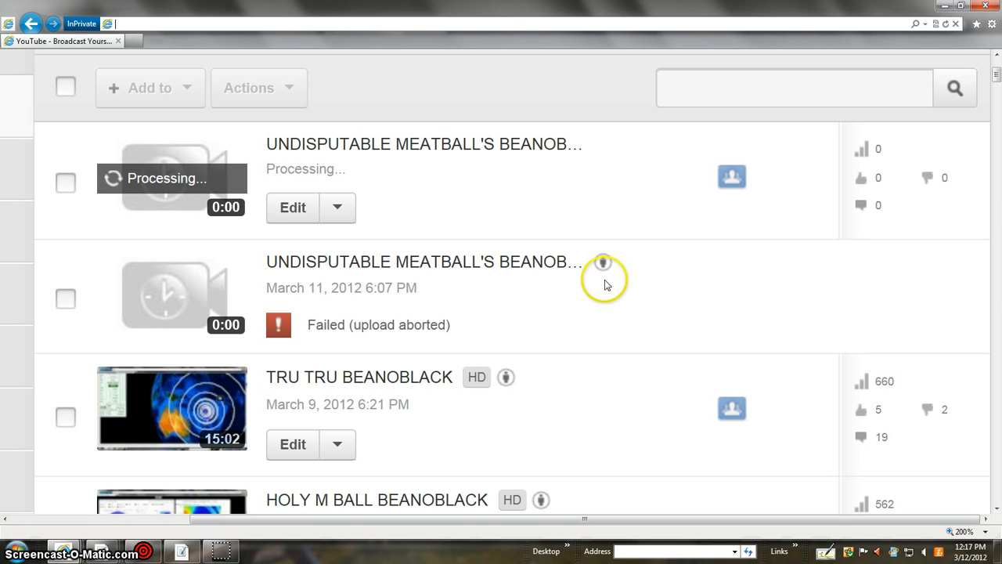
{"action": "mouse_move", "coordinate": [250, 274]}
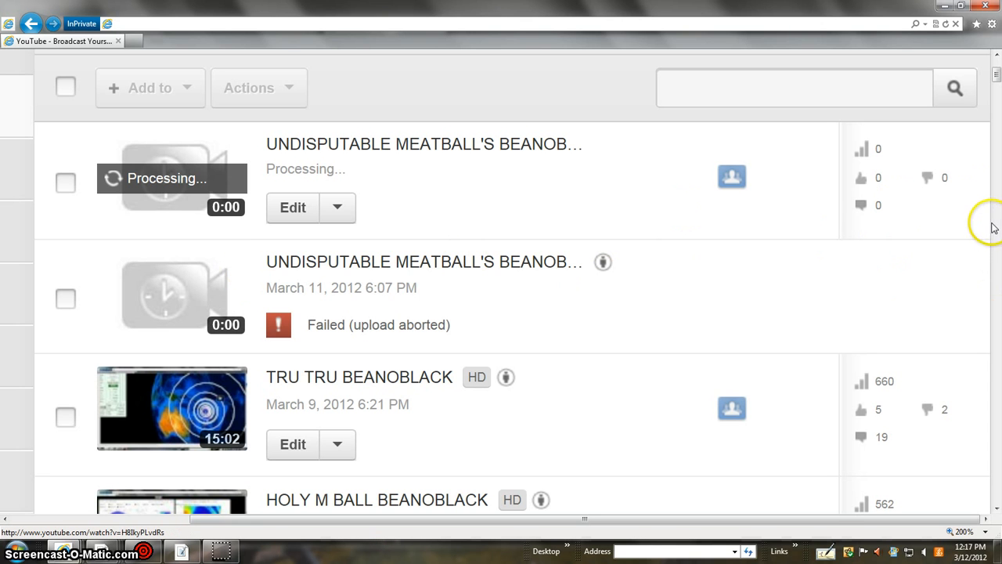
{"action": "mouse_move", "coordinate": [515, 212]}
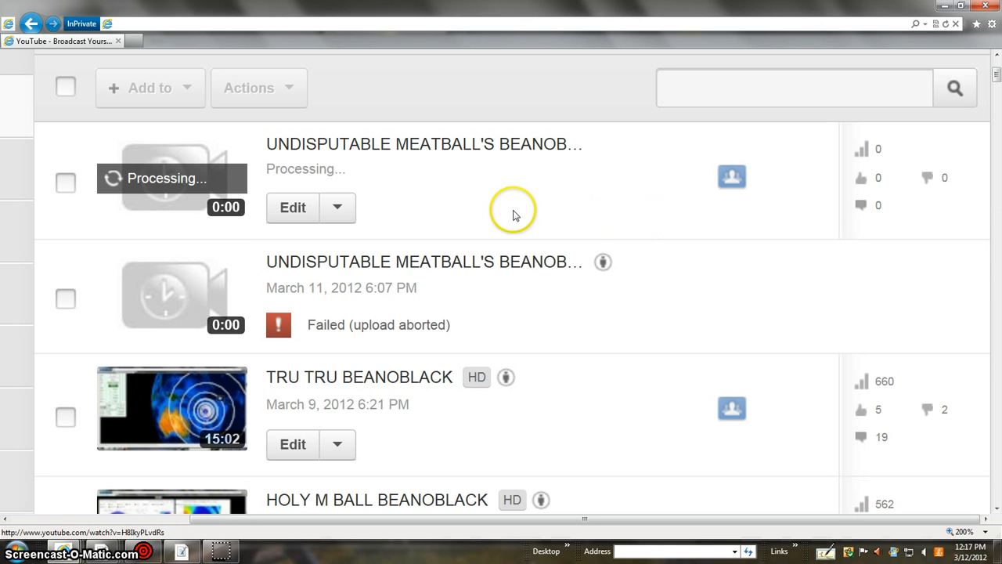
{"action": "mouse_move", "coordinate": [682, 219]}
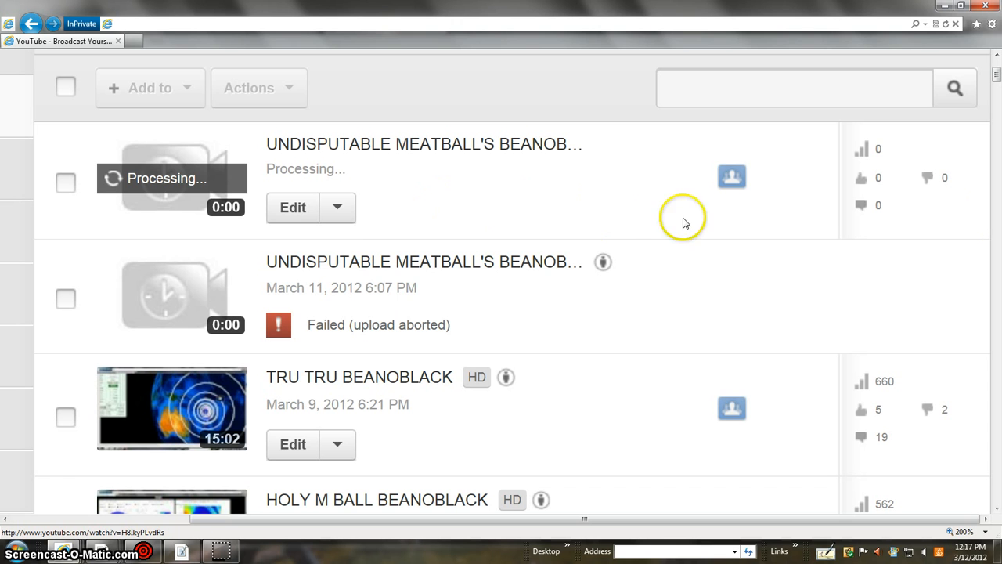
{"action": "mouse_move", "coordinate": [384, 257]}
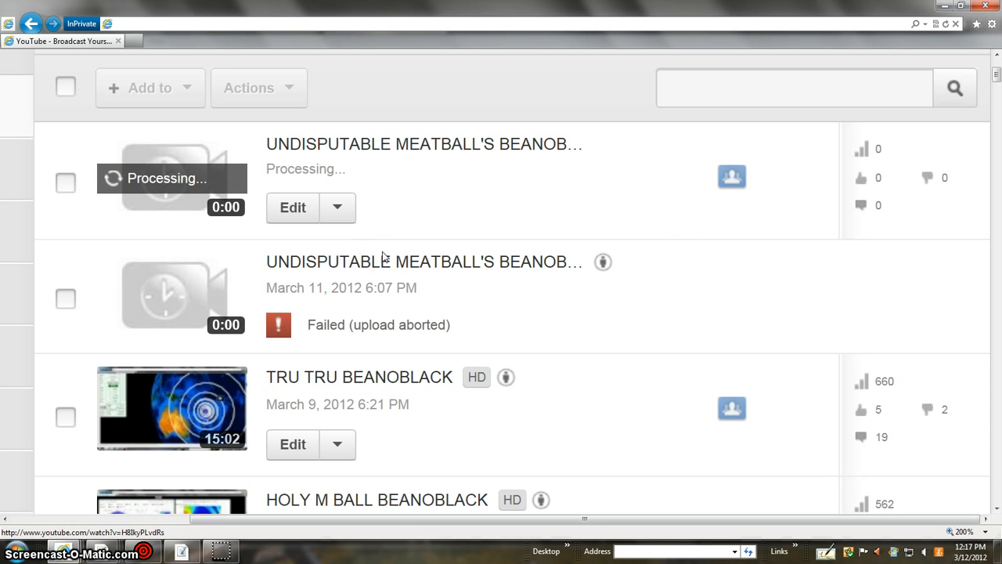
{"action": "mouse_move", "coordinate": [741, 275]}
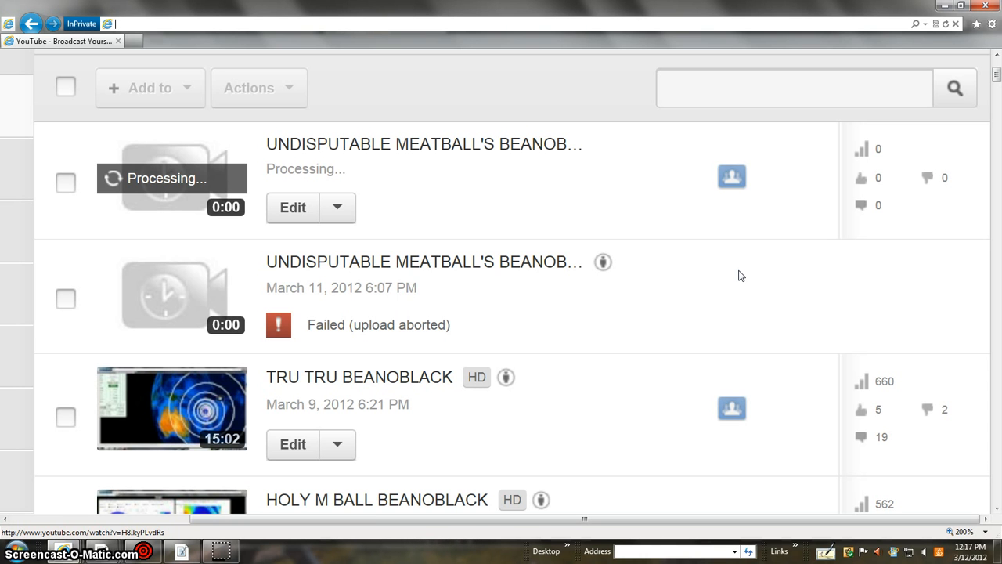
{"action": "mouse_move", "coordinate": [854, 277]}
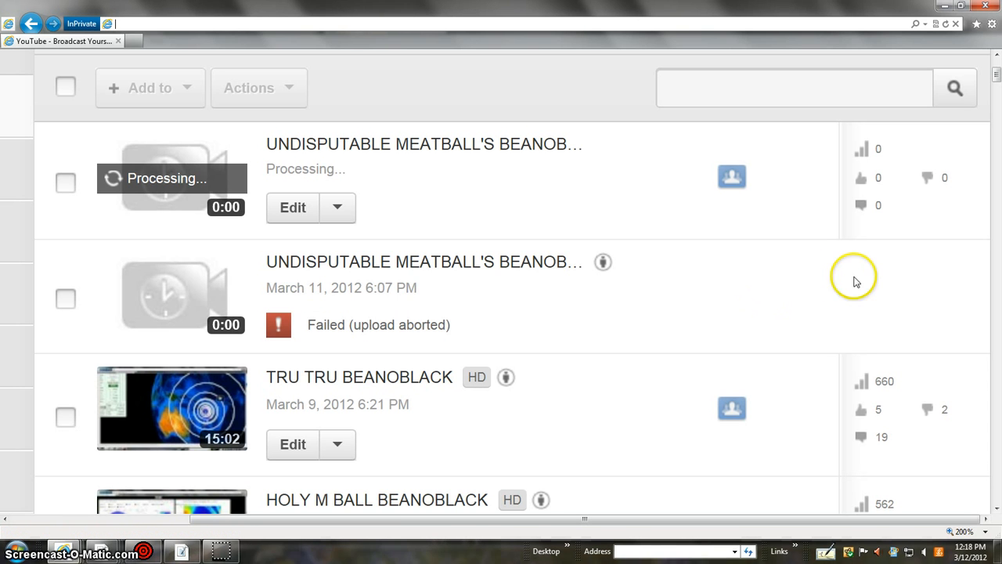
{"action": "mouse_move", "coordinate": [119, 327]}
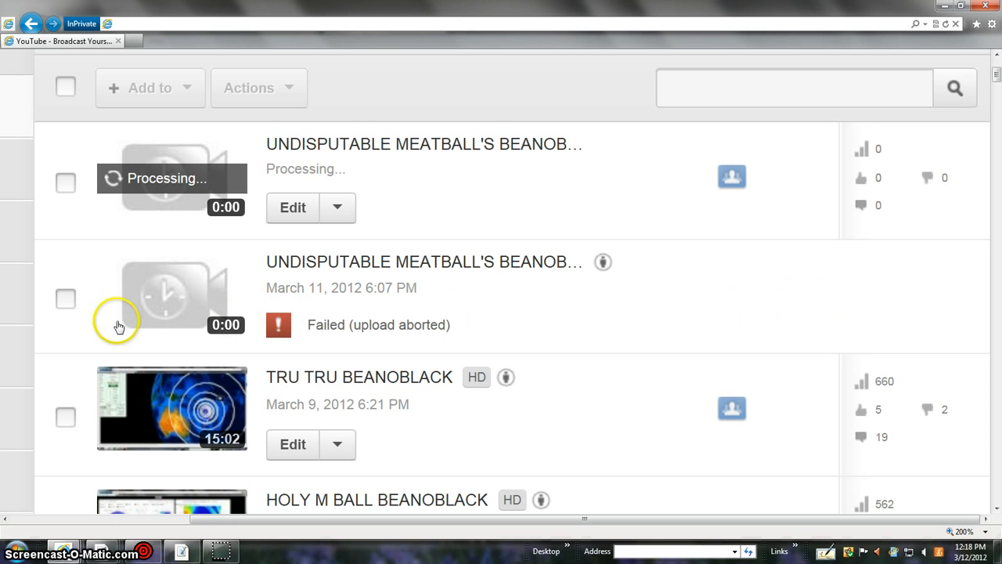
{"action": "mouse_move", "coordinate": [511, 292]}
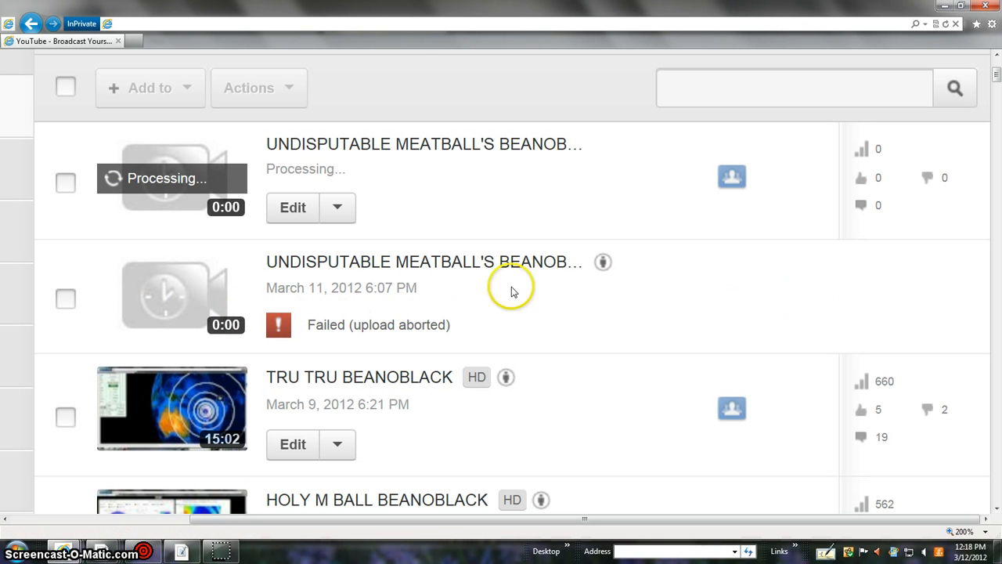
{"action": "mouse_move", "coordinate": [352, 192]}
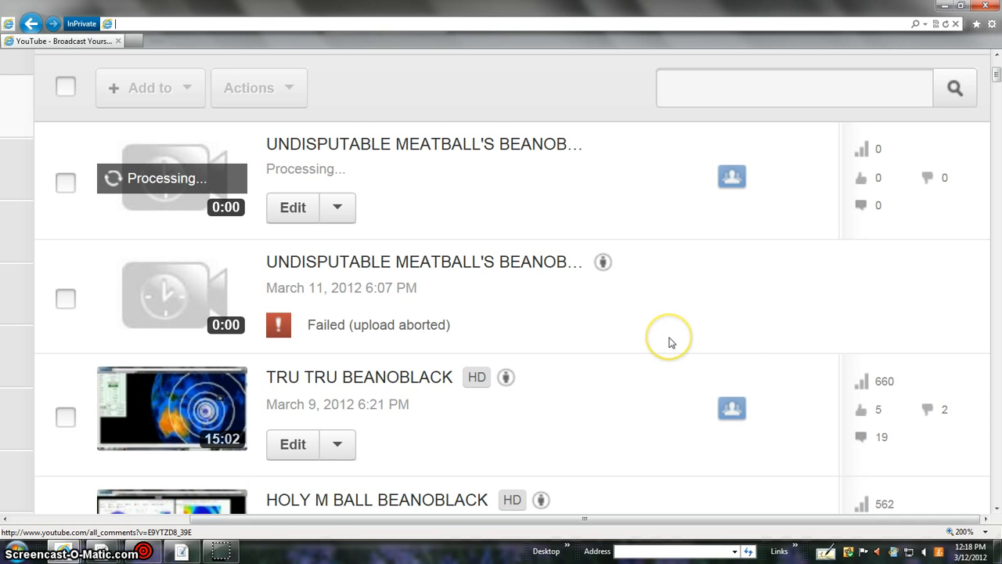
{"action": "mouse_move", "coordinate": [992, 368]}
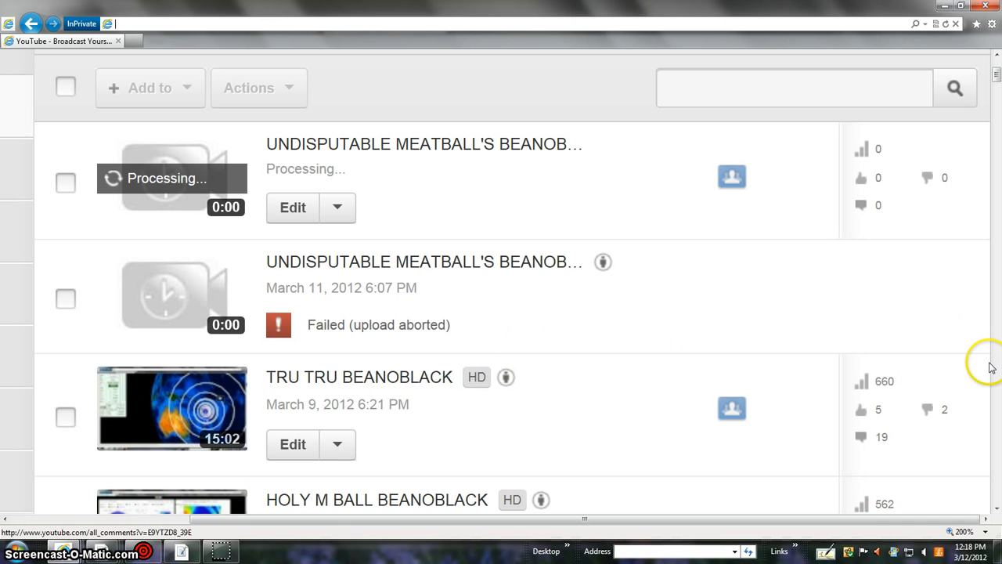
{"action": "mouse_move", "coordinate": [489, 192]}
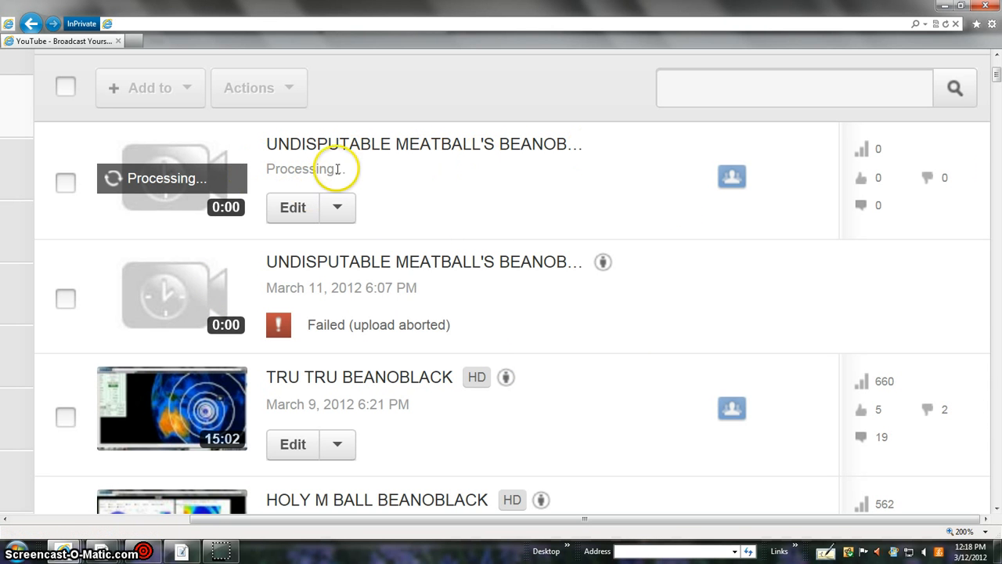
{"action": "mouse_move", "coordinate": [955, 501]}
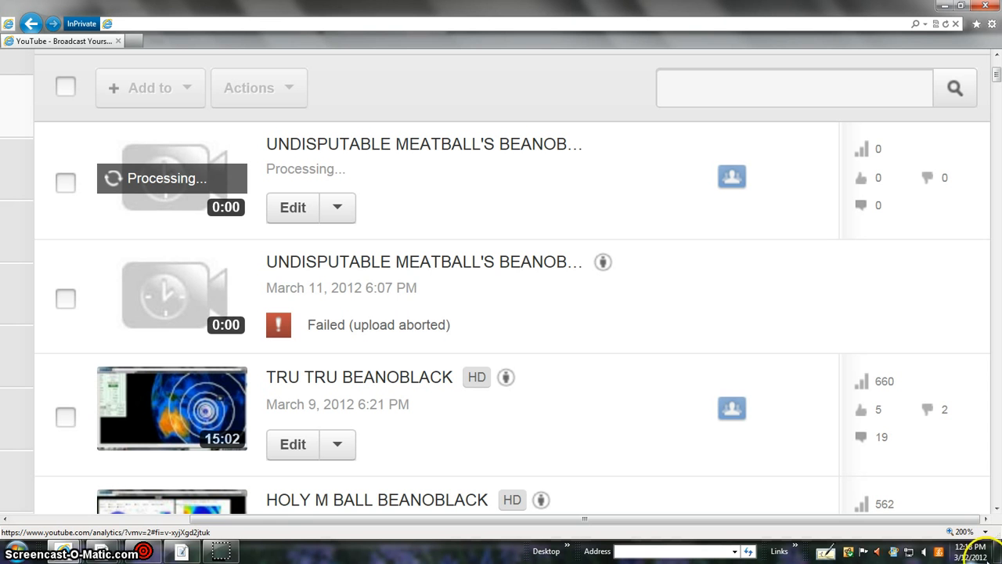
{"action": "mouse_move", "coordinate": [553, 226]}
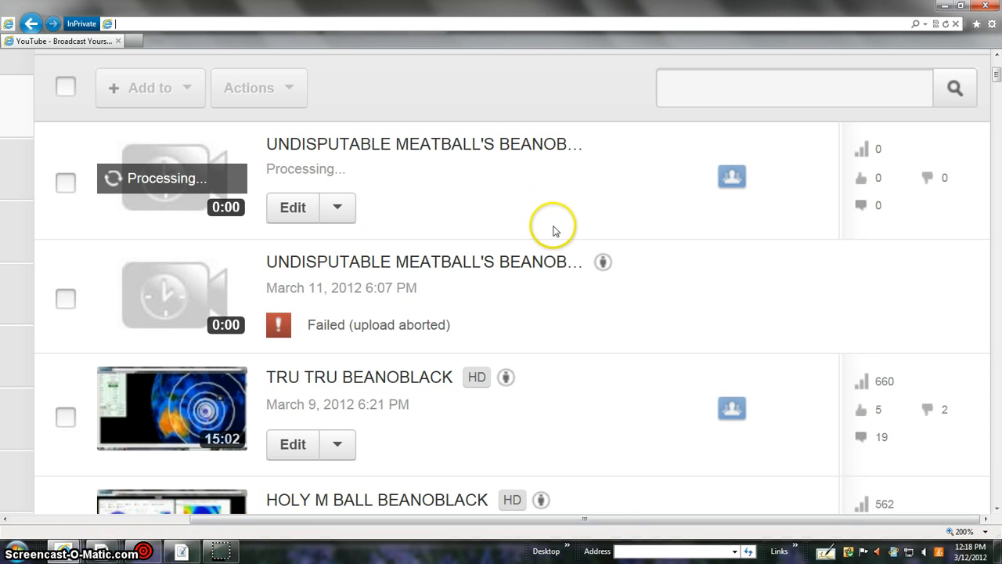
{"action": "mouse_move", "coordinate": [536, 247]}
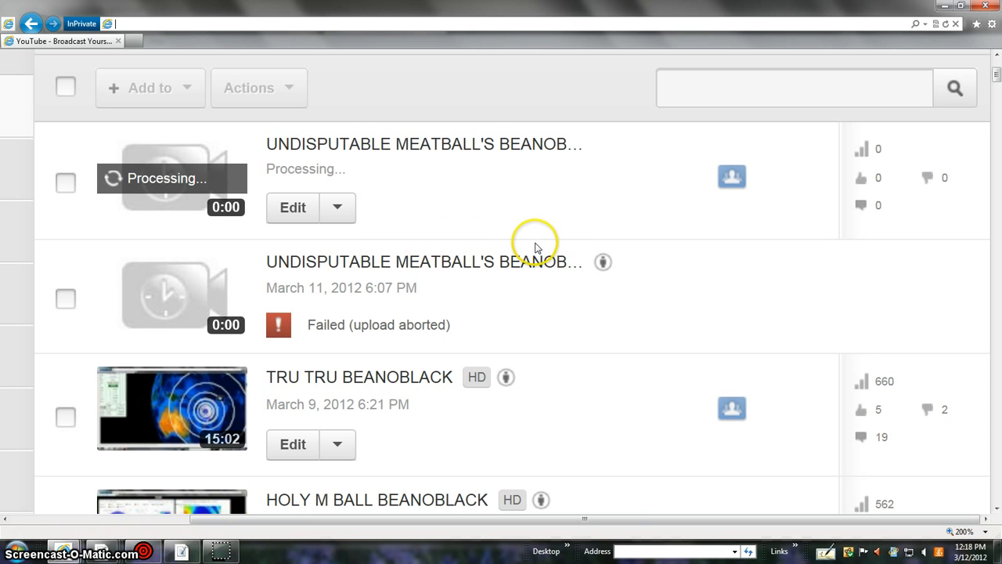
{"action": "mouse_move", "coordinate": [501, 245]}
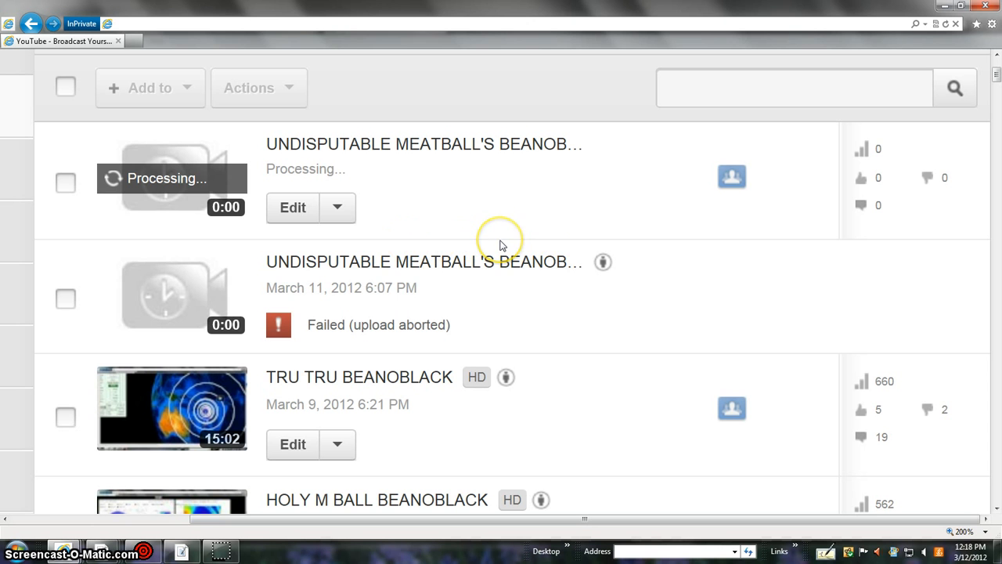
{"action": "mouse_move", "coordinate": [525, 244]}
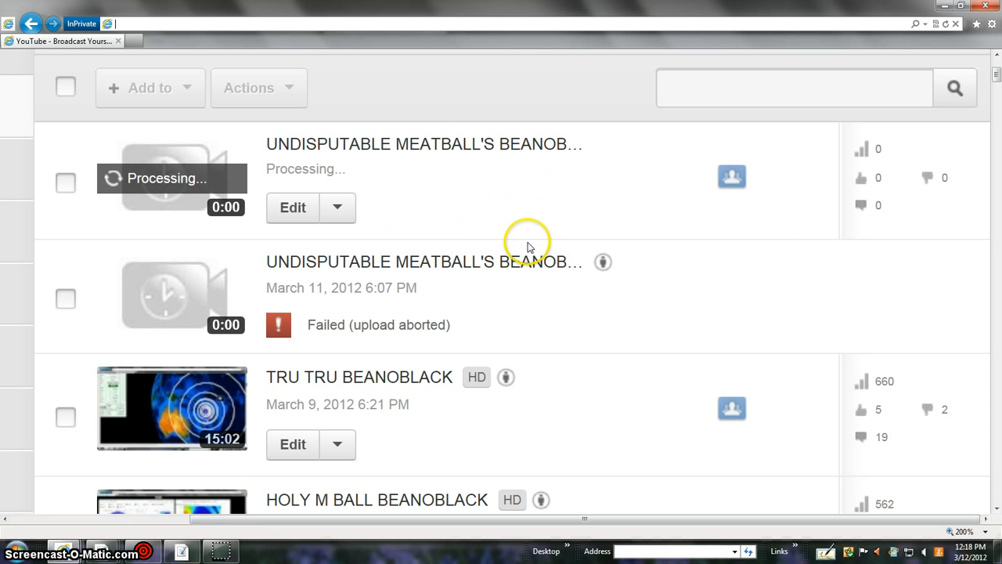
{"action": "mouse_move", "coordinate": [532, 247]}
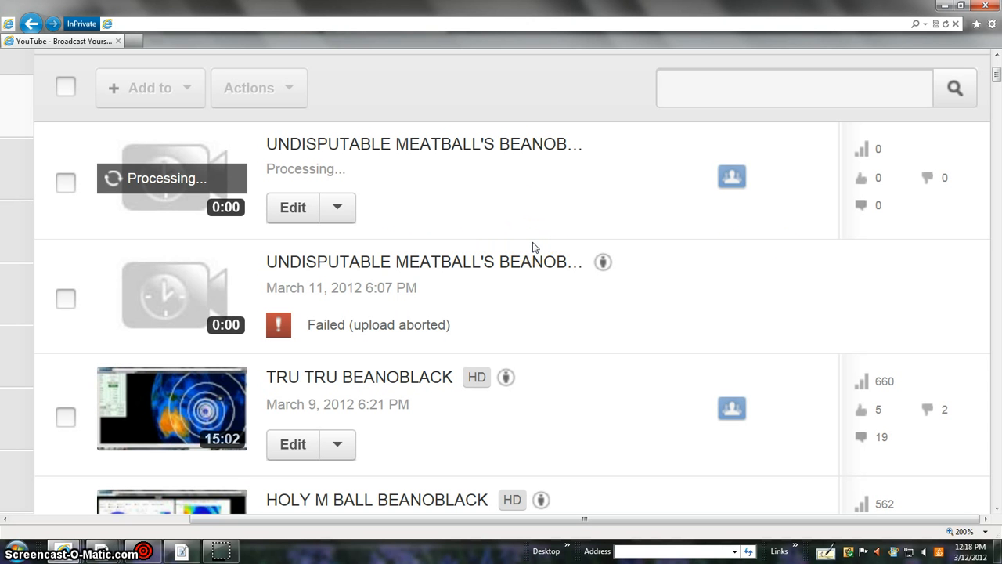
{"action": "mouse_move", "coordinate": [685, 243]}
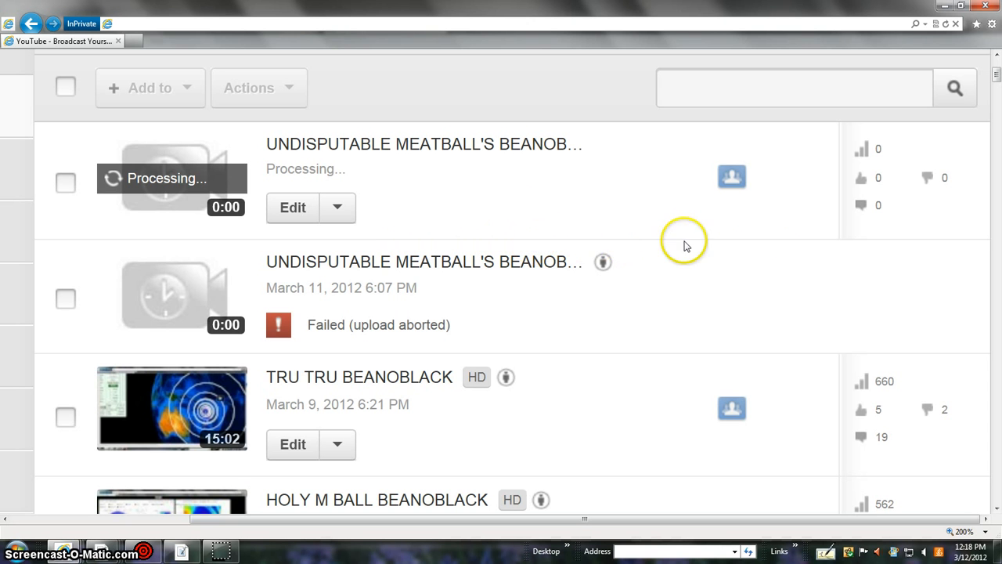
{"action": "mouse_move", "coordinate": [669, 348]}
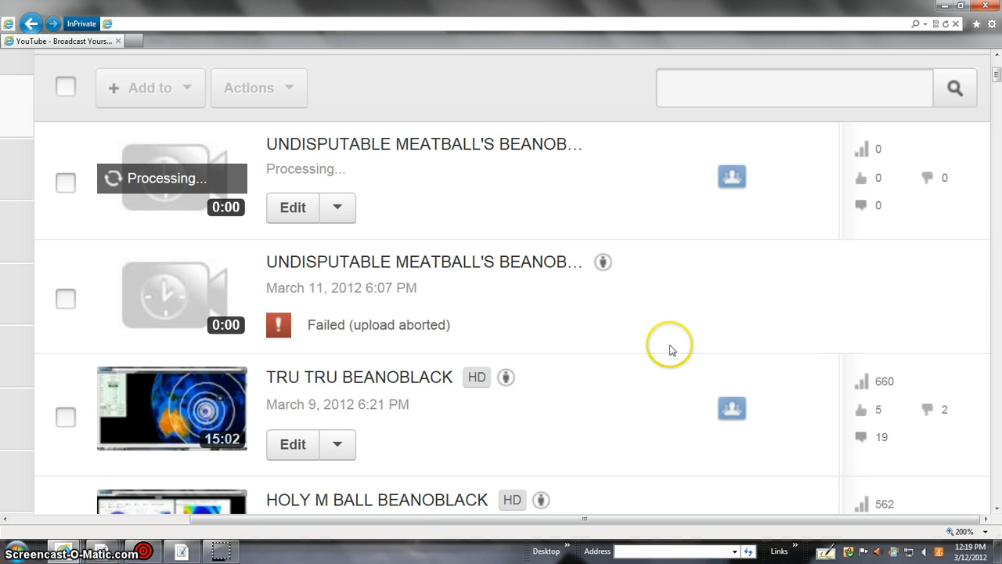
{"action": "mouse_move", "coordinate": [603, 361]}
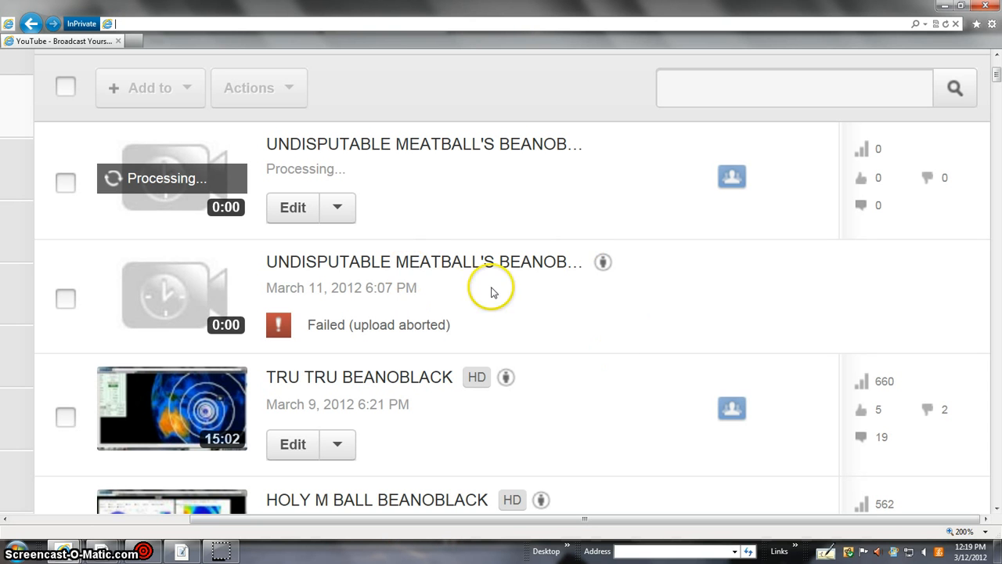
{"action": "mouse_move", "coordinate": [479, 291]}
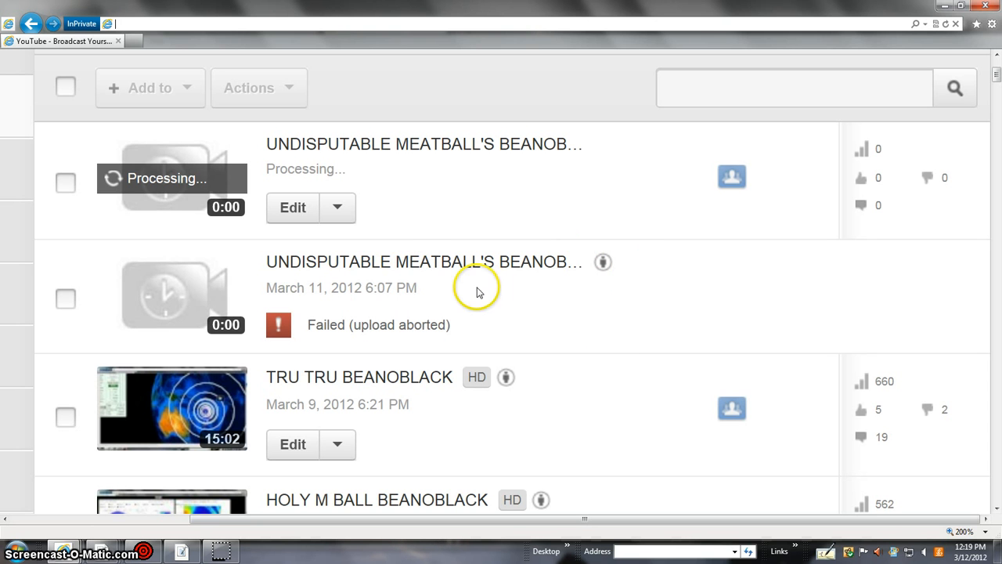
{"action": "mouse_move", "coordinate": [896, 352]}
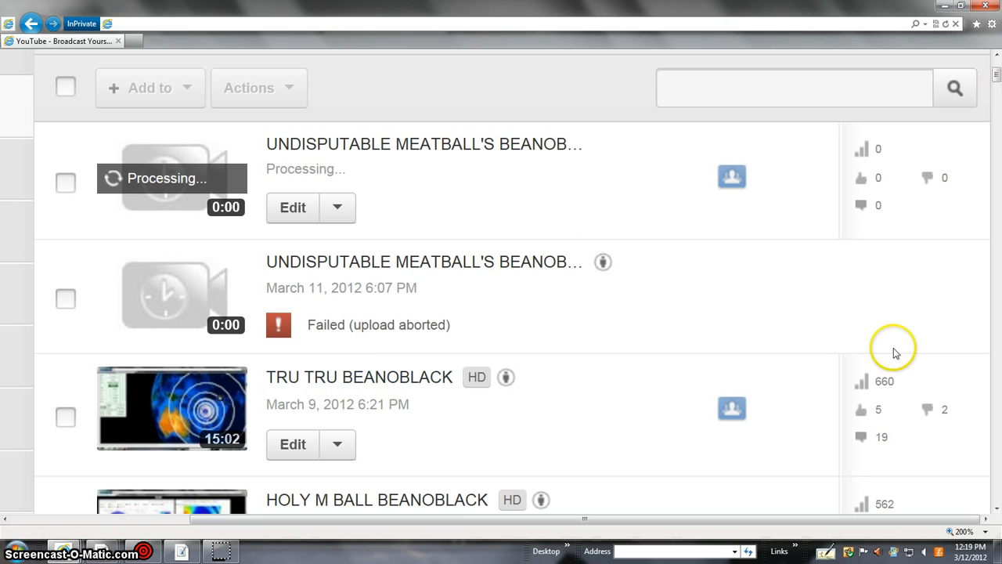
{"action": "mouse_move", "coordinate": [894, 315]}
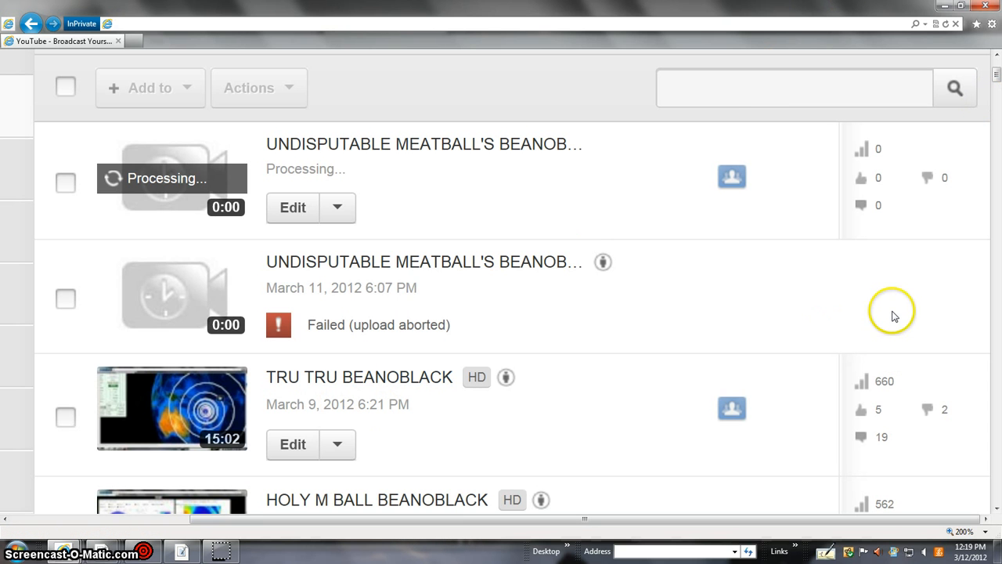
{"action": "mouse_move", "coordinate": [515, 335]}
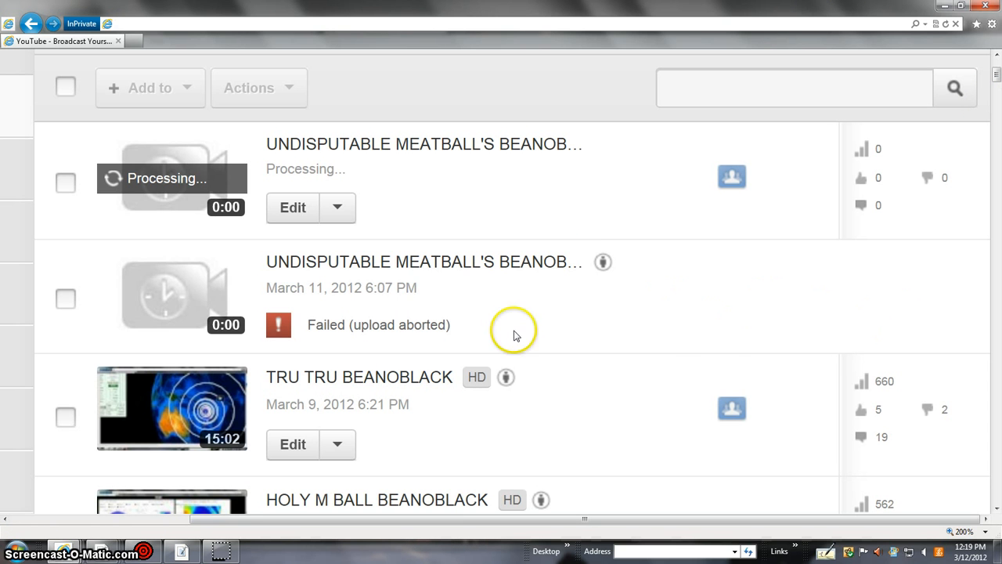
{"action": "mouse_move", "coordinate": [675, 330]}
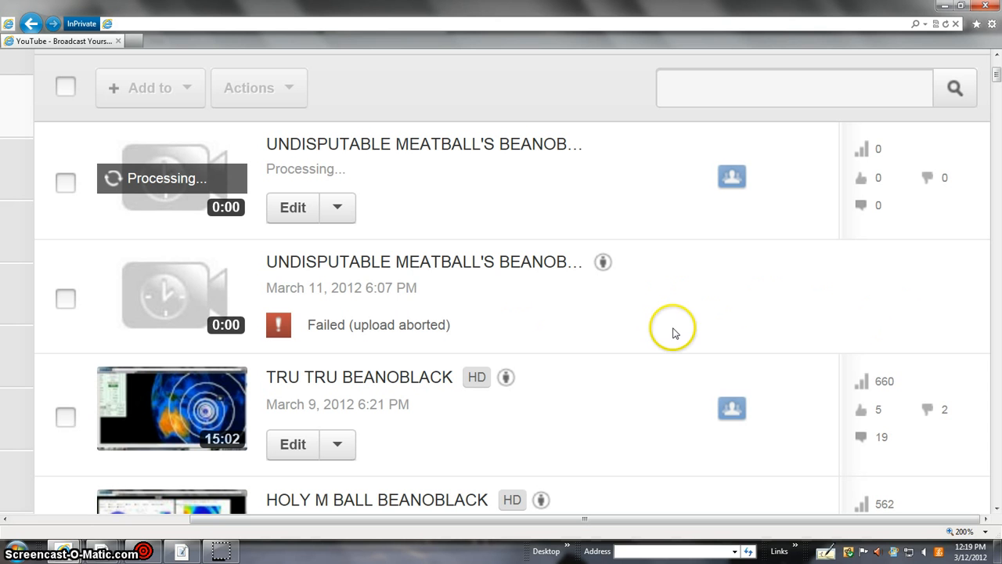
{"action": "mouse_move", "coordinate": [699, 327]}
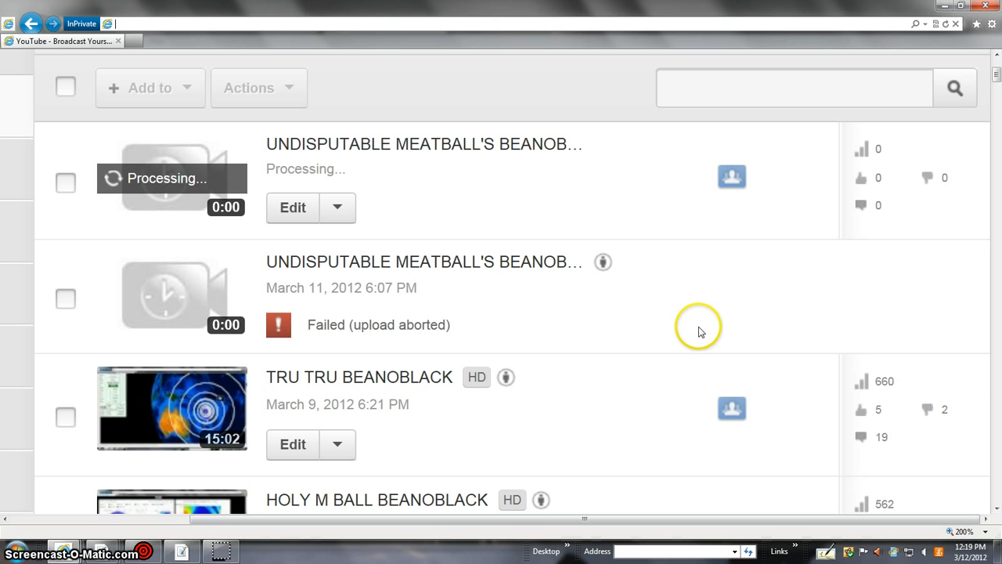
{"action": "mouse_move", "coordinate": [288, 385]}
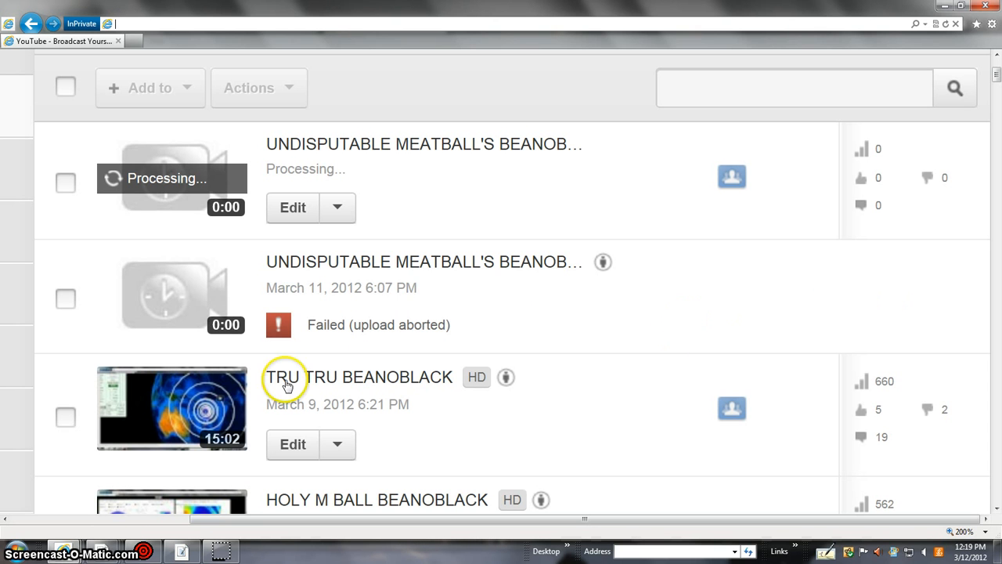
{"action": "mouse_move", "coordinate": [552, 290]}
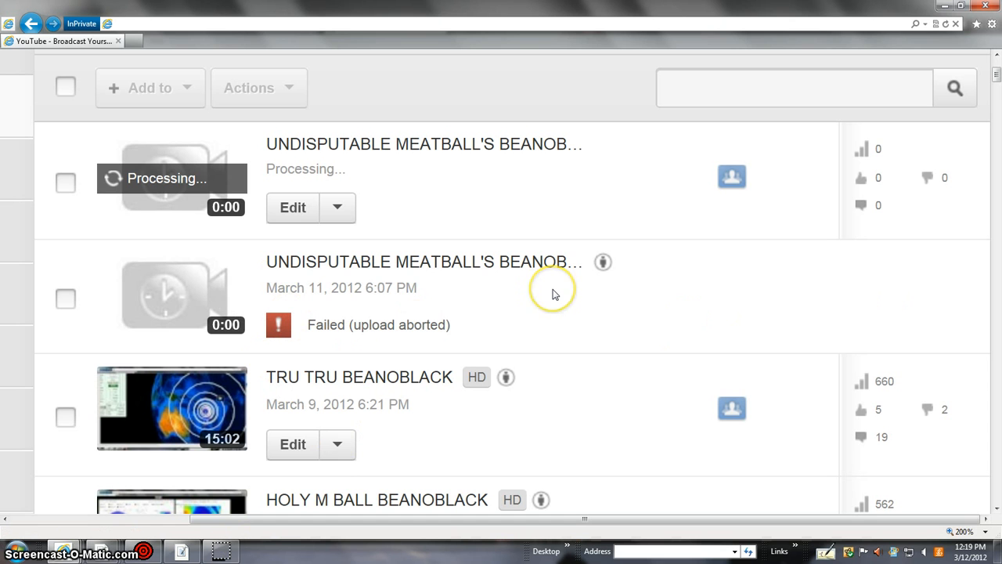